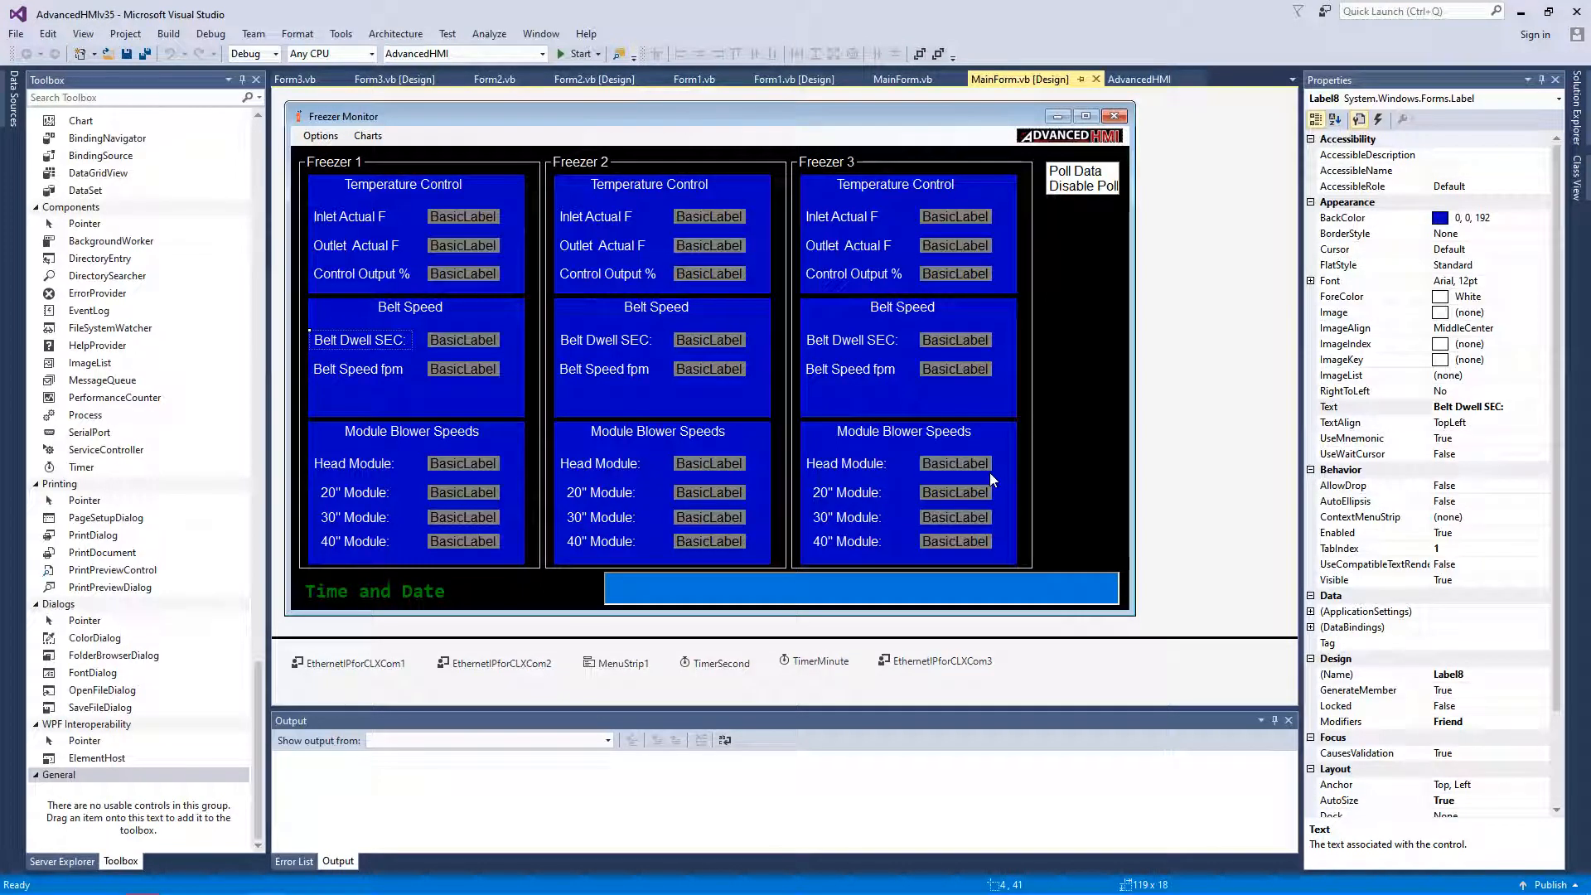
{"action": "mouse_move", "coordinate": [964, 426]}
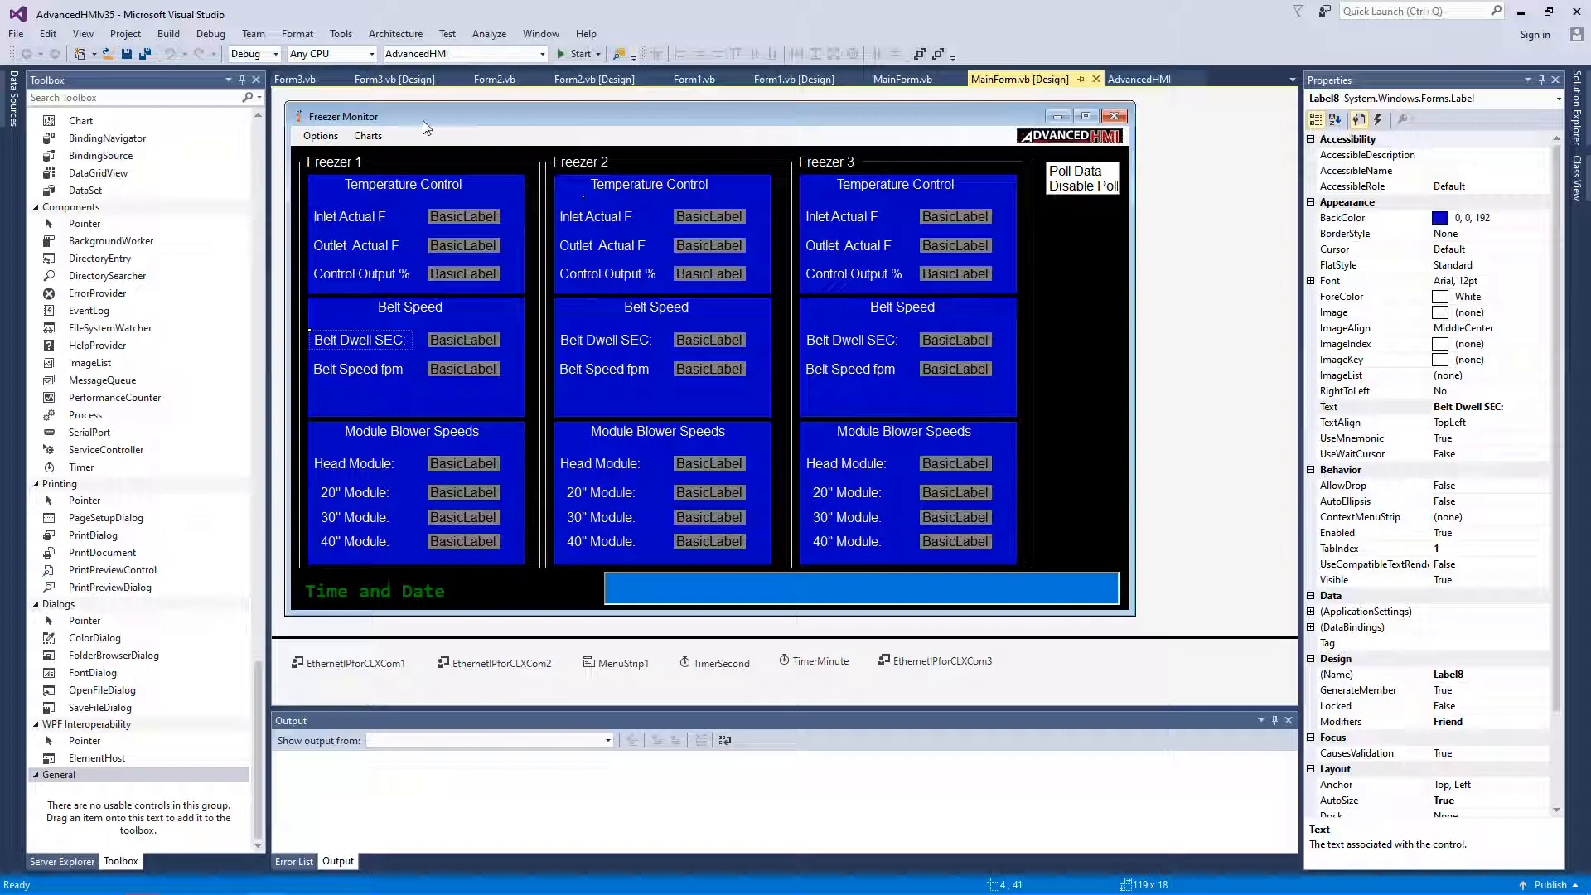
{"action": "mouse_move", "coordinate": [465, 188]}
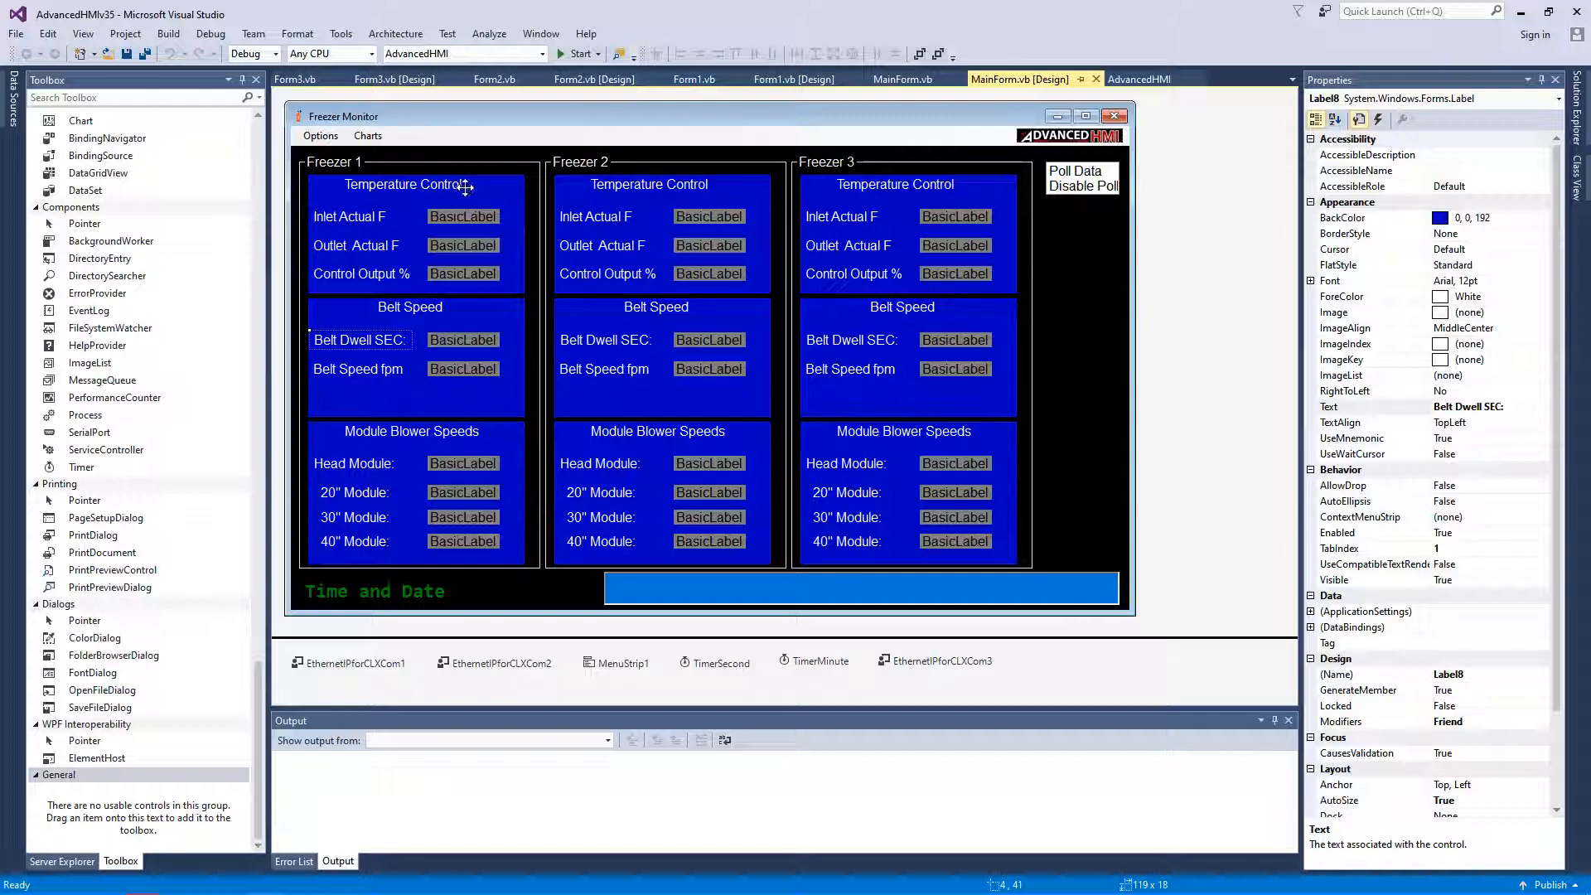
{"action": "mouse_move", "coordinate": [624, 214]}
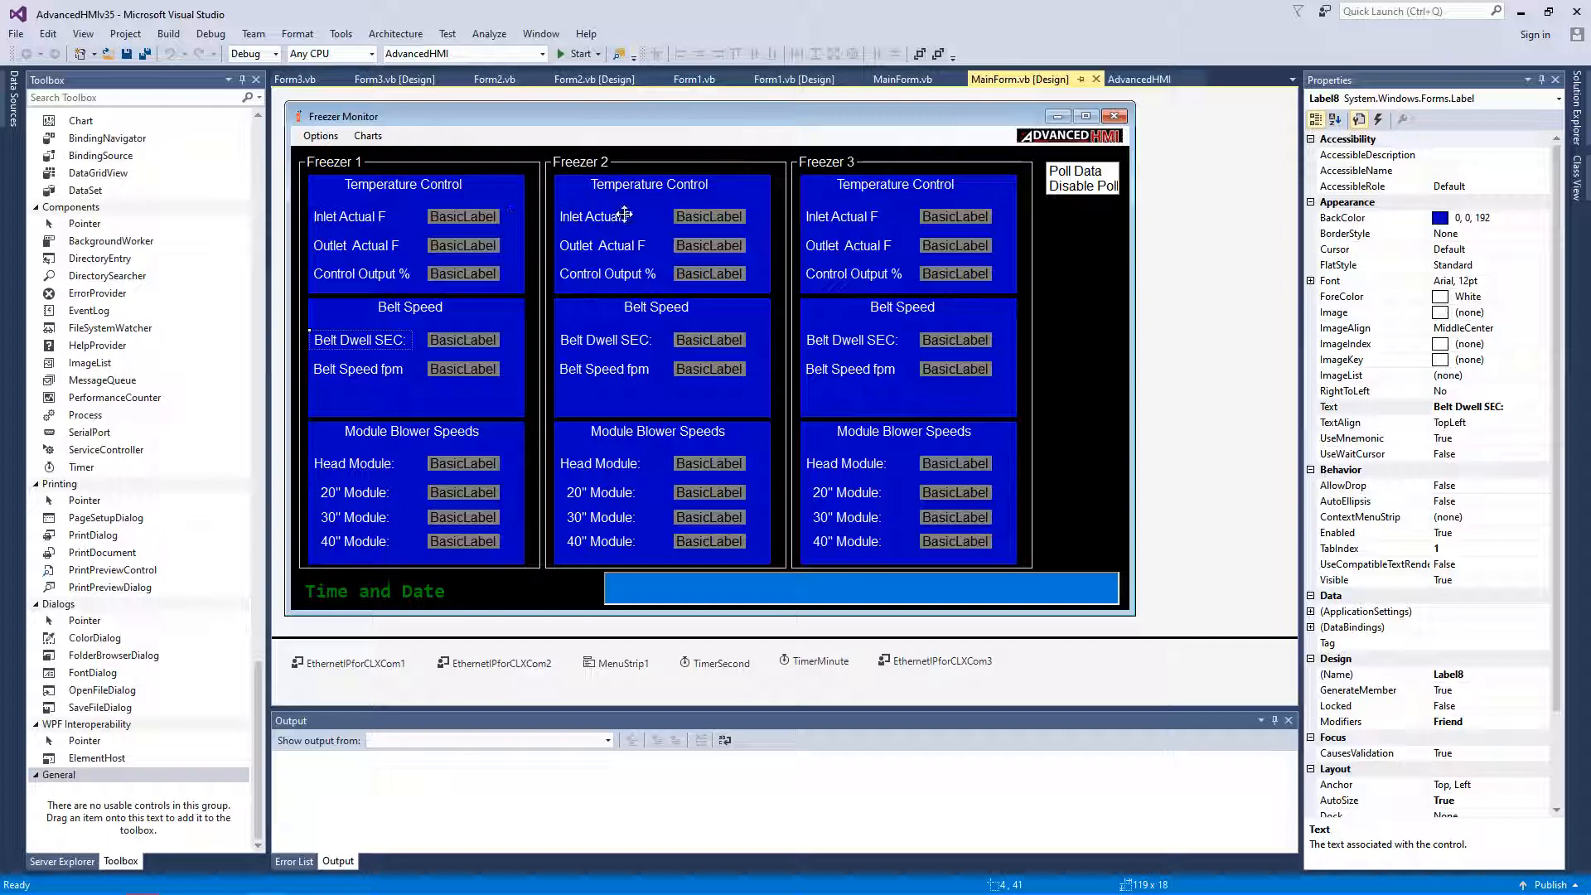
{"action": "mouse_move", "coordinate": [342, 233]}
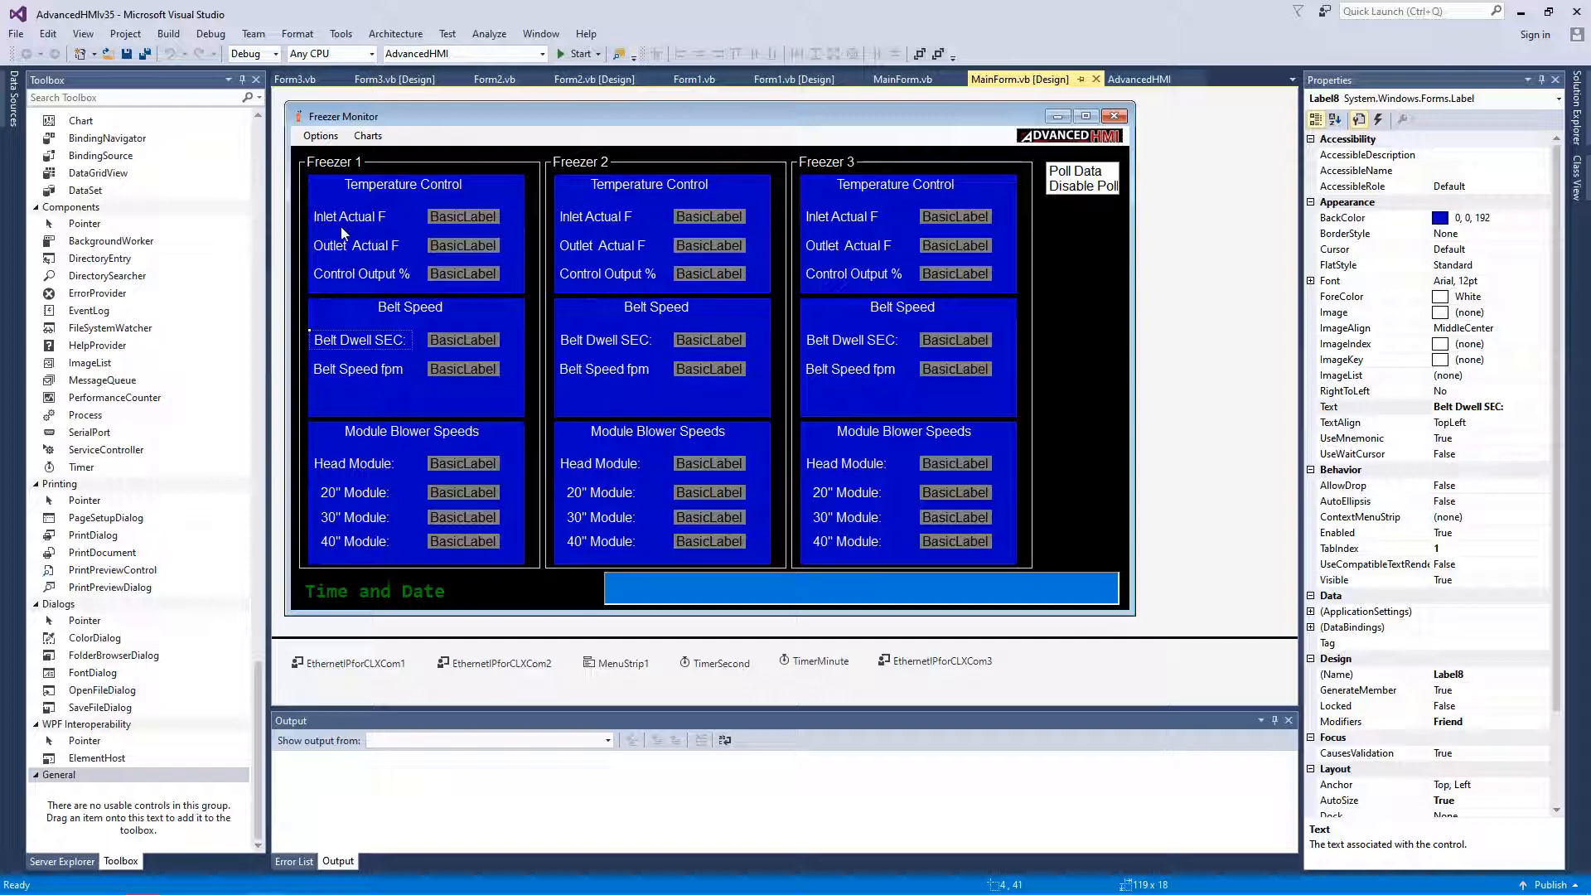
{"action": "mouse_move", "coordinate": [420, 331]}
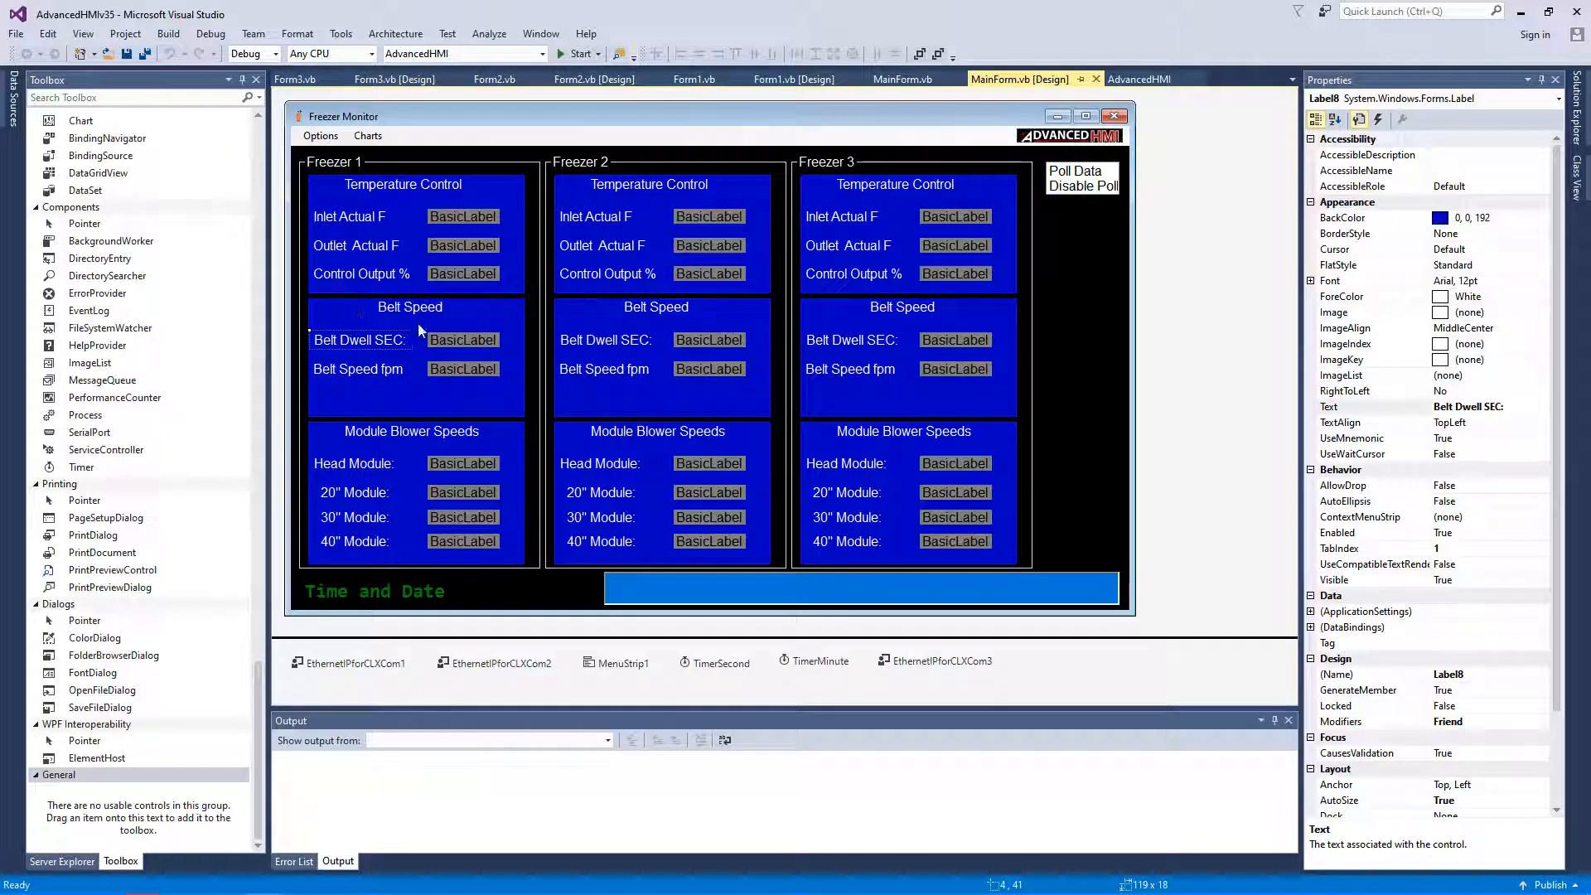
{"action": "mouse_move", "coordinate": [356, 521]}
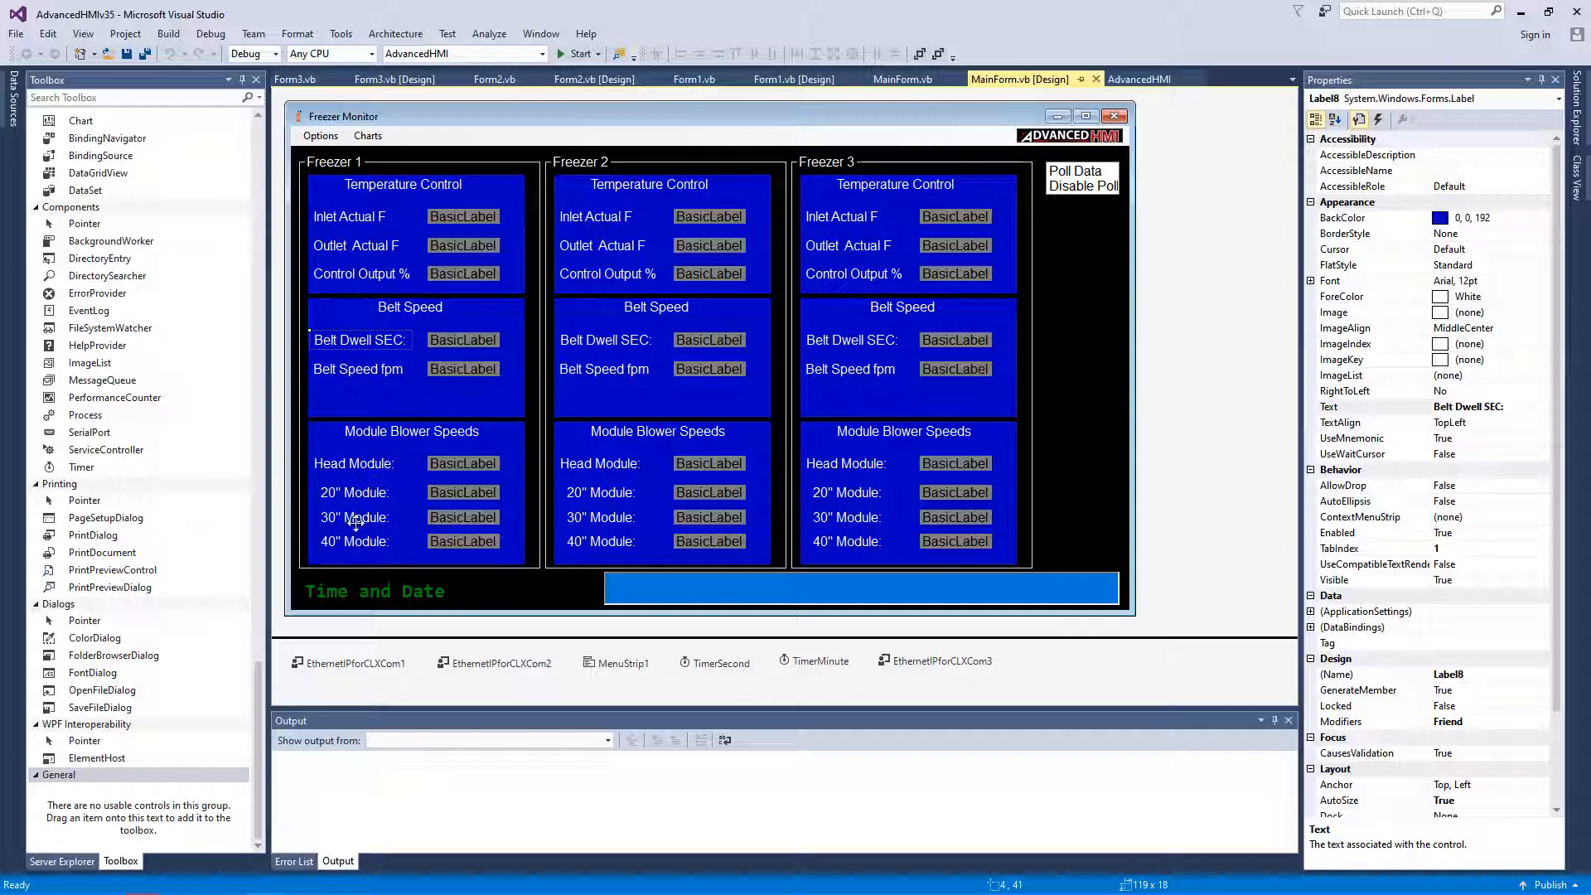
{"action": "mouse_move", "coordinate": [828, 322]}
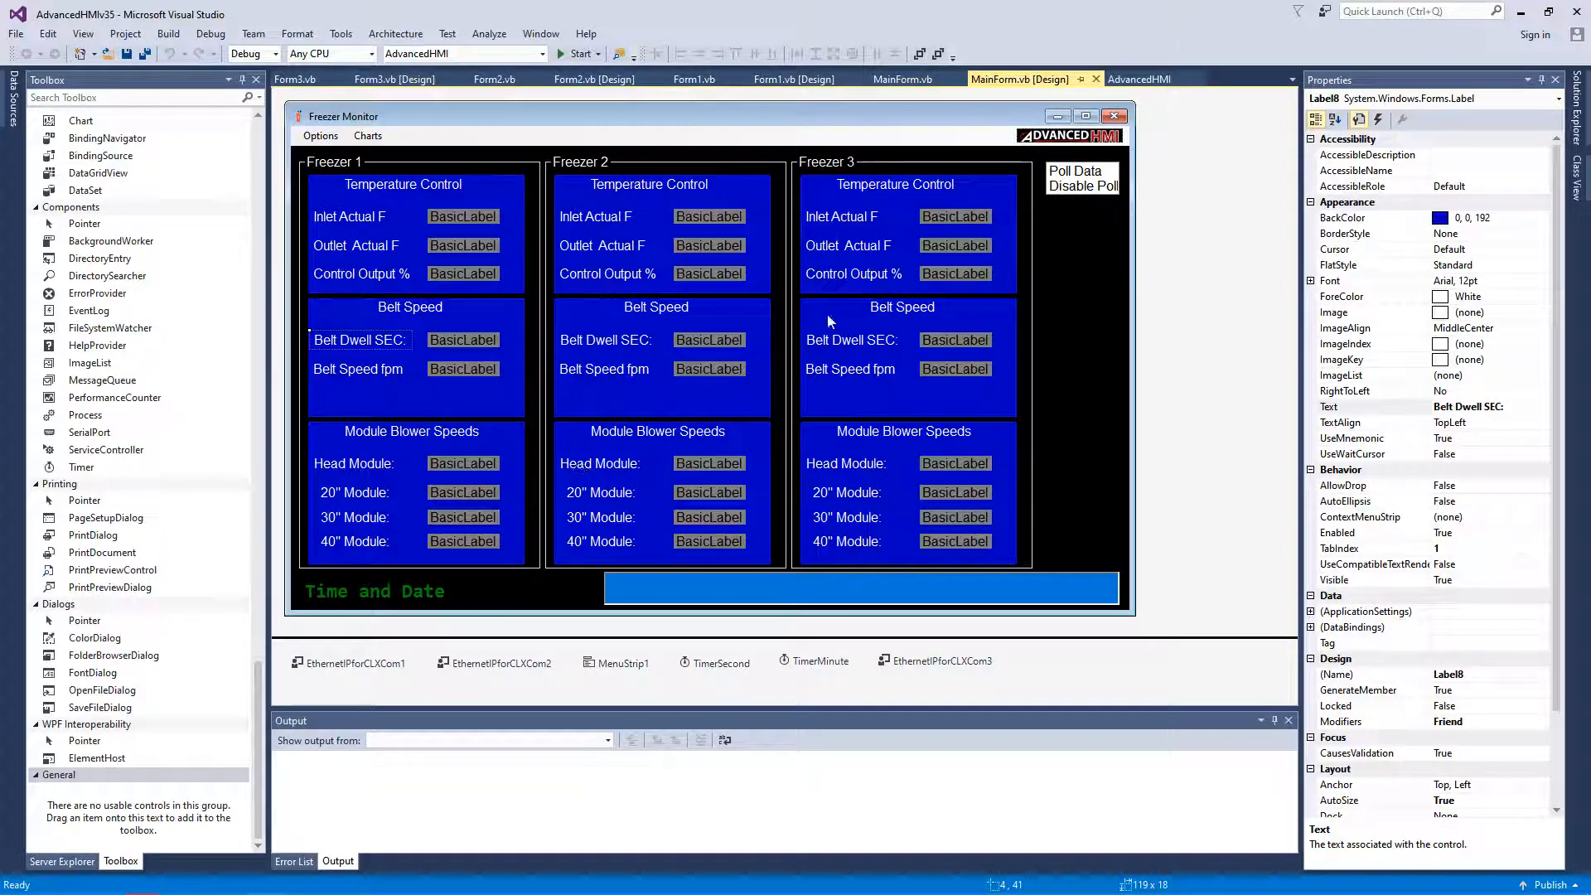
{"action": "mouse_move", "coordinate": [908, 281]}
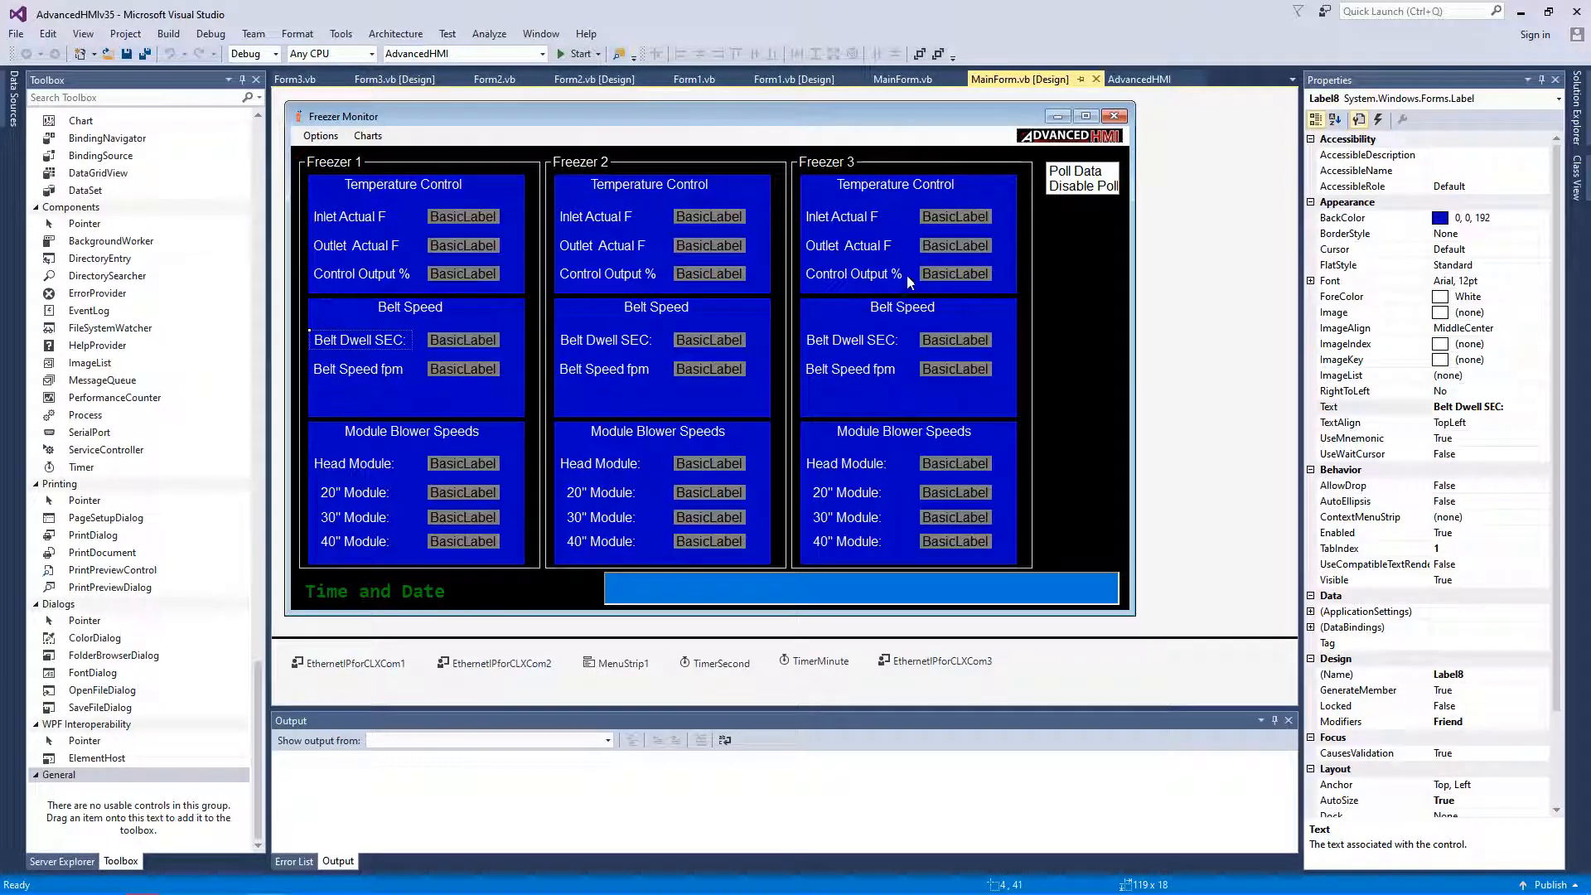
{"action": "mouse_move", "coordinate": [863, 98]}
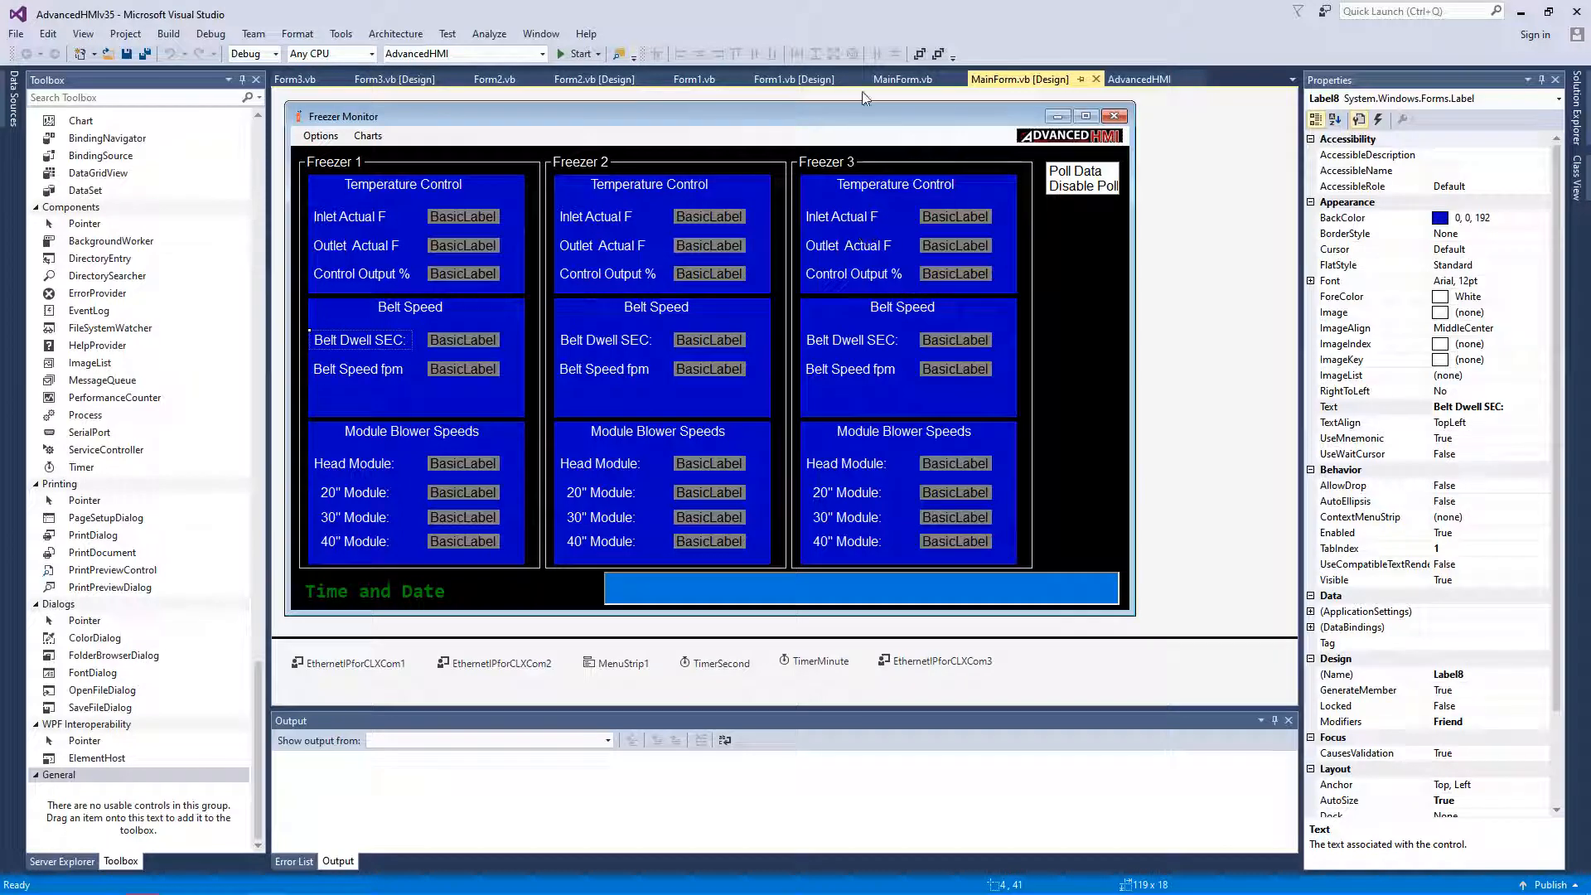
- Open MainForm.vb and scroll through its declarations, timer handlers and freezer SQL inserts
{"action": "left_click", "coordinate": [900, 80]}
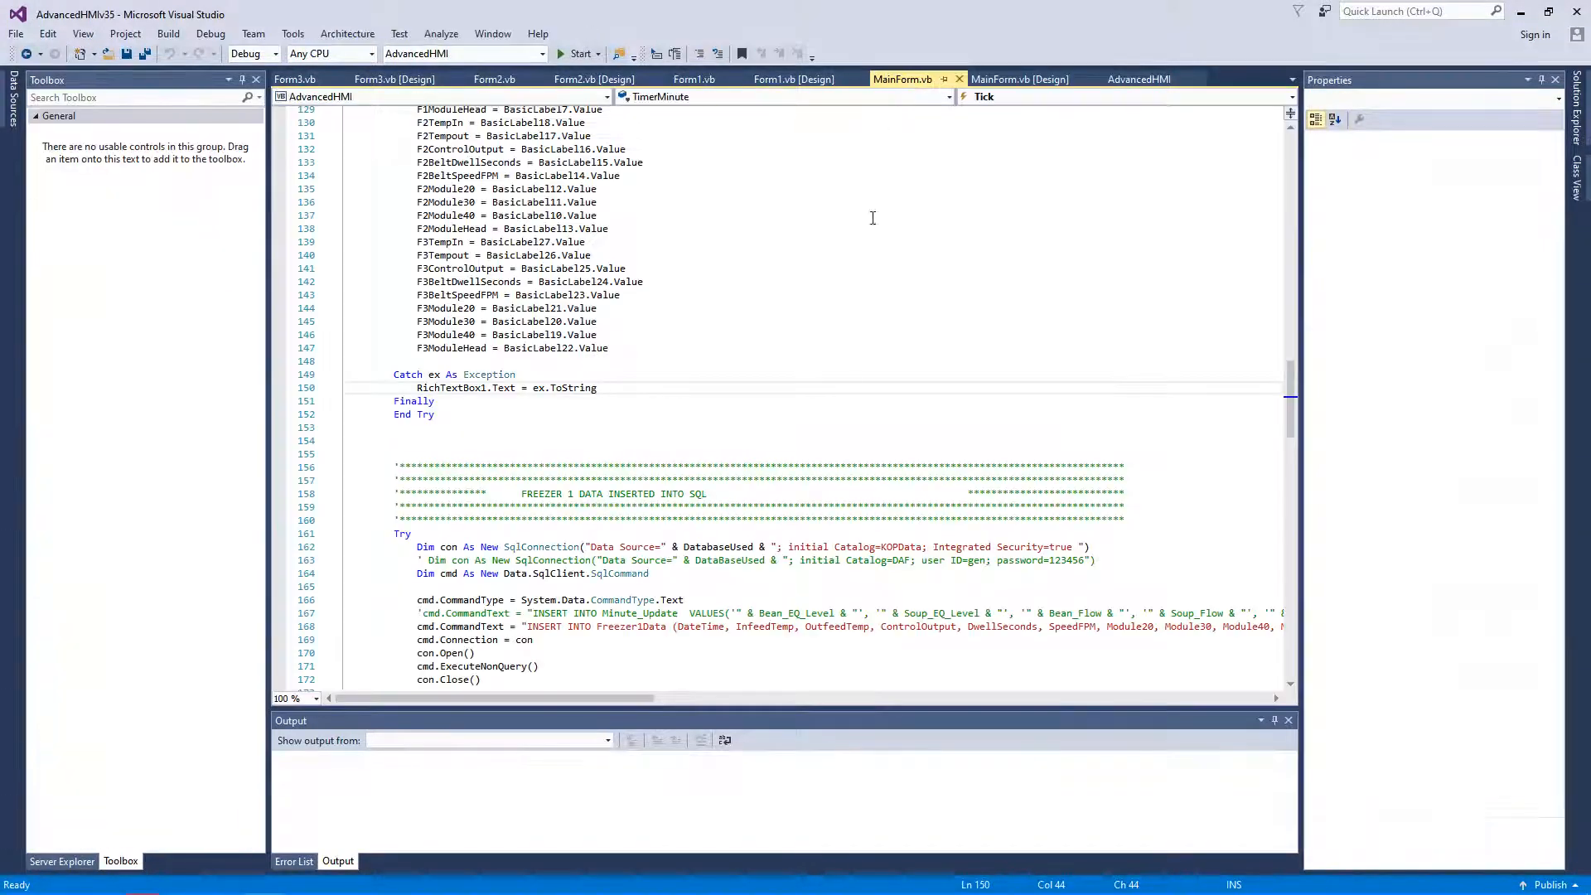
{"action": "scroll", "scroll_direction": "up", "scroll_amount": 3}
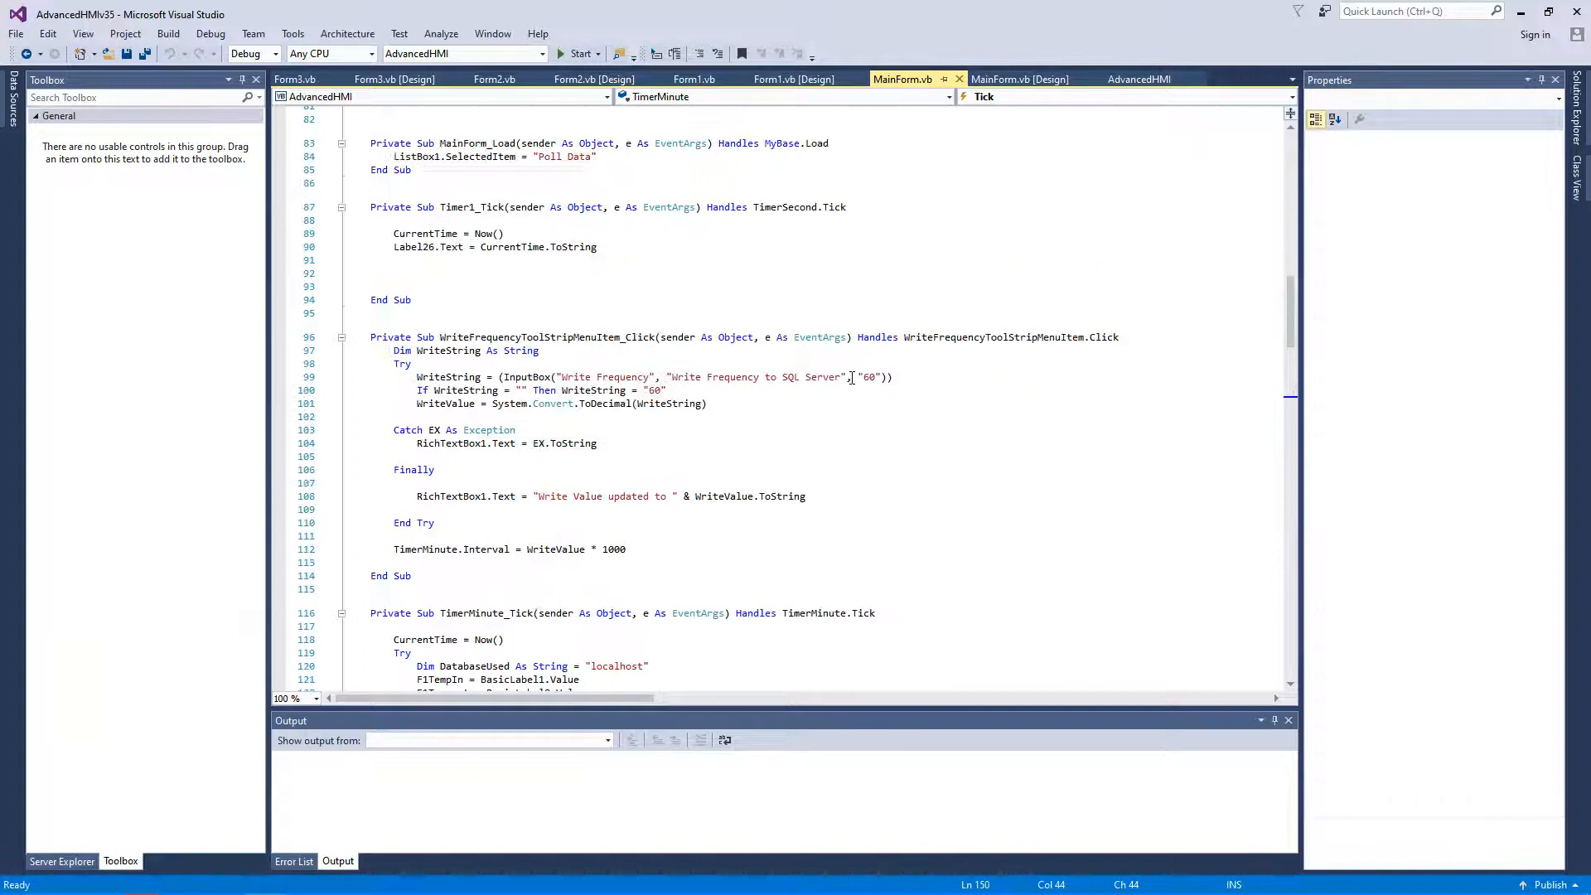
{"action": "scroll", "scroll_direction": "up", "scroll_amount": 3}
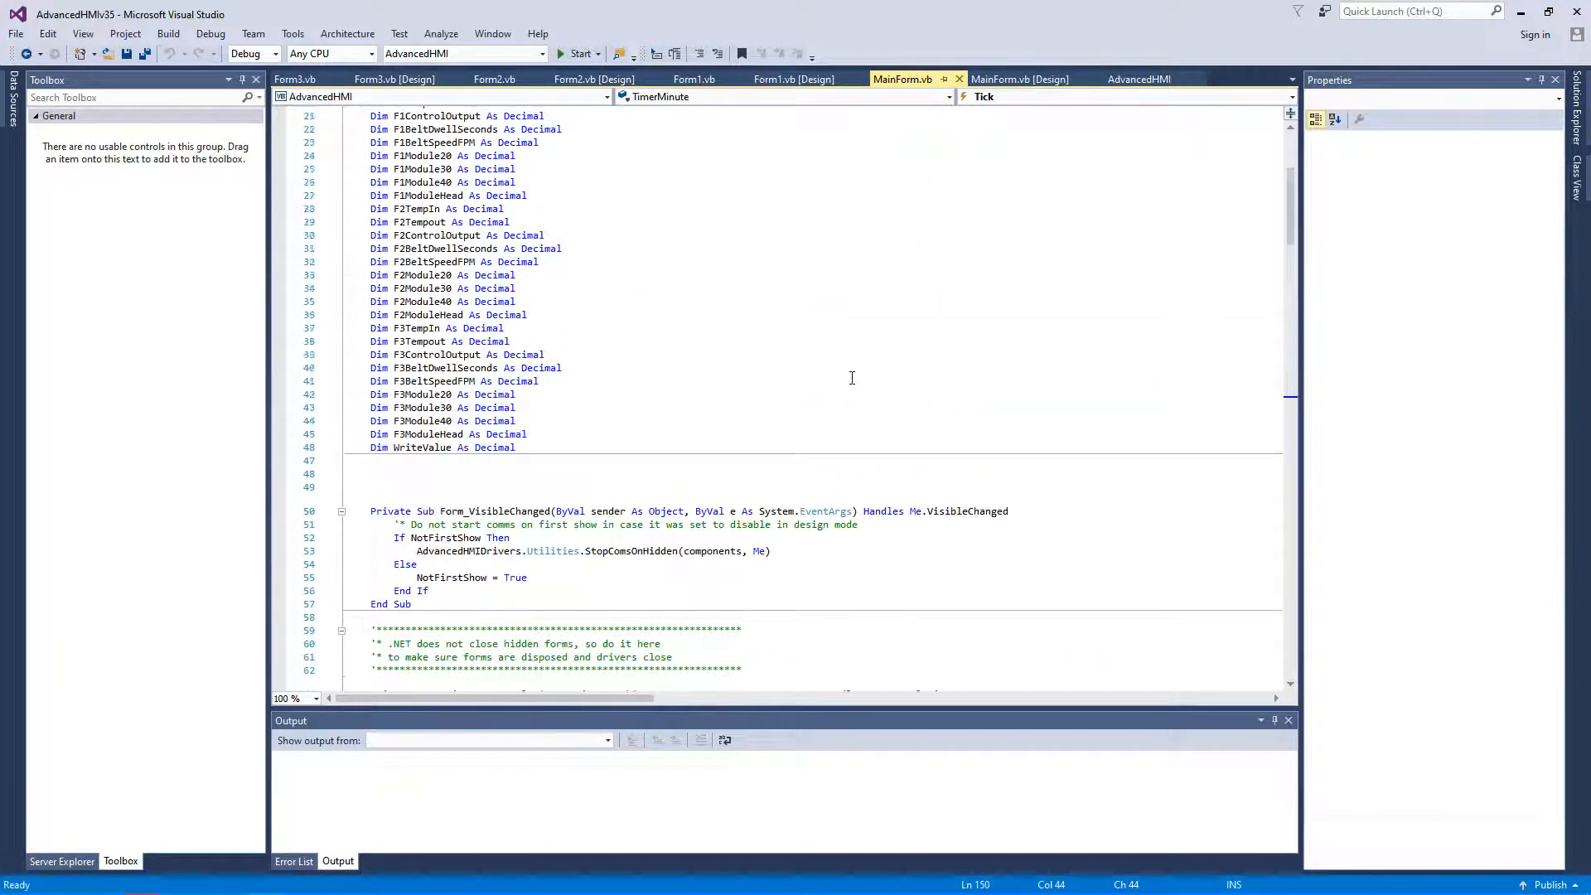
{"action": "scroll", "scroll_direction": "up", "scroll_amount": 3}
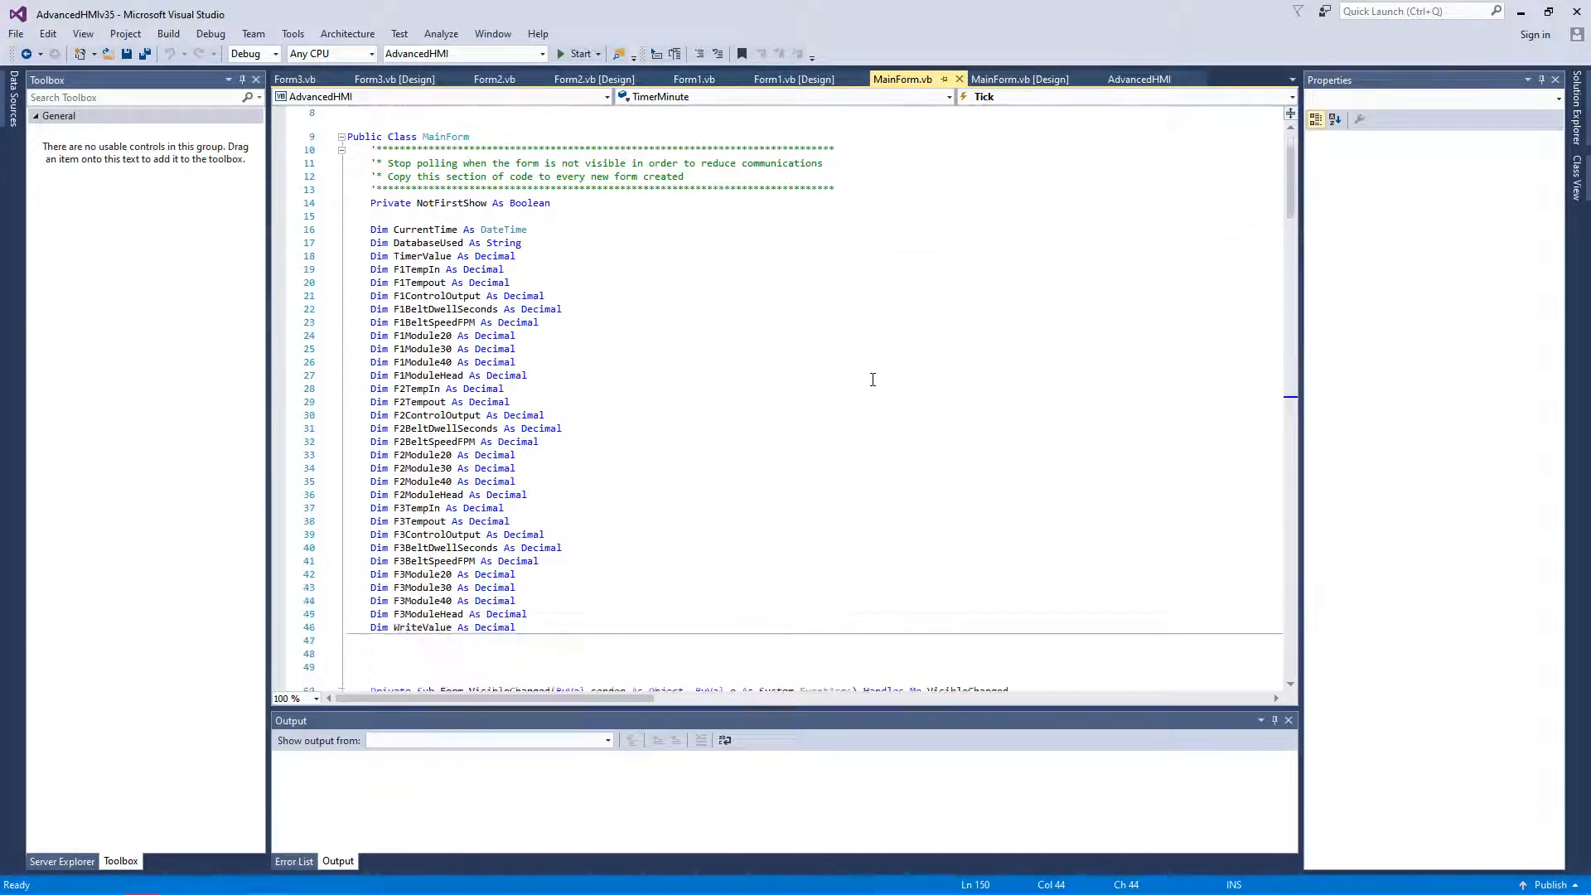
{"action": "scroll", "scroll_direction": "down", "scroll_amount": 3}
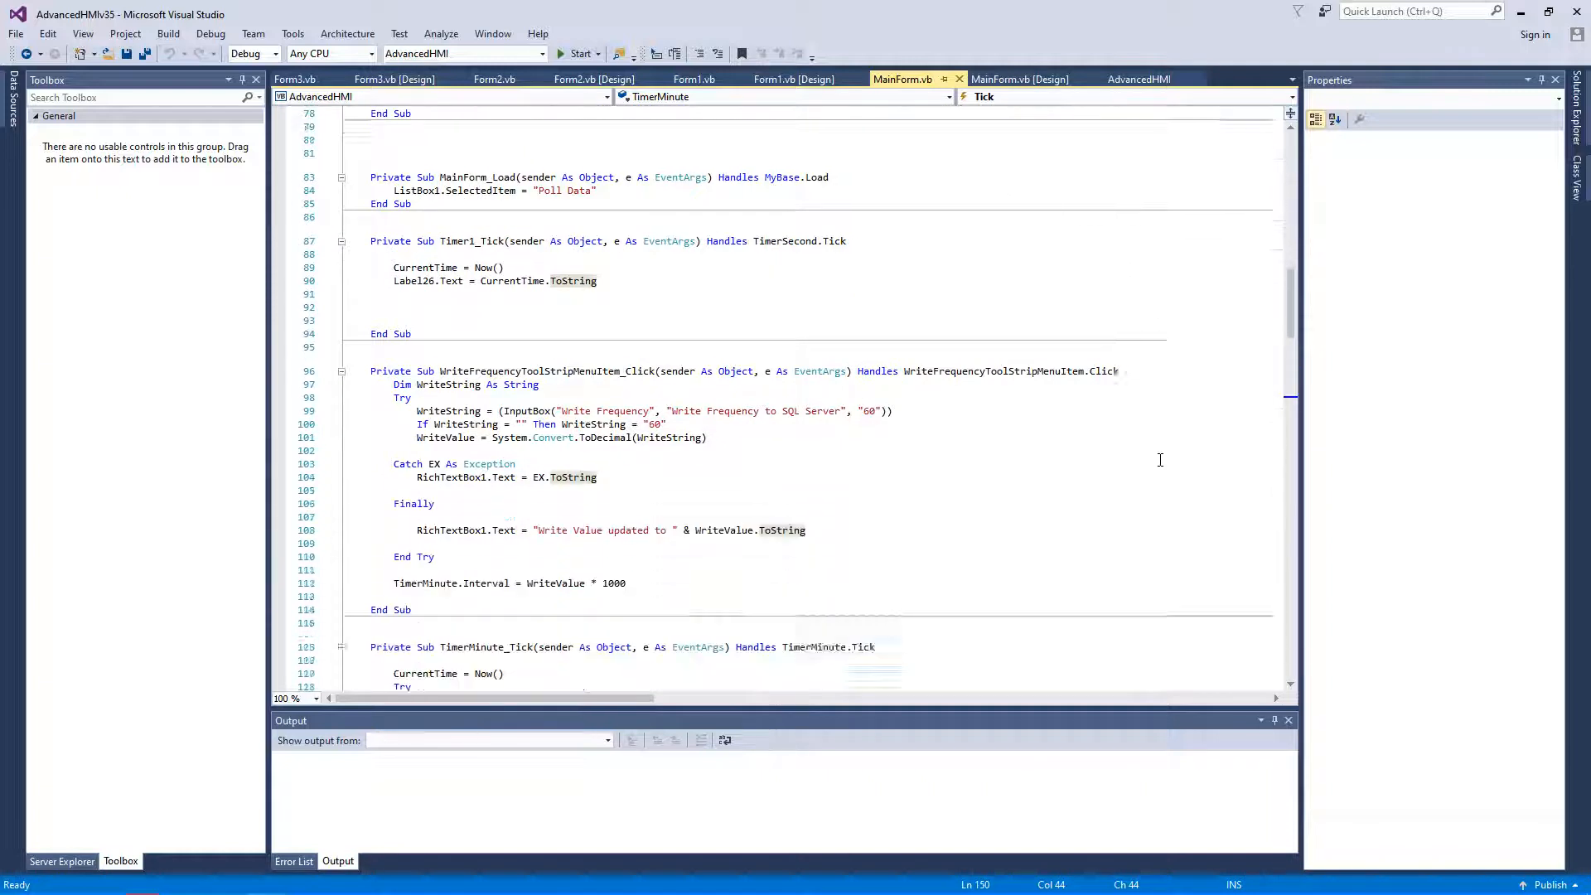
{"action": "scroll", "scroll_direction": "down", "scroll_amount": 3}
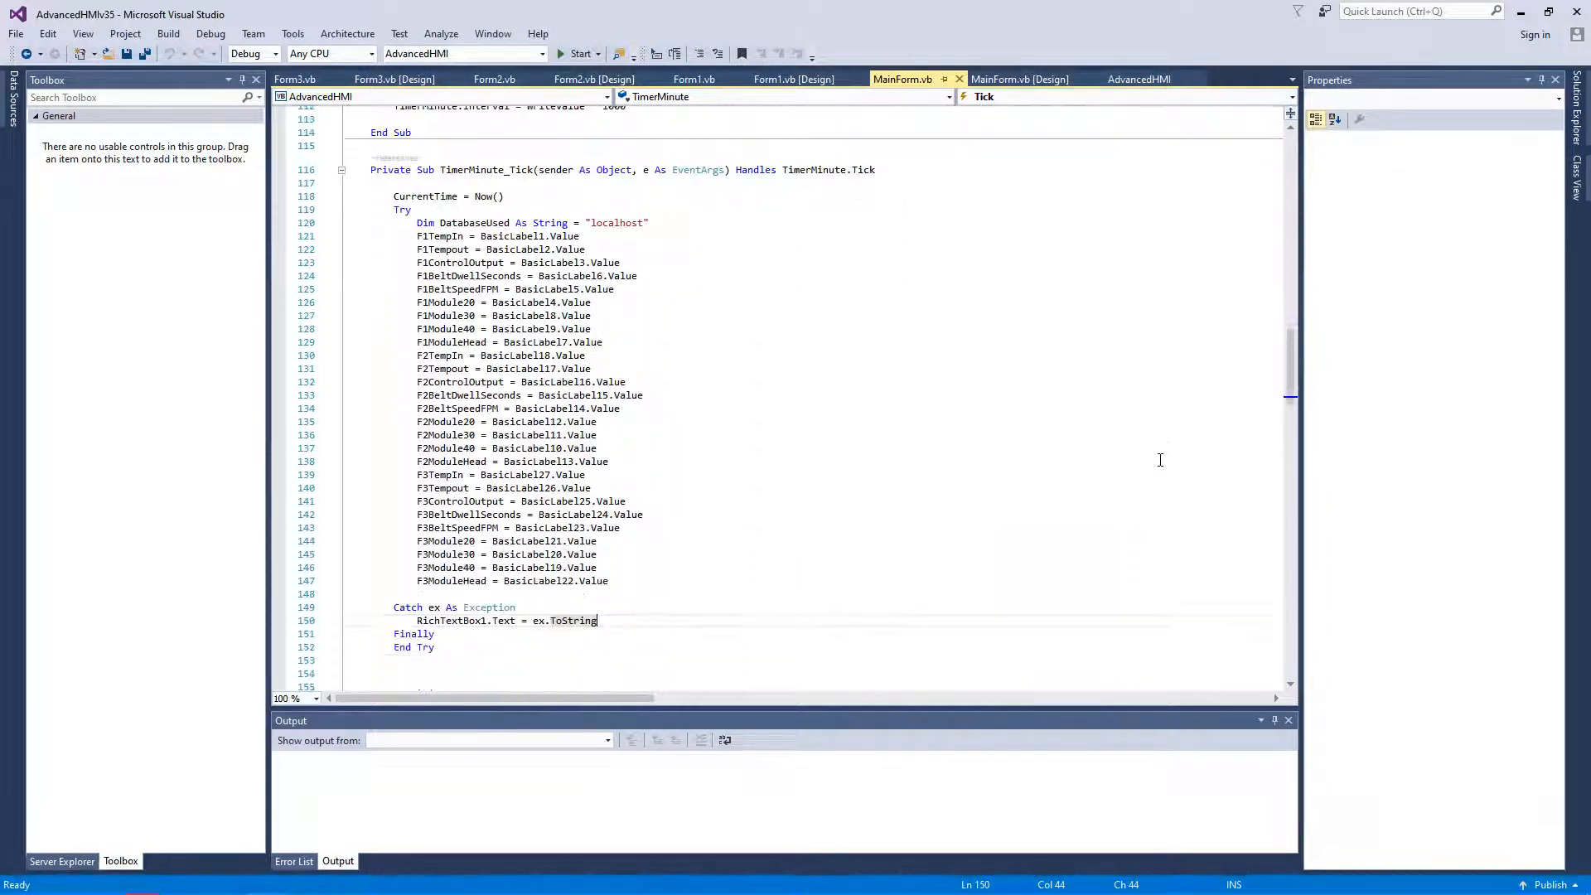
{"action": "scroll", "scroll_direction": "down", "scroll_amount": 3}
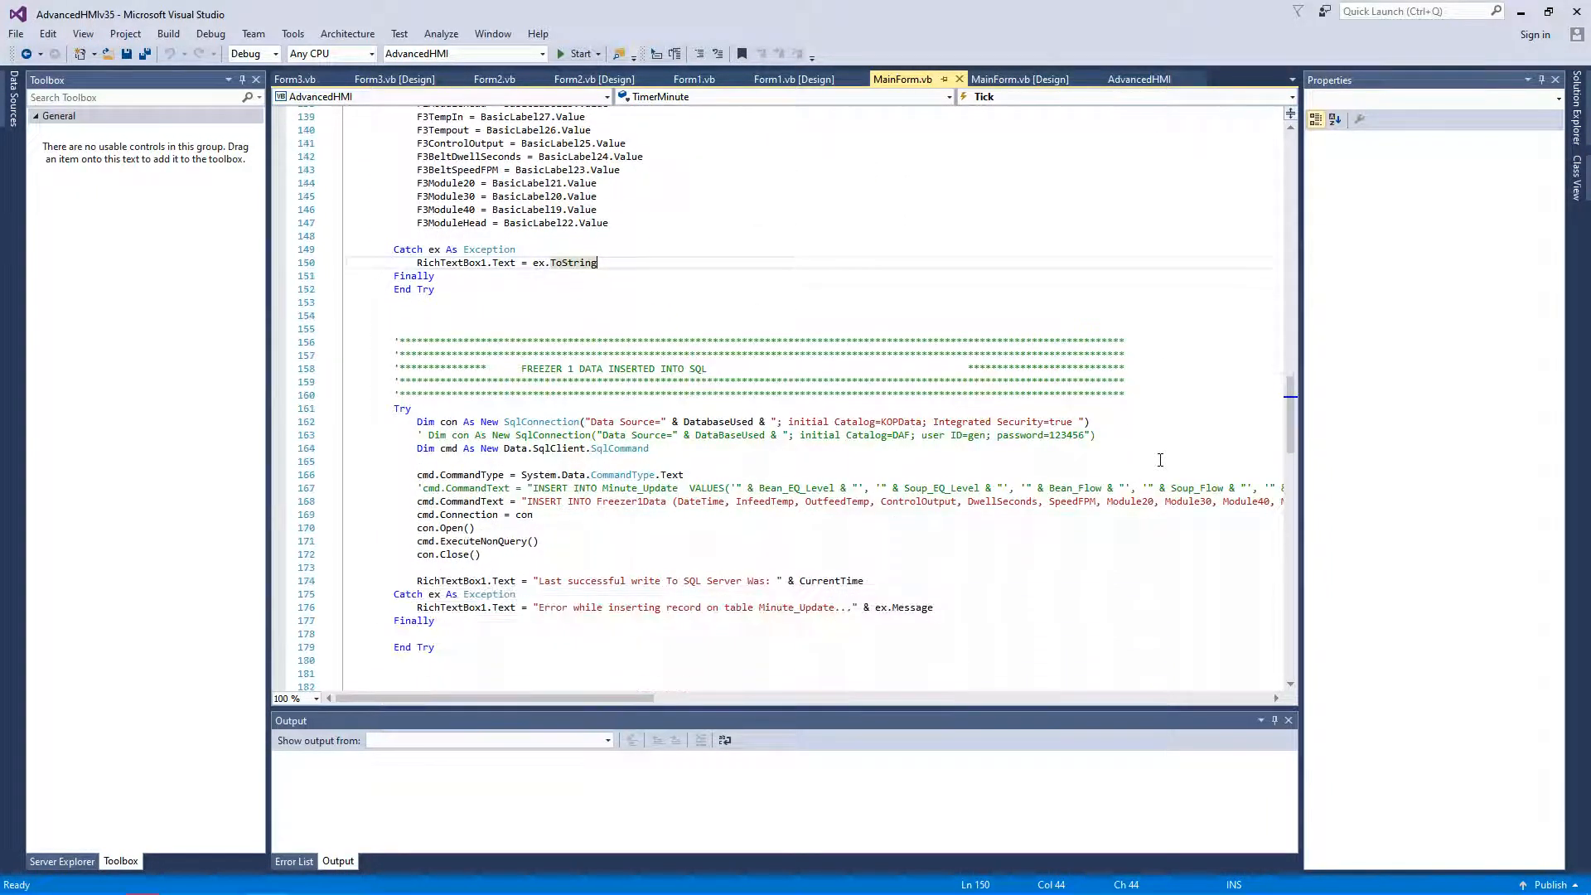
{"action": "scroll", "scroll_direction": "down", "scroll_amount": 3}
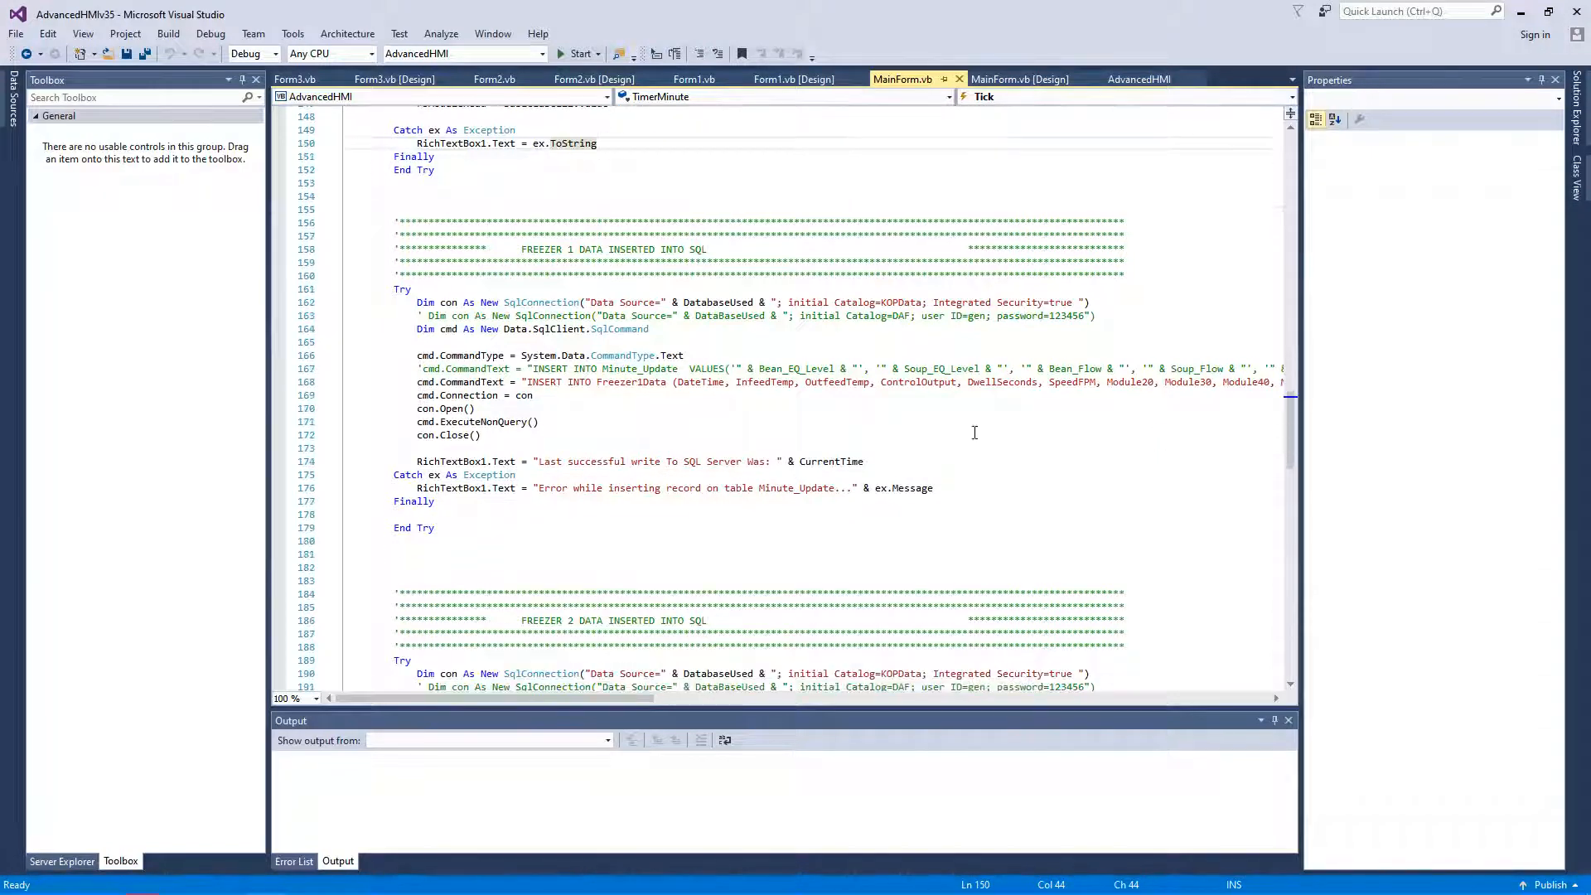
{"action": "scroll", "scroll_direction": "down", "scroll_amount": 3}
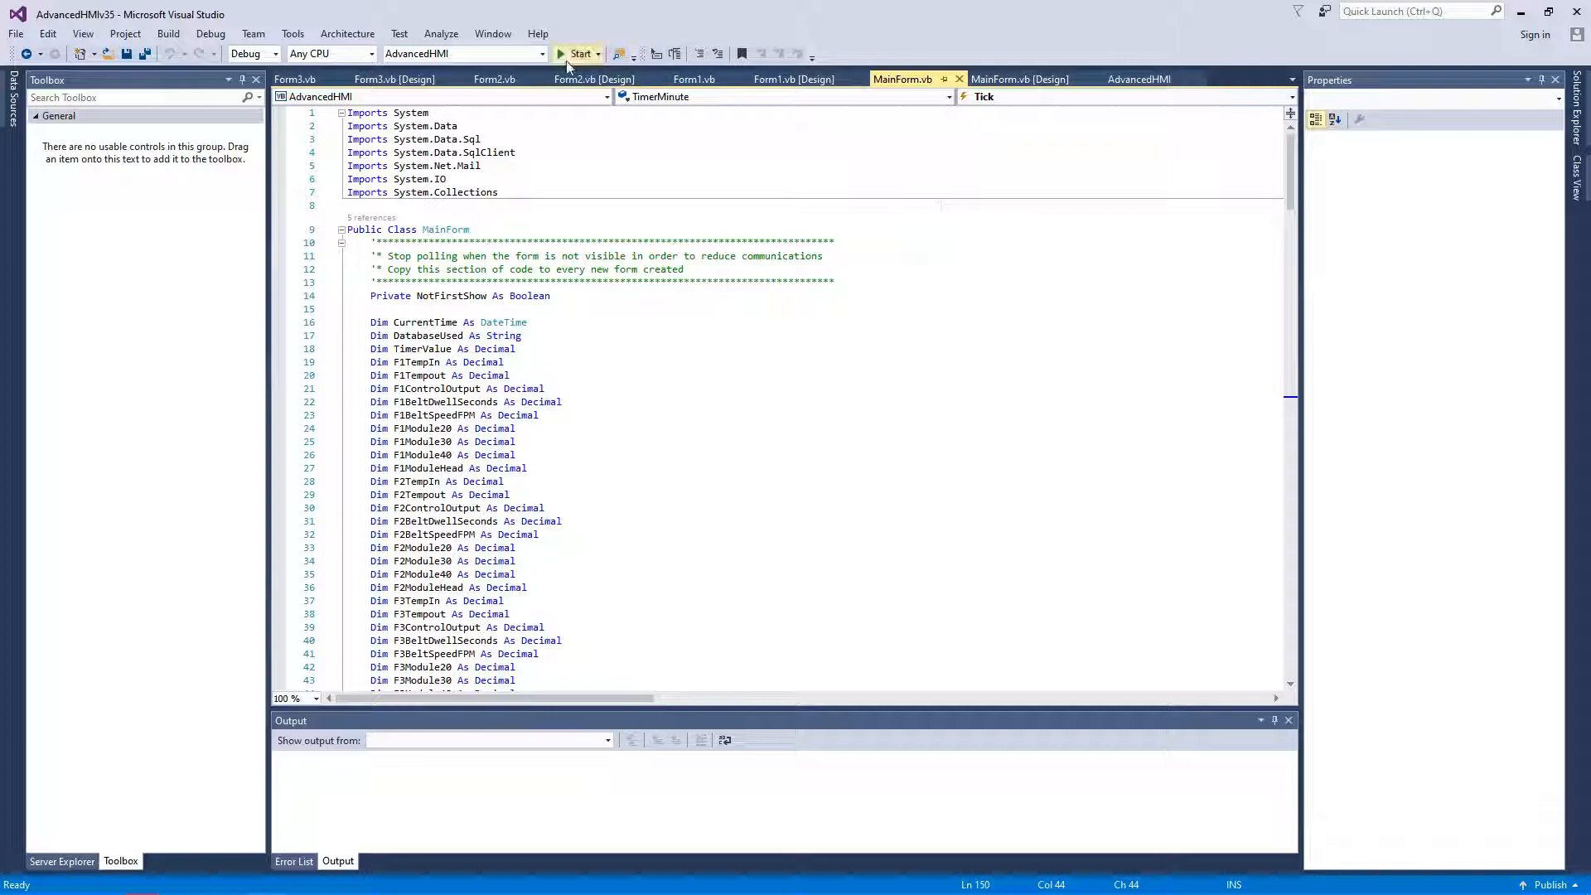
- Build and run the AdvancedHMI Freezer Monitor project, then minimize Visual Studio
{"action": "left_click", "coordinate": [580, 54]}
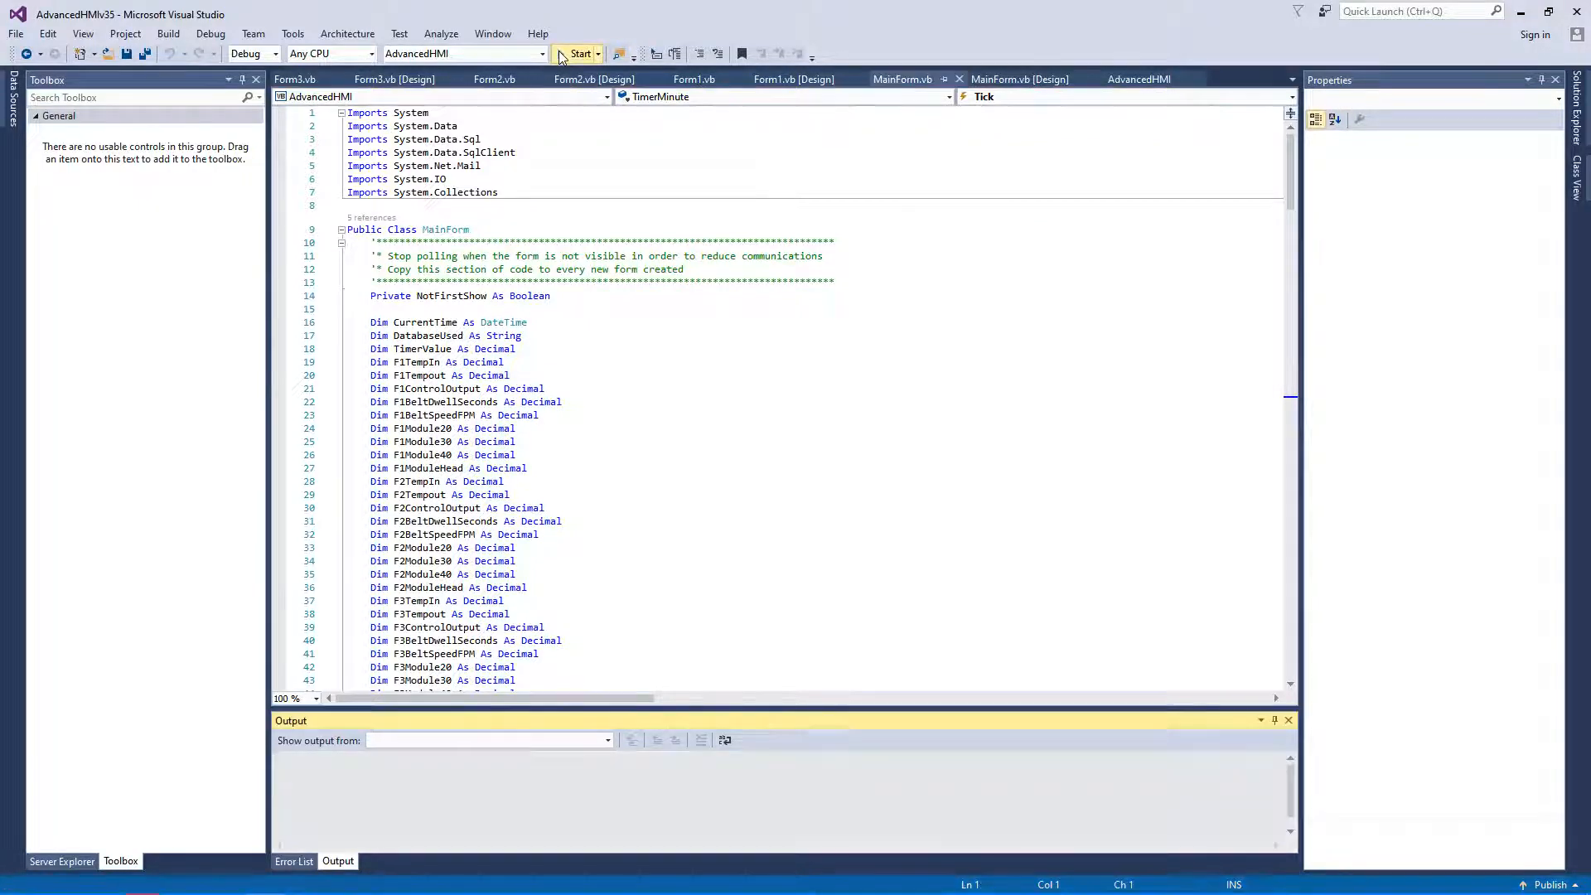
{"action": "left_click", "coordinate": [578, 54]}
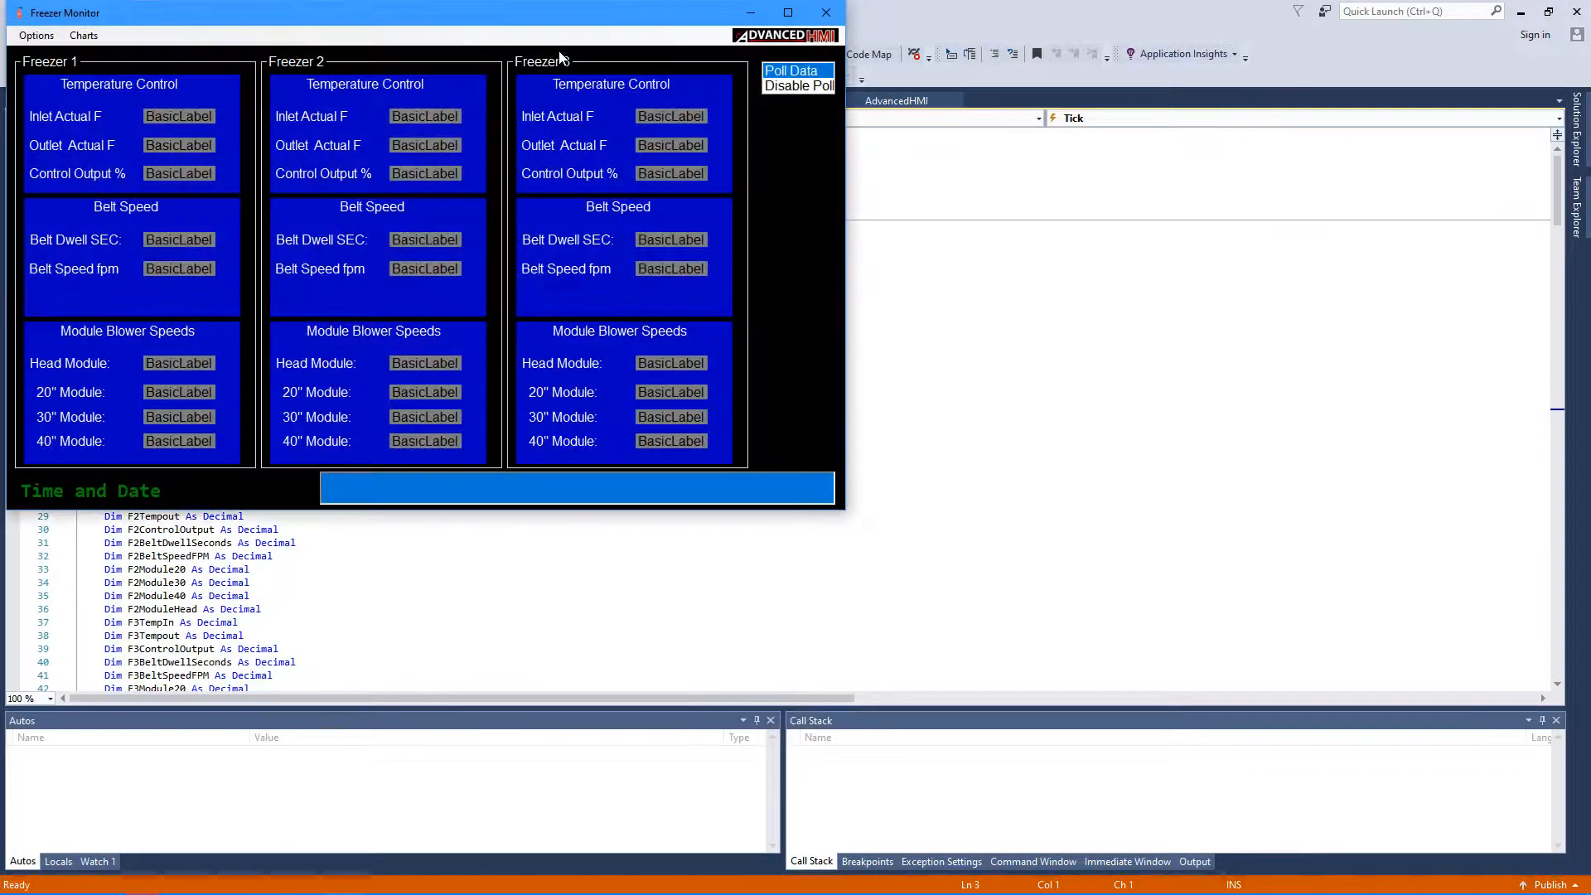
{"action": "left_click", "coordinate": [792, 69]}
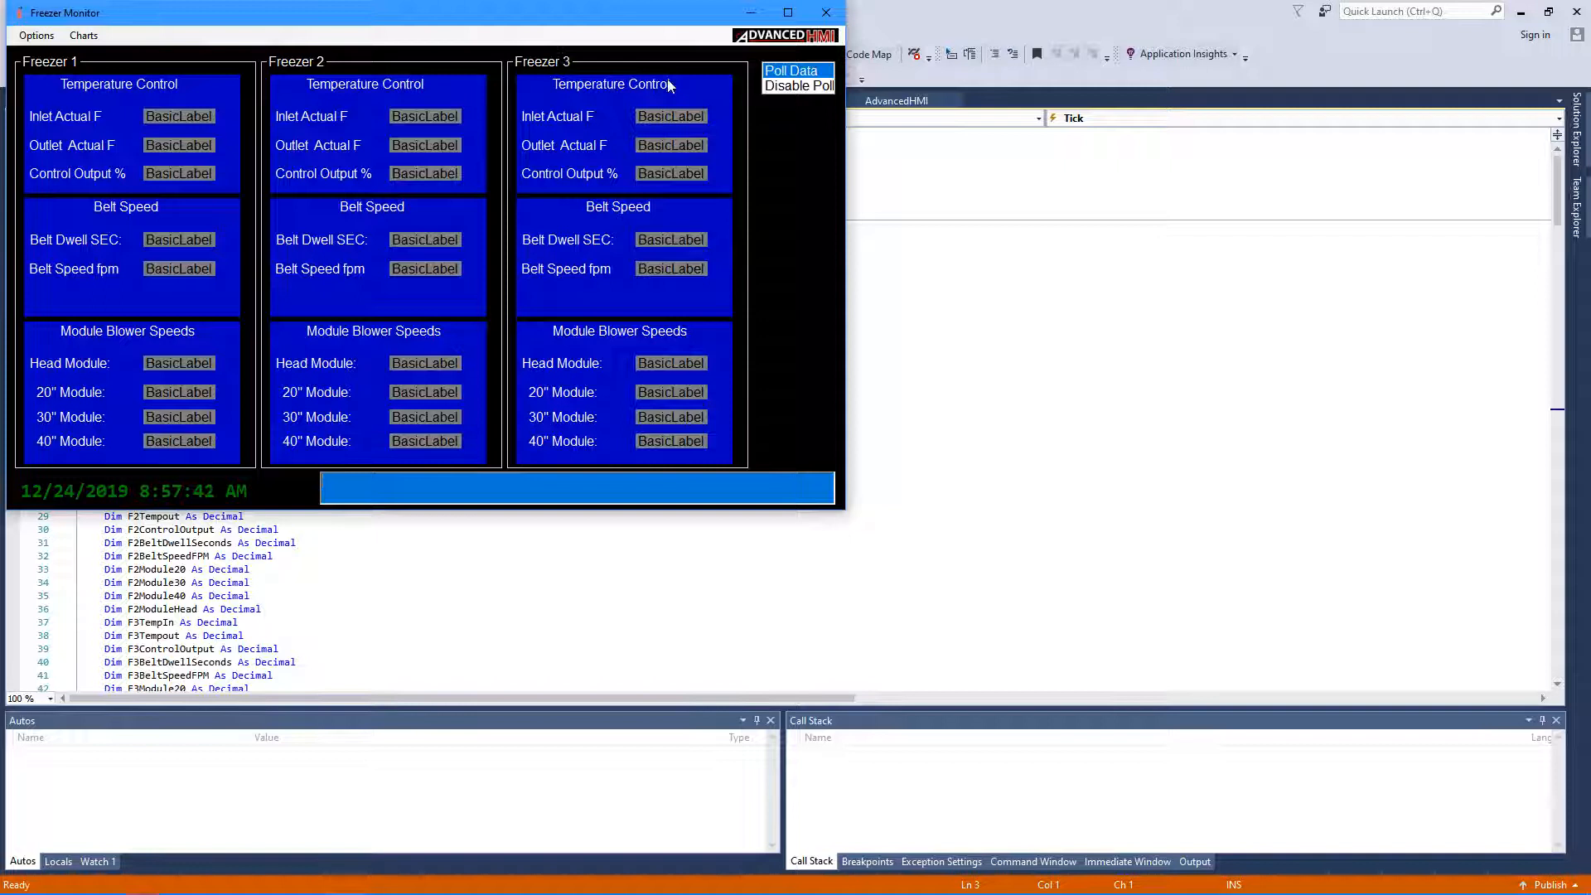
{"action": "mouse_move", "coordinate": [690, 243]}
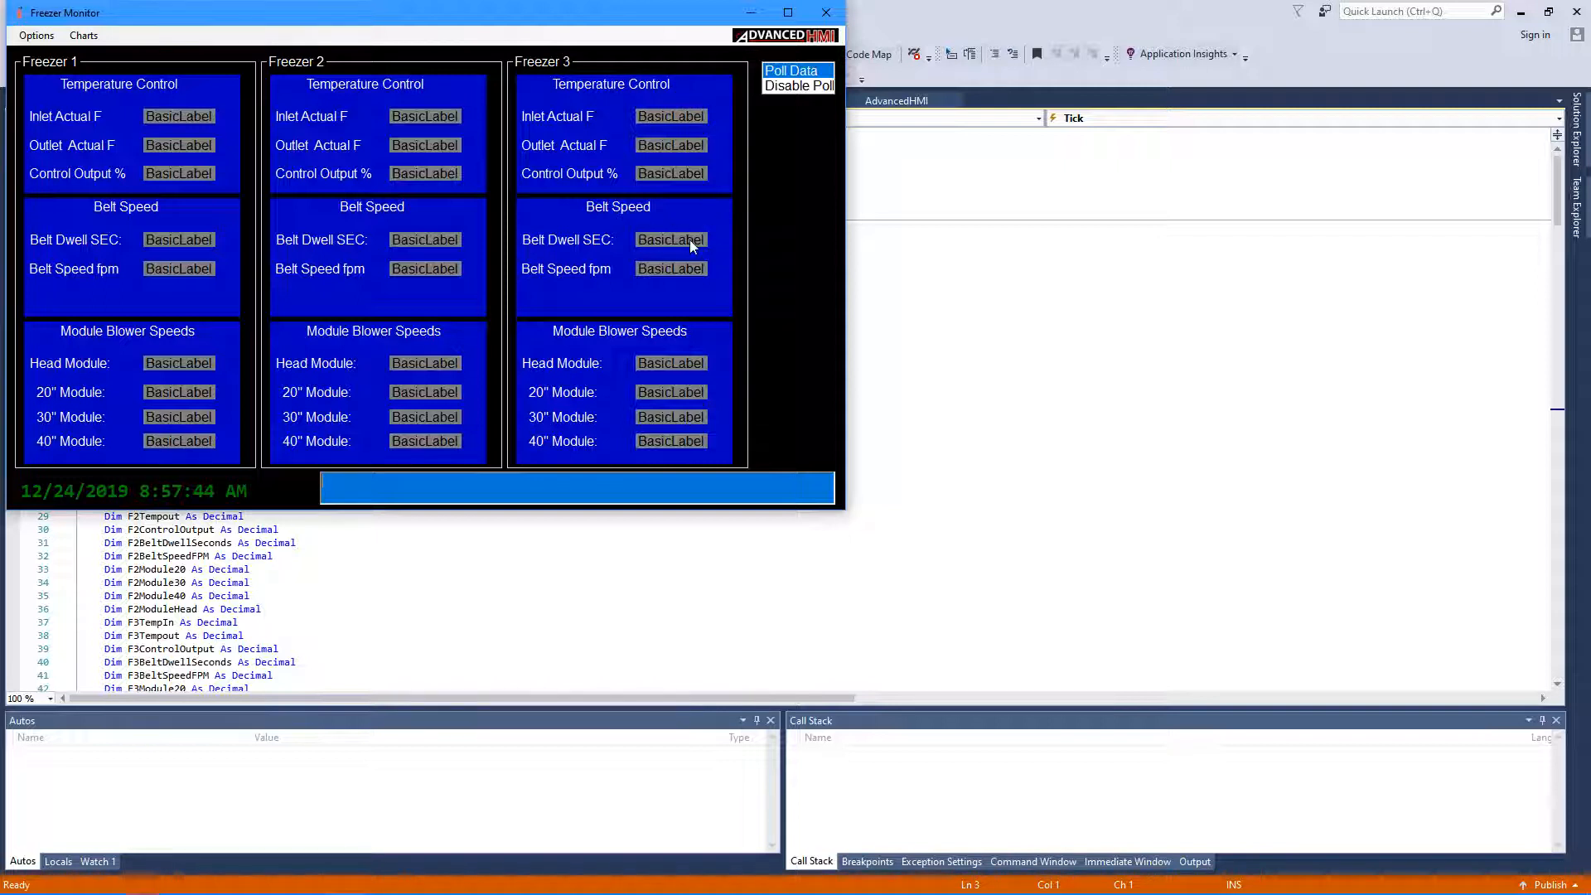
{"action": "mouse_move", "coordinate": [687, 221]}
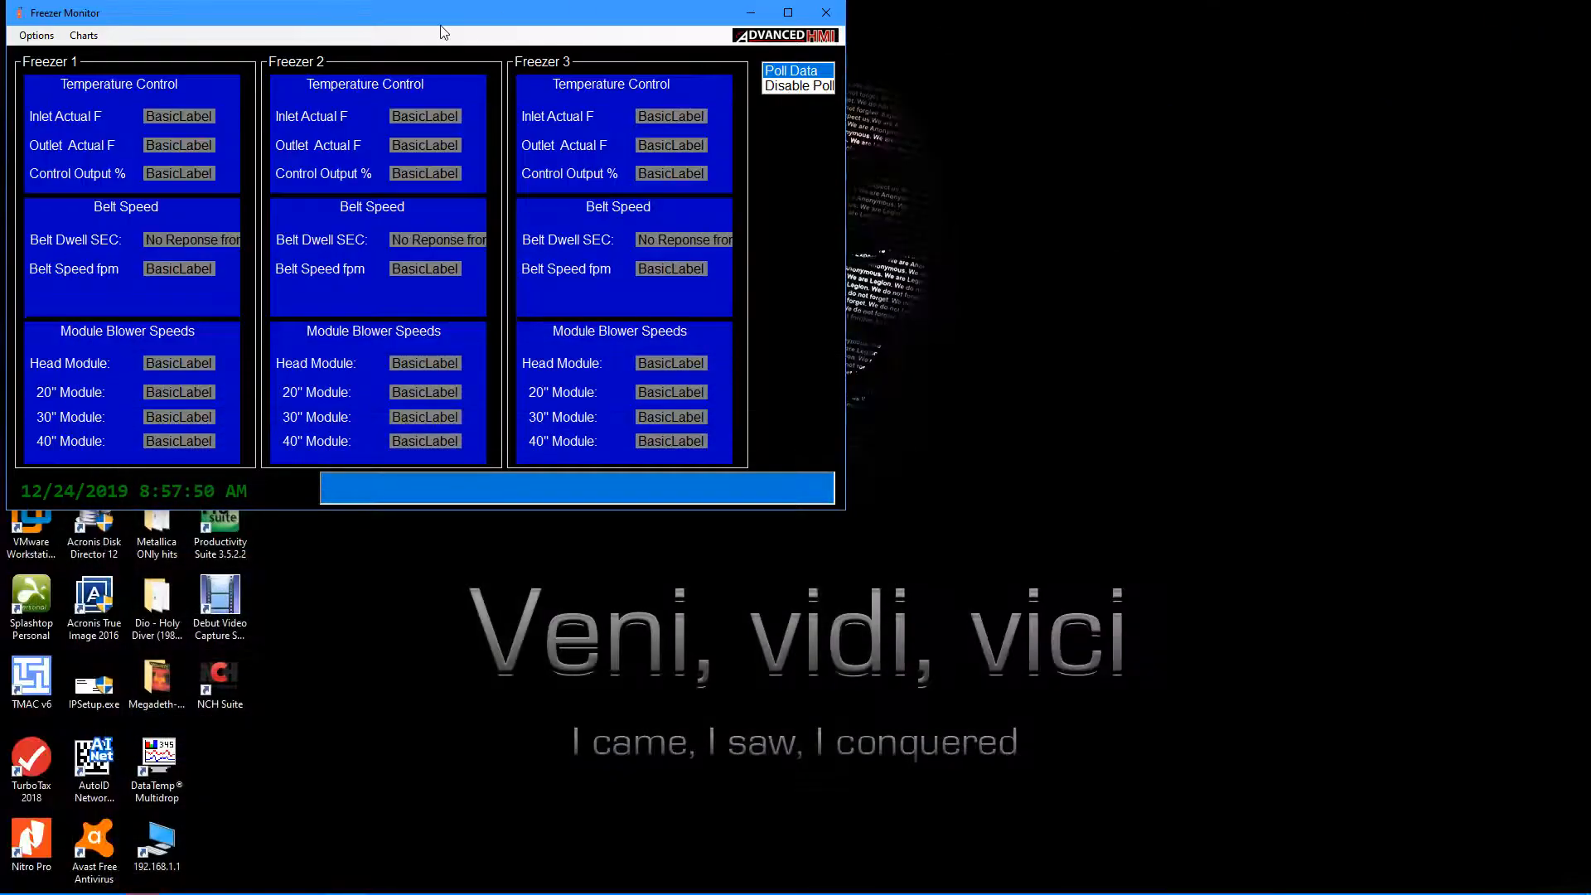
{"action": "mouse_move", "coordinate": [385, 63]}
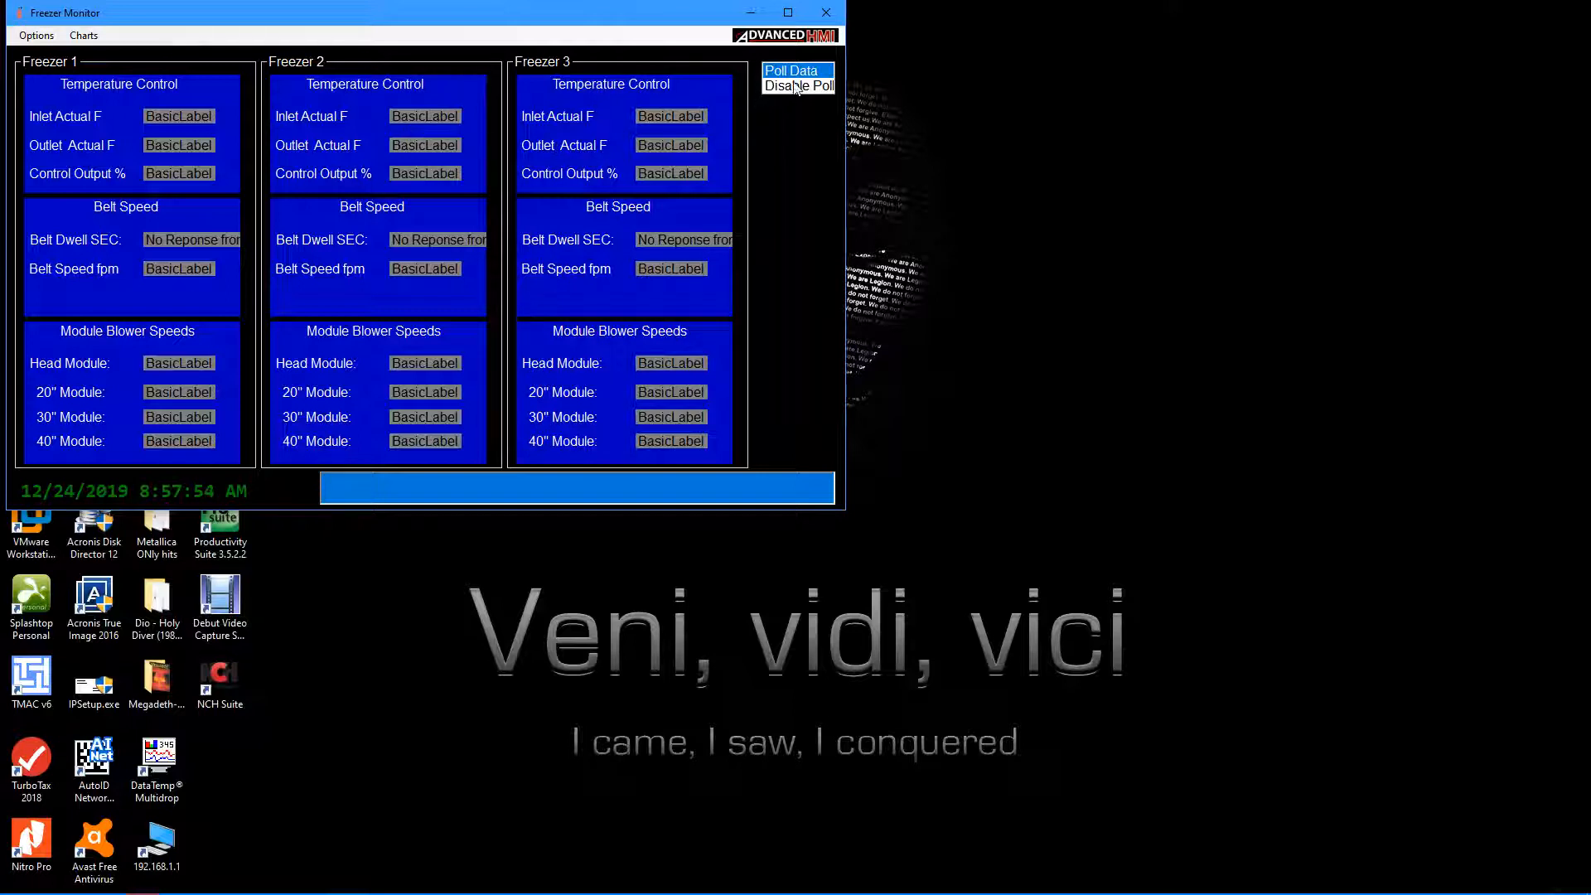
- Select Disable Poll in the Freezer Monitor list box
{"action": "left_click", "coordinate": [797, 85]}
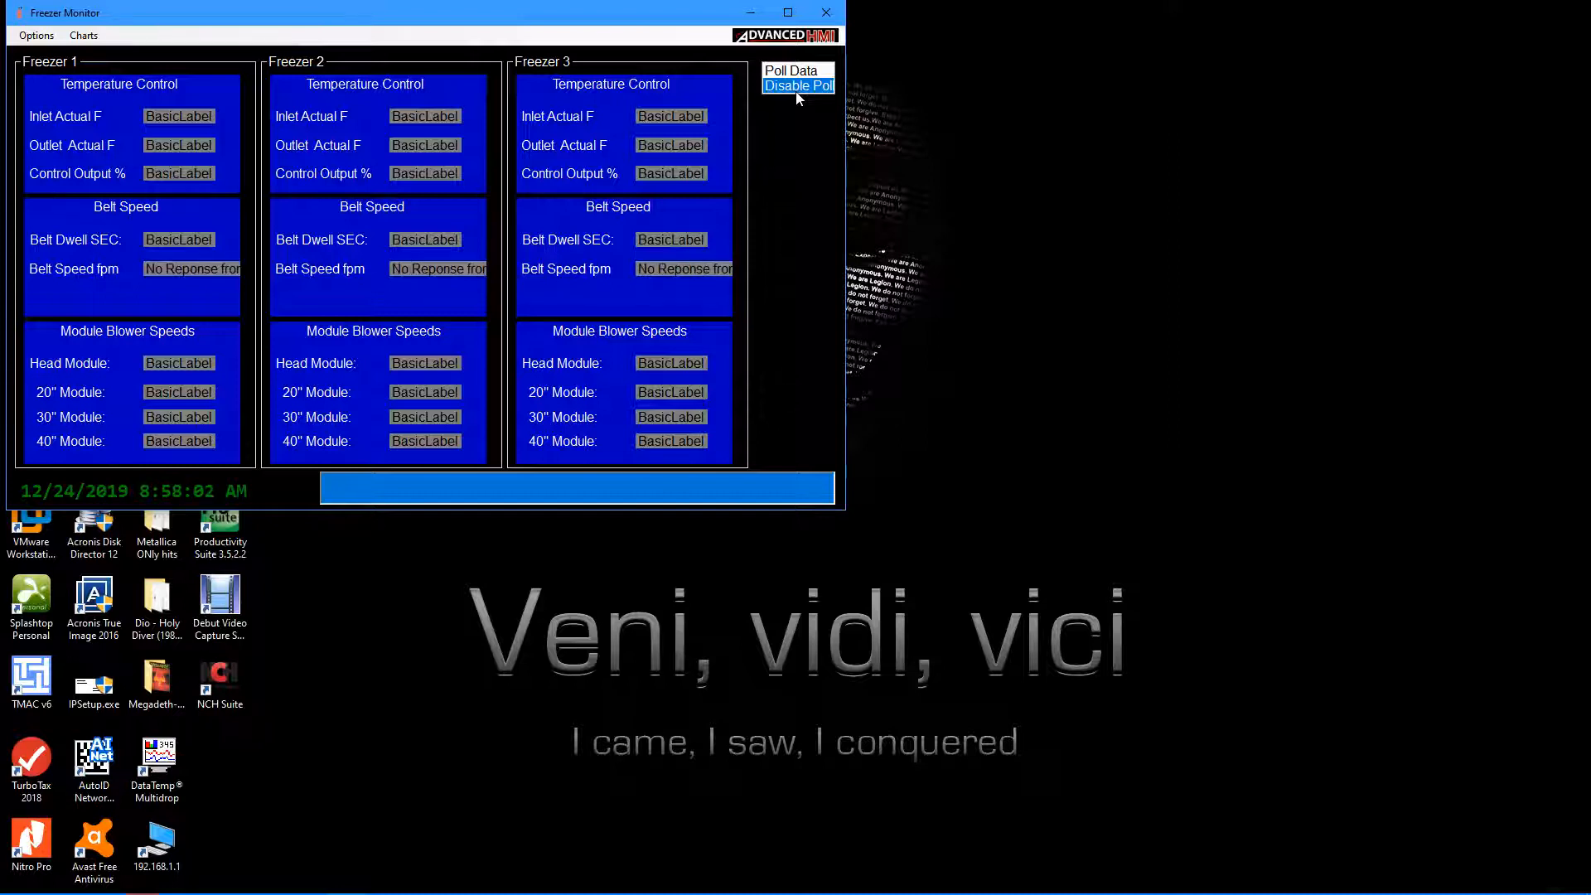
{"action": "mouse_move", "coordinate": [201, 69]}
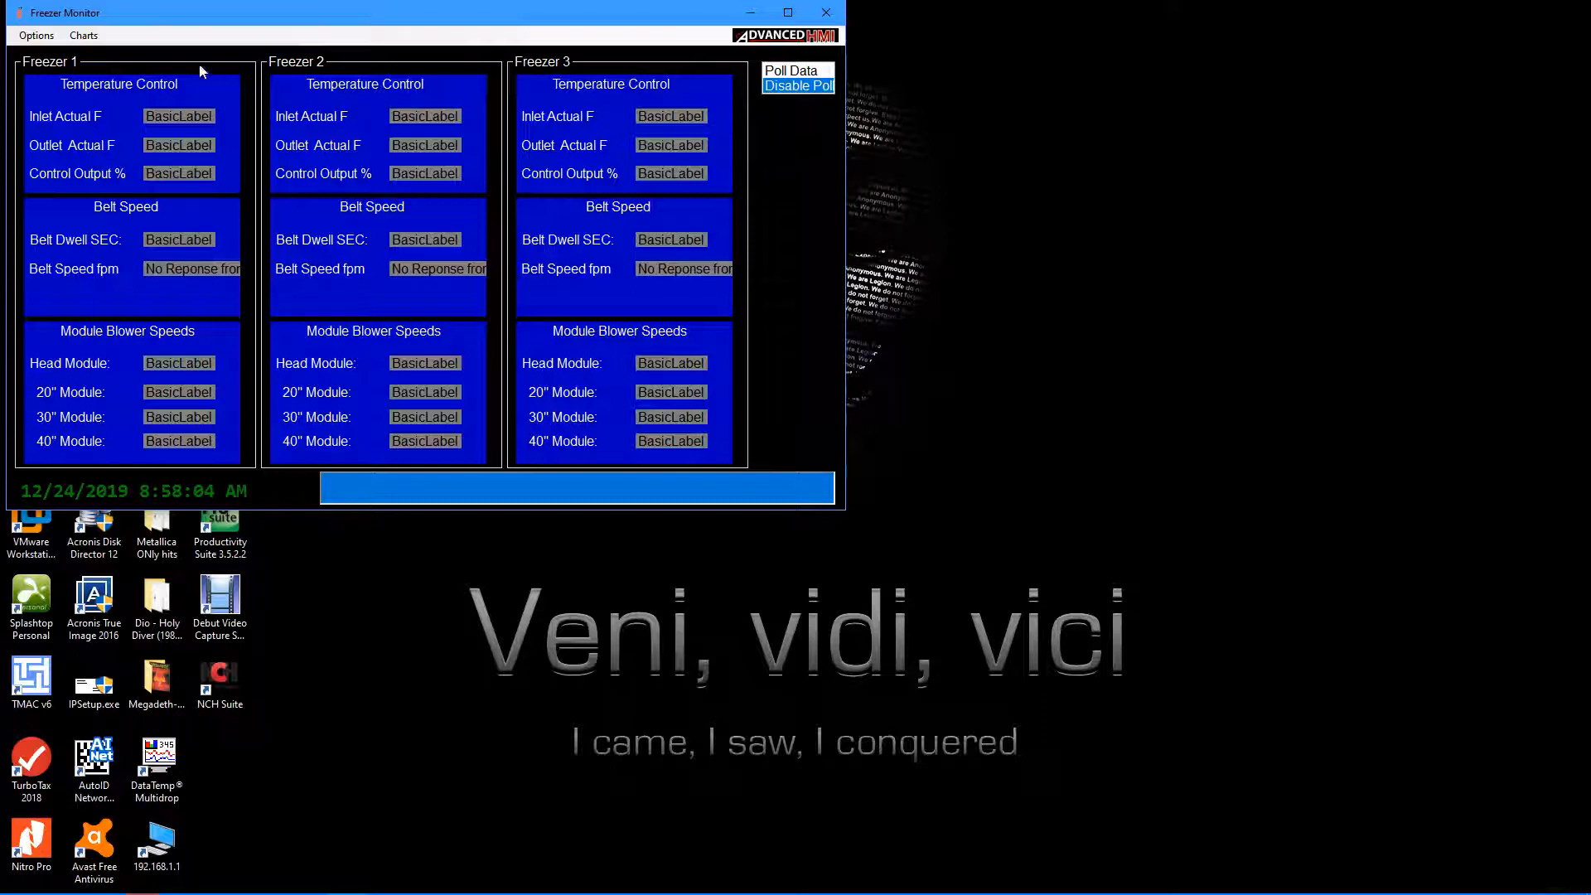
- Accept the SQL write frequency of 60, then open the Freezer 1 chart
{"action": "left_click", "coordinate": [36, 34]}
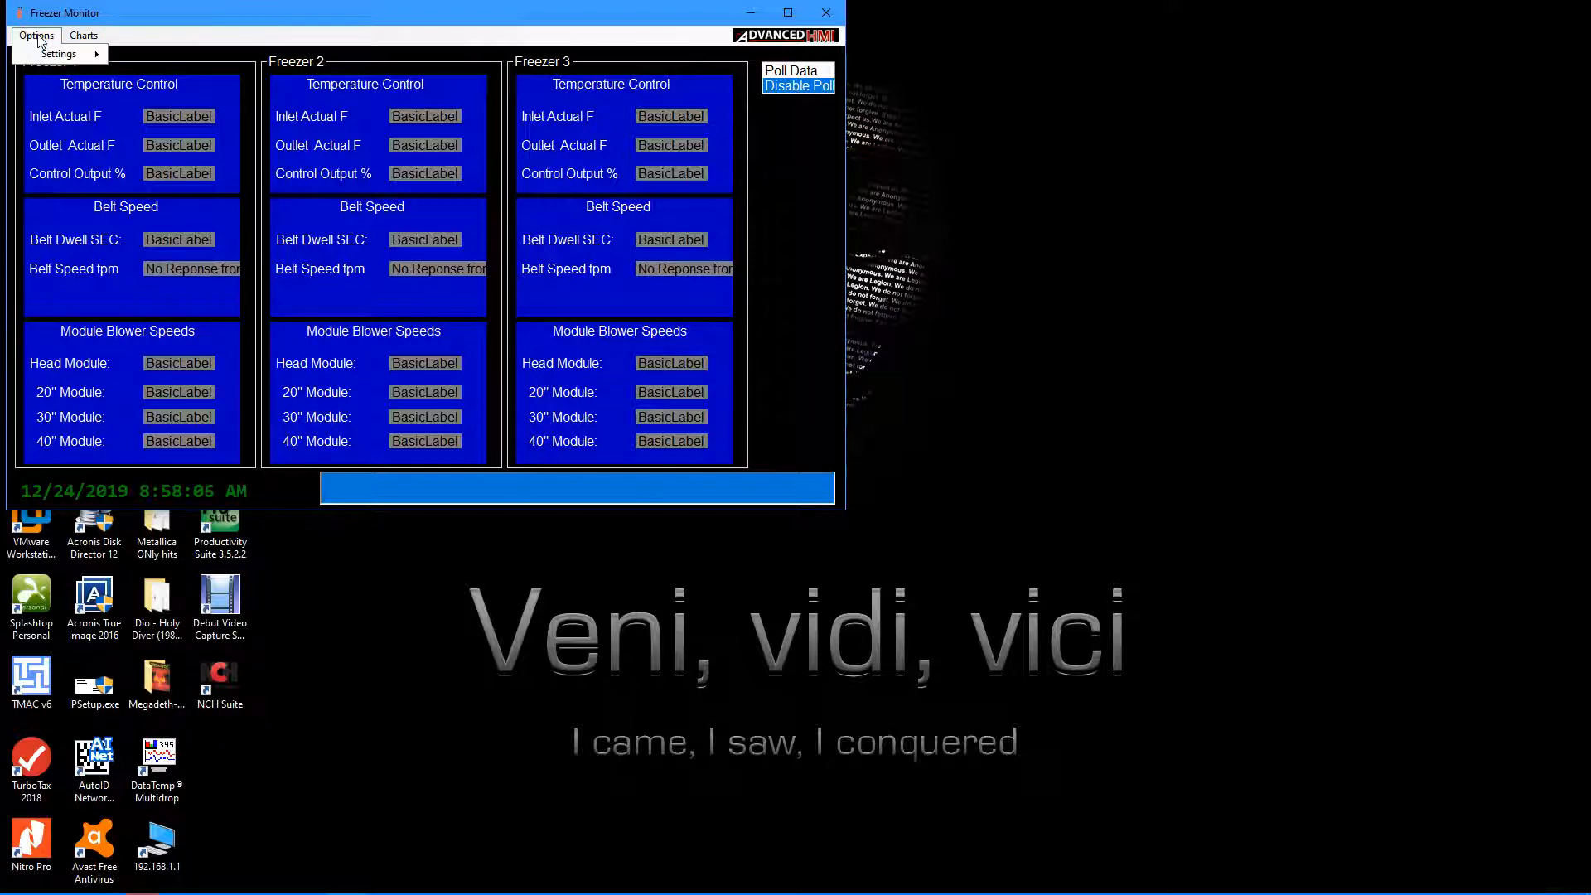
{"action": "left_click", "coordinate": [58, 54]}
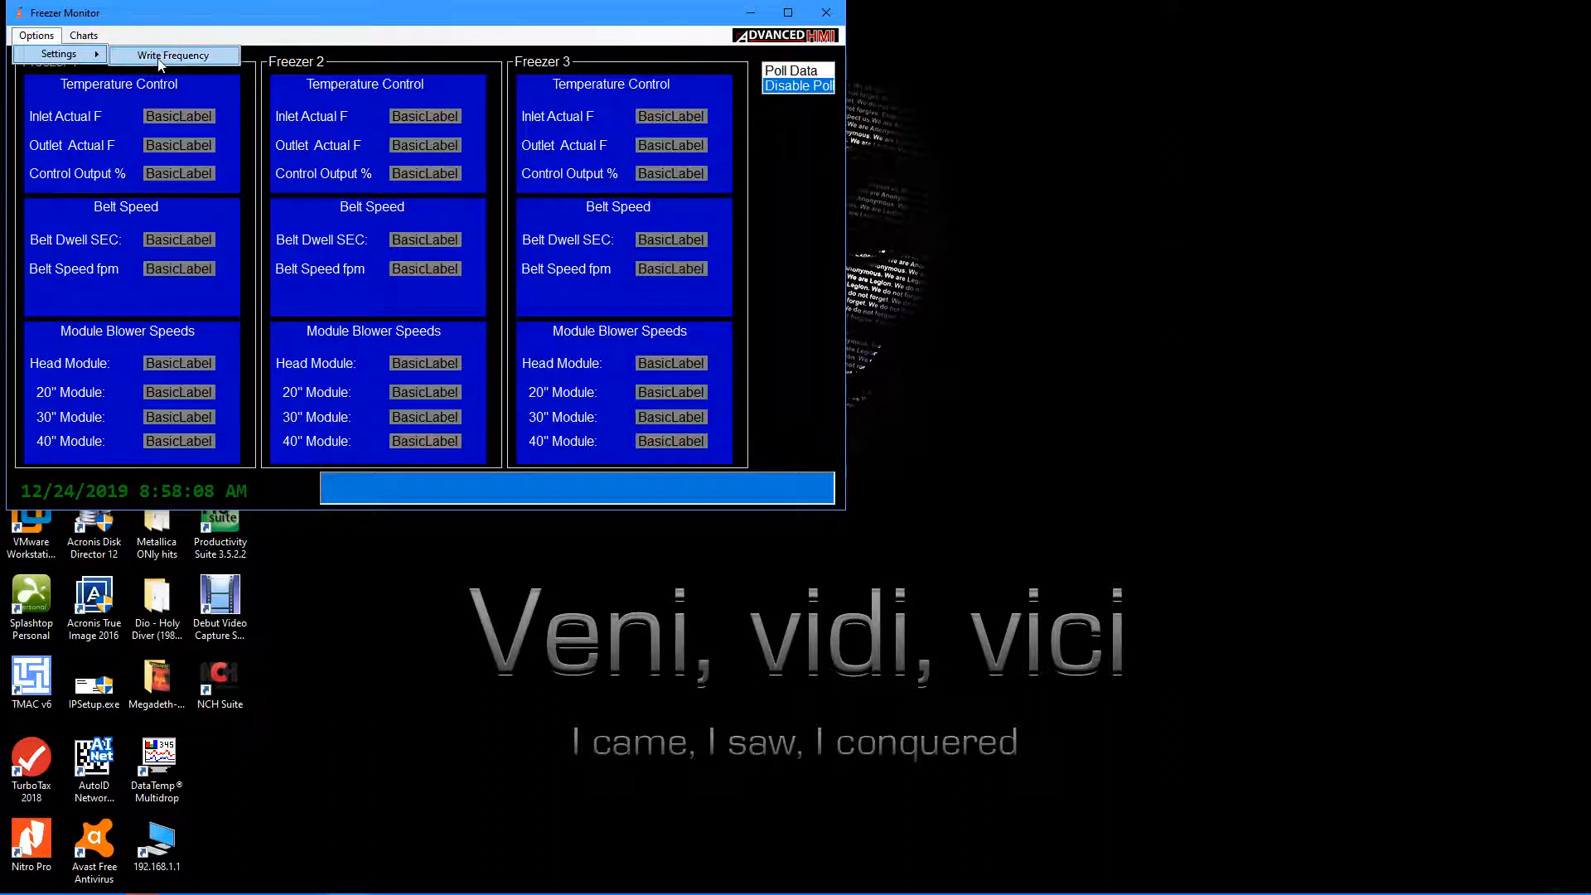
{"action": "left_click", "coordinate": [171, 55]}
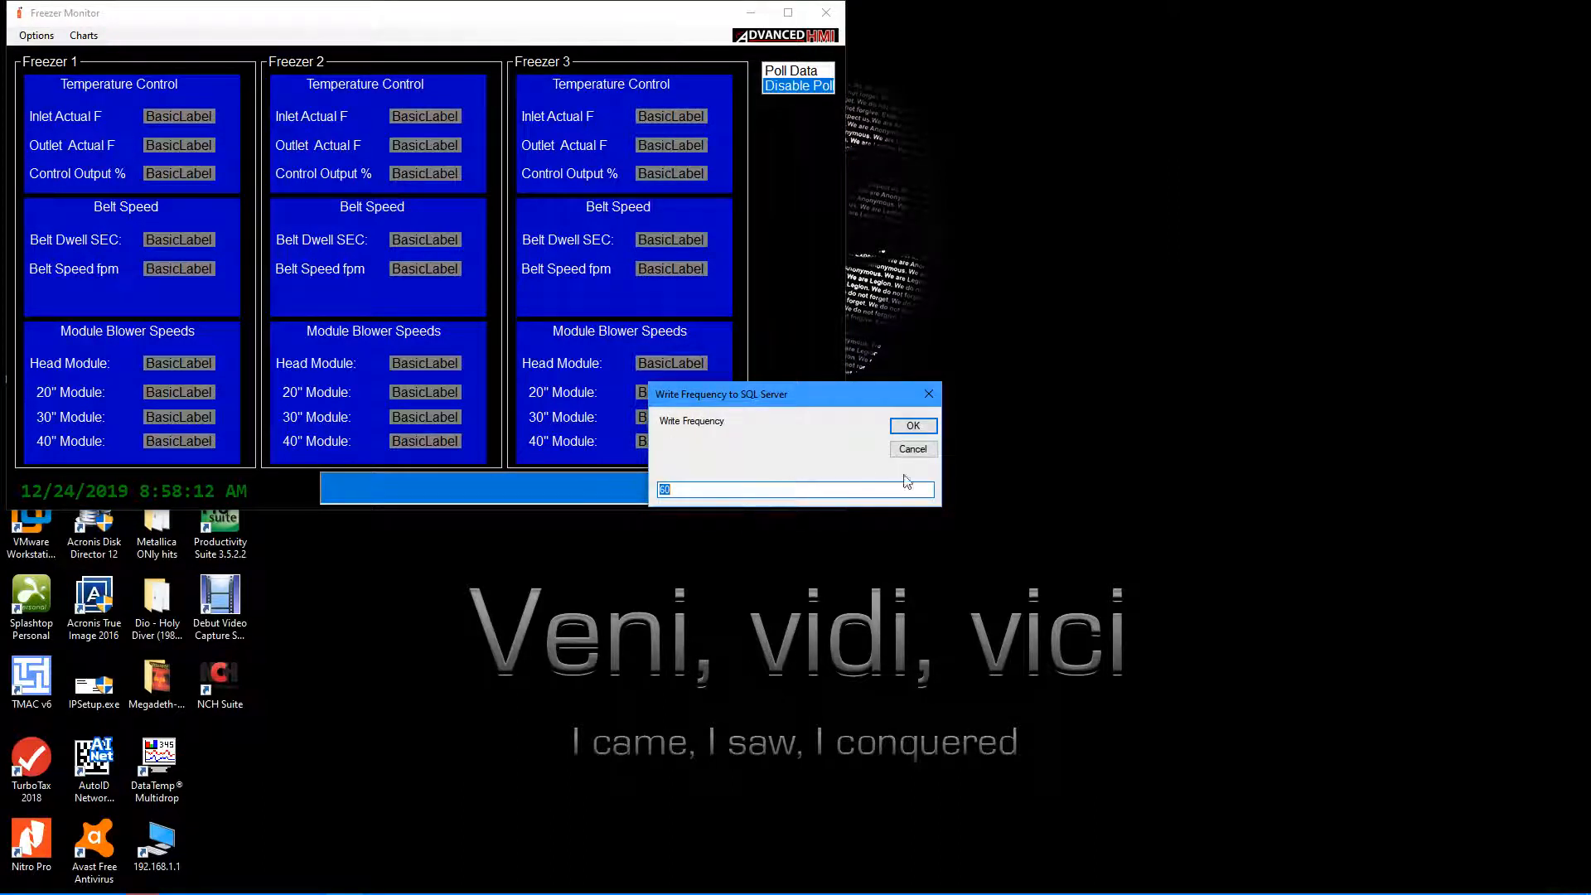
{"action": "left_click", "coordinate": [912, 425]}
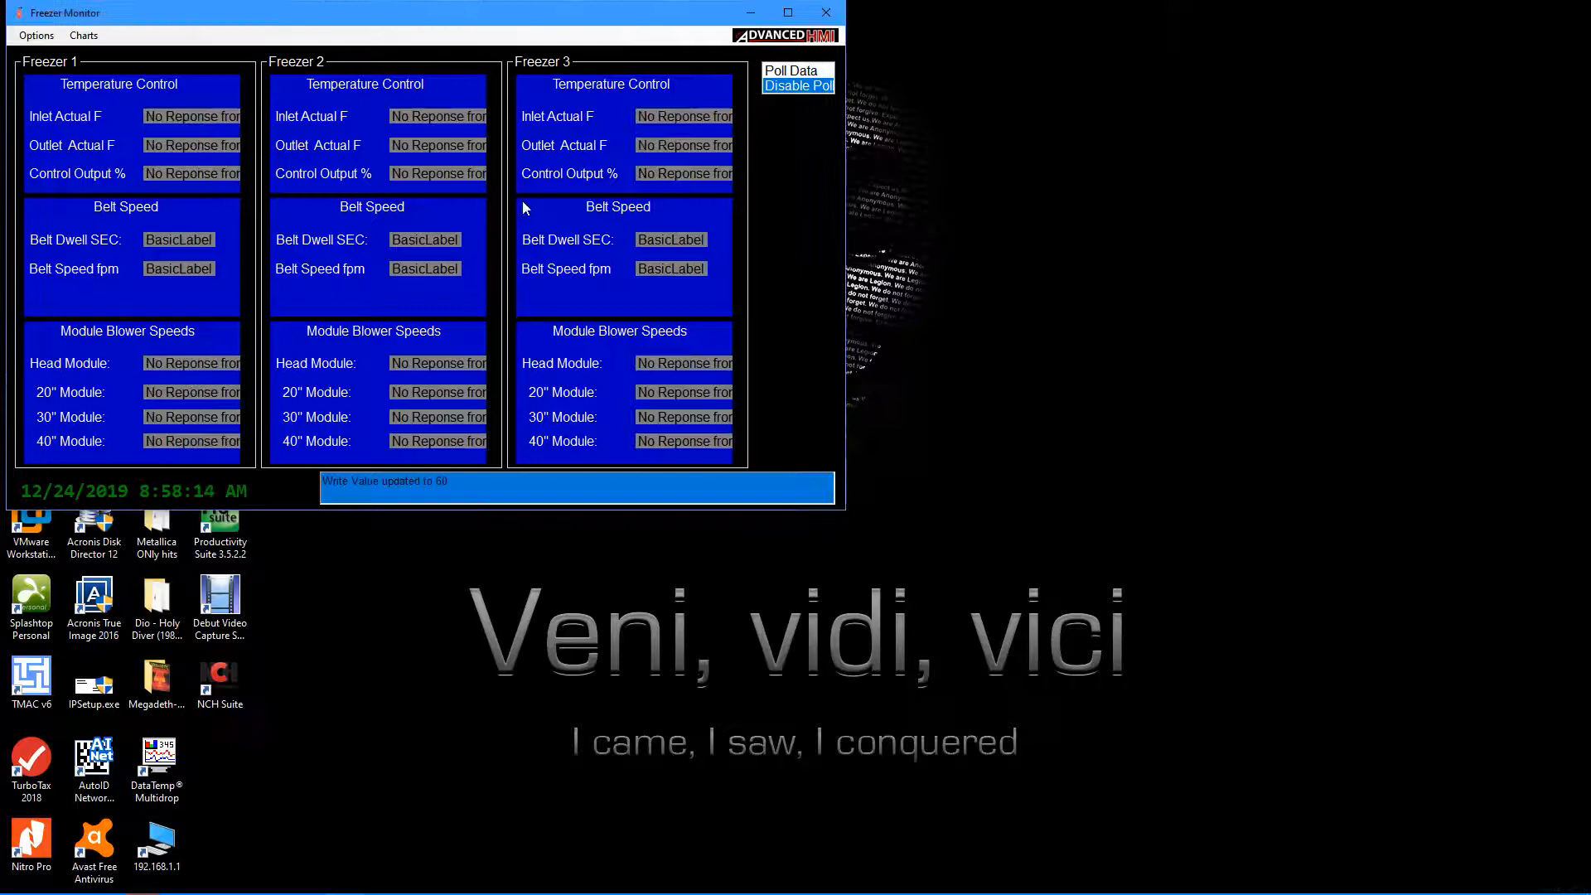
{"action": "left_click", "coordinate": [83, 35]}
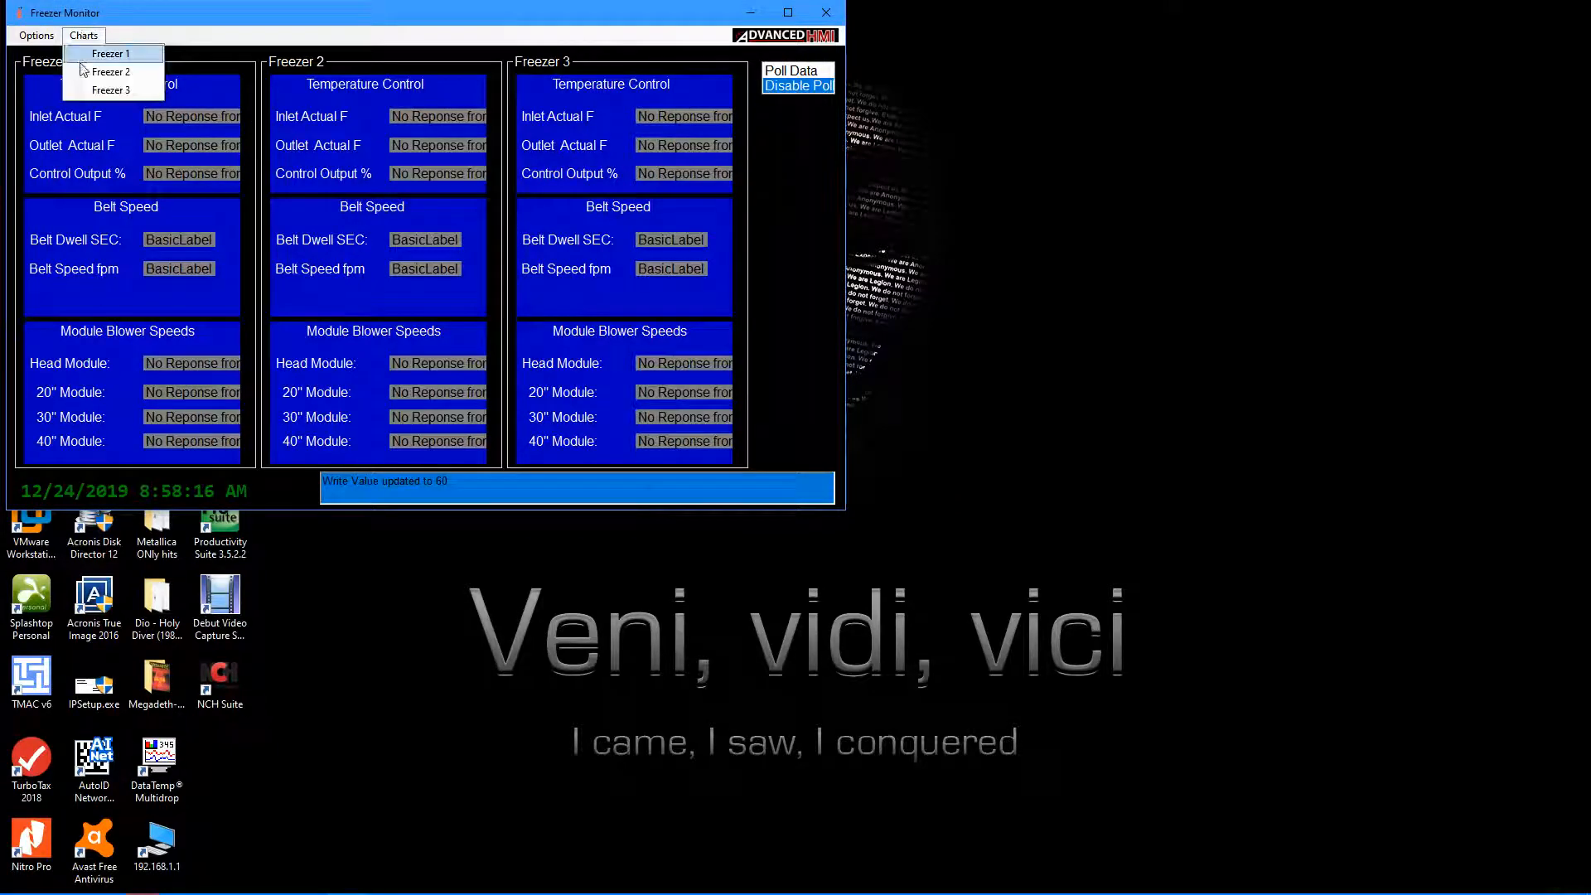
{"action": "left_click", "coordinate": [110, 53]}
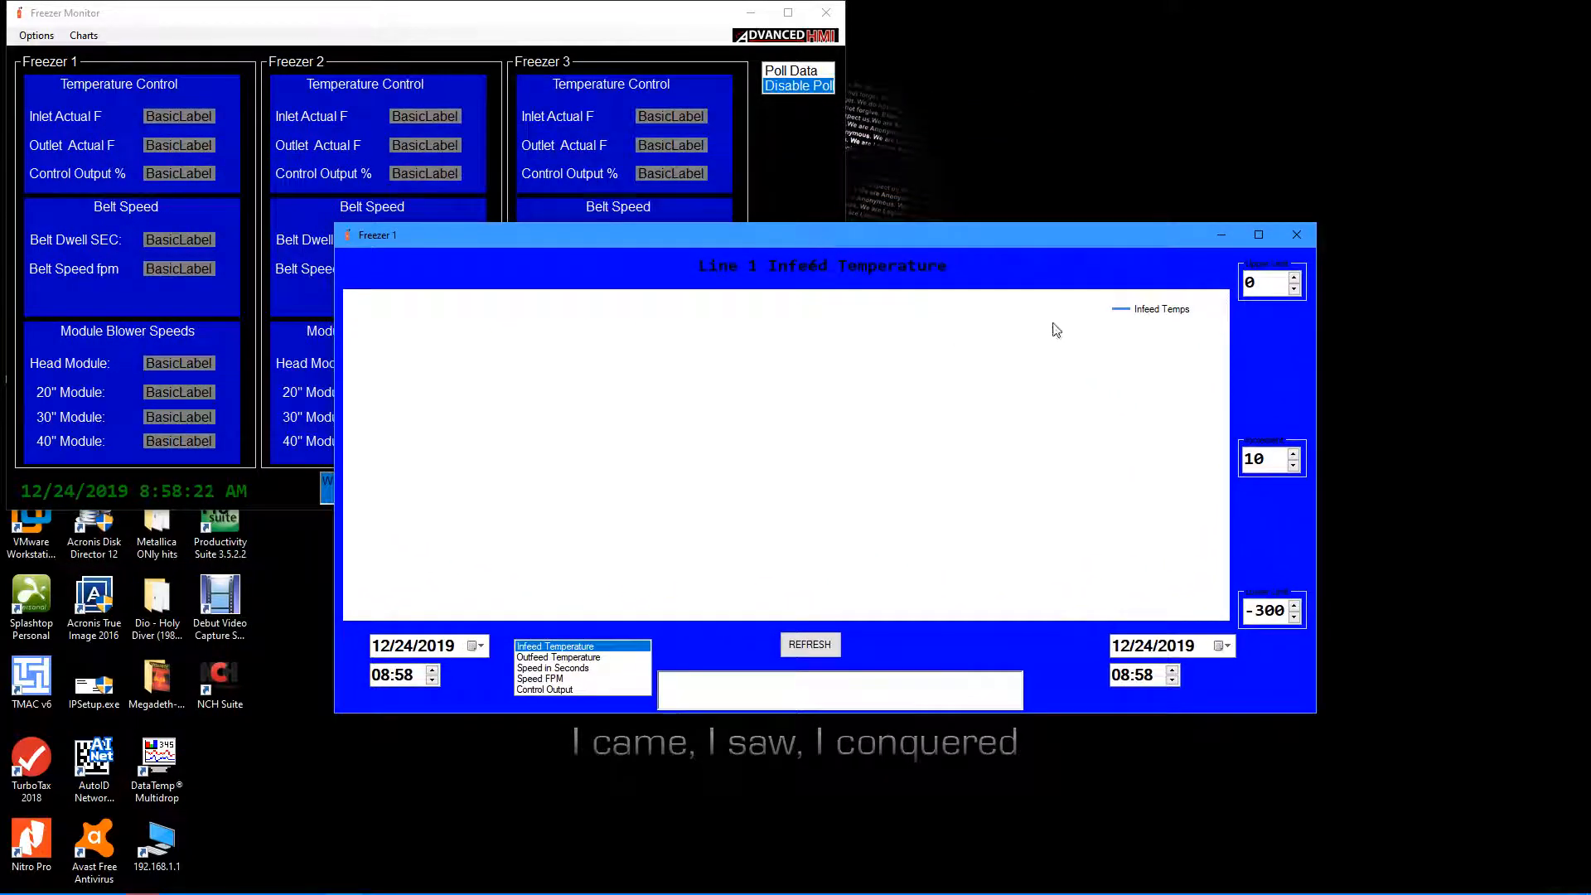
{"action": "mouse_move", "coordinate": [1306, 330]}
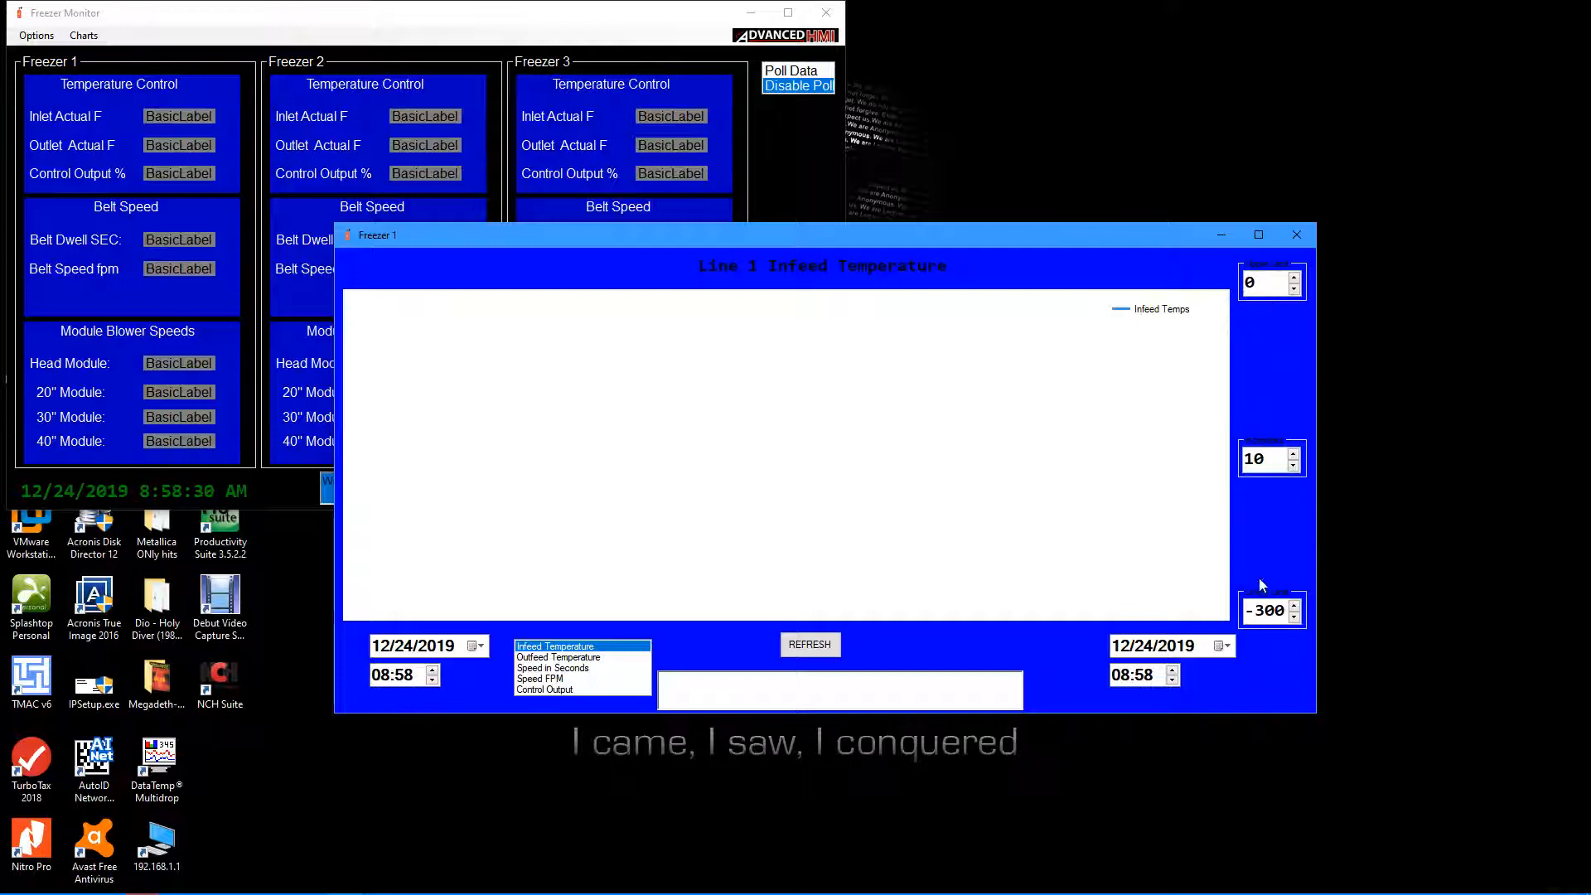
{"action": "mouse_move", "coordinate": [869, 626]}
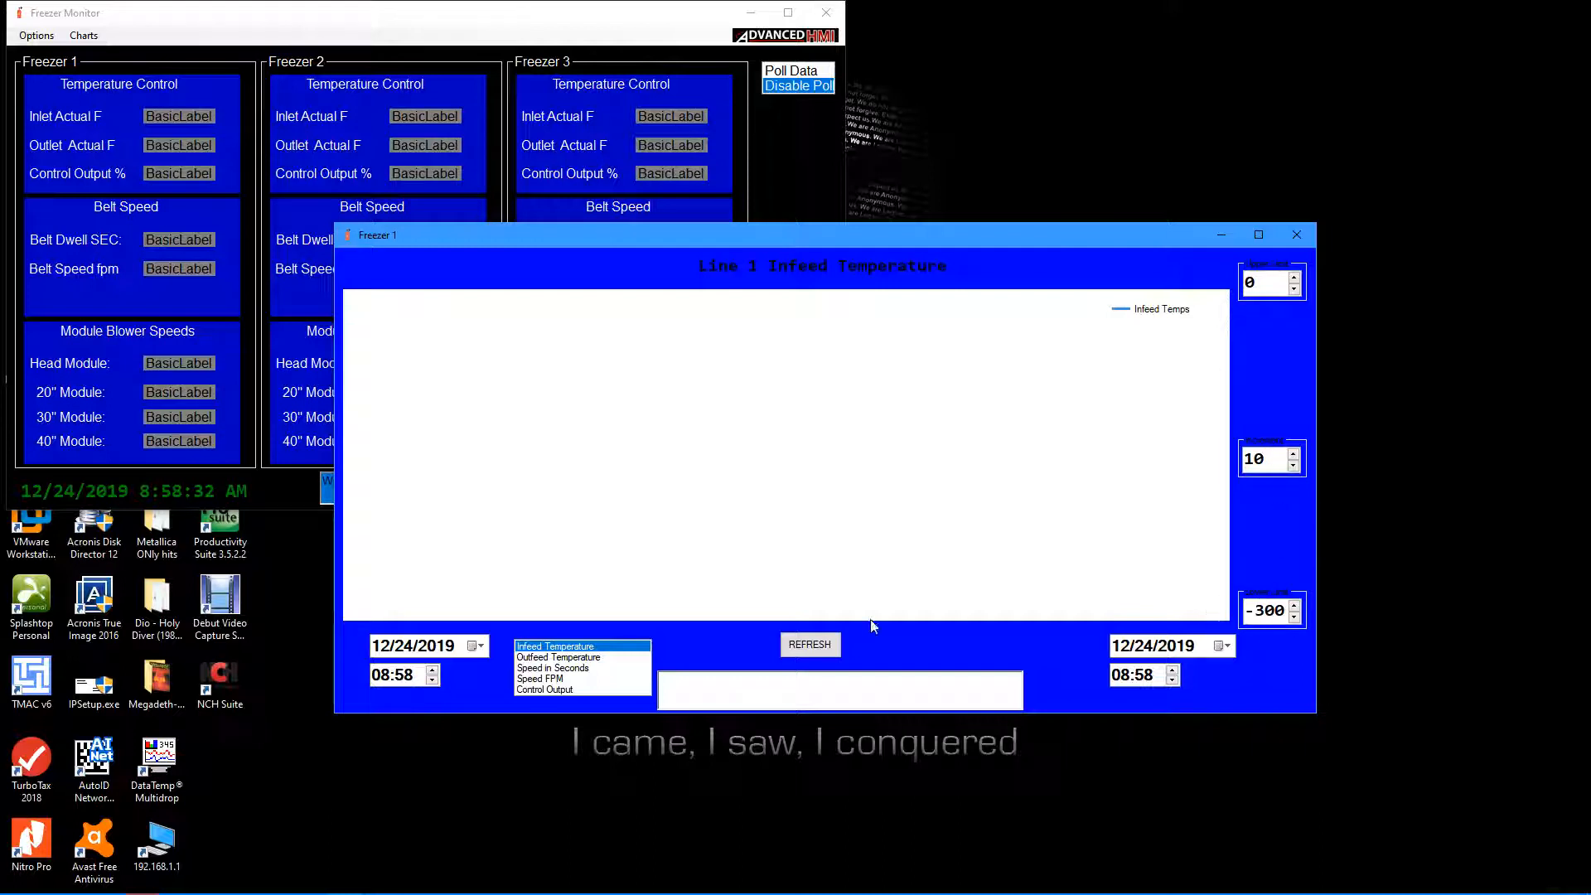
- Cycle the chart series to Control Output and set the start date to 12/19/2019
{"action": "left_click", "coordinate": [558, 656]}
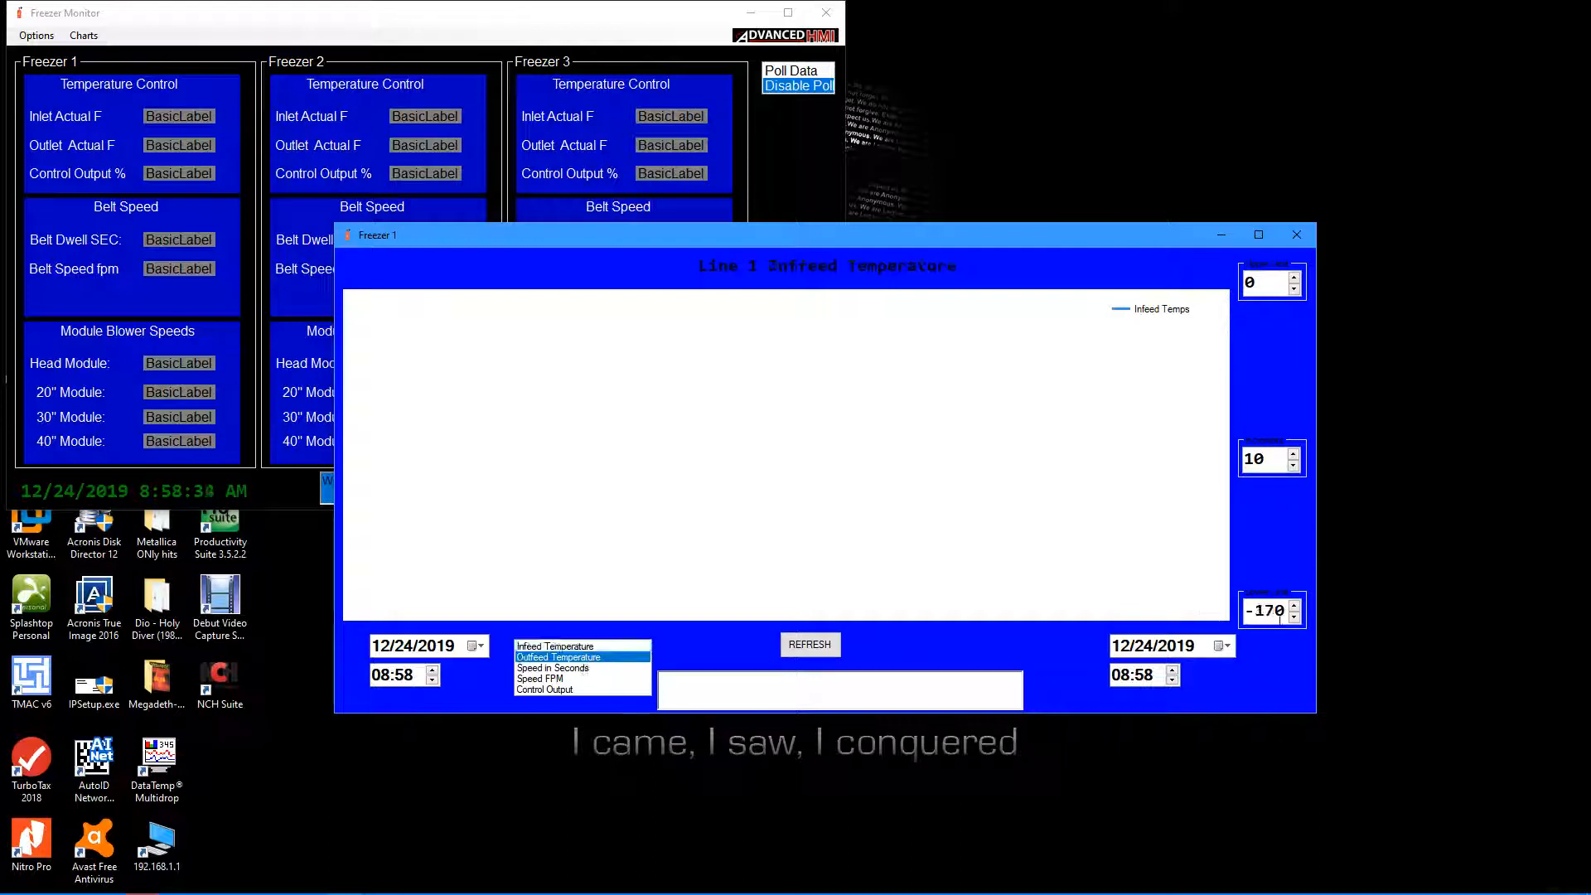
{"action": "left_click", "coordinate": [558, 657]}
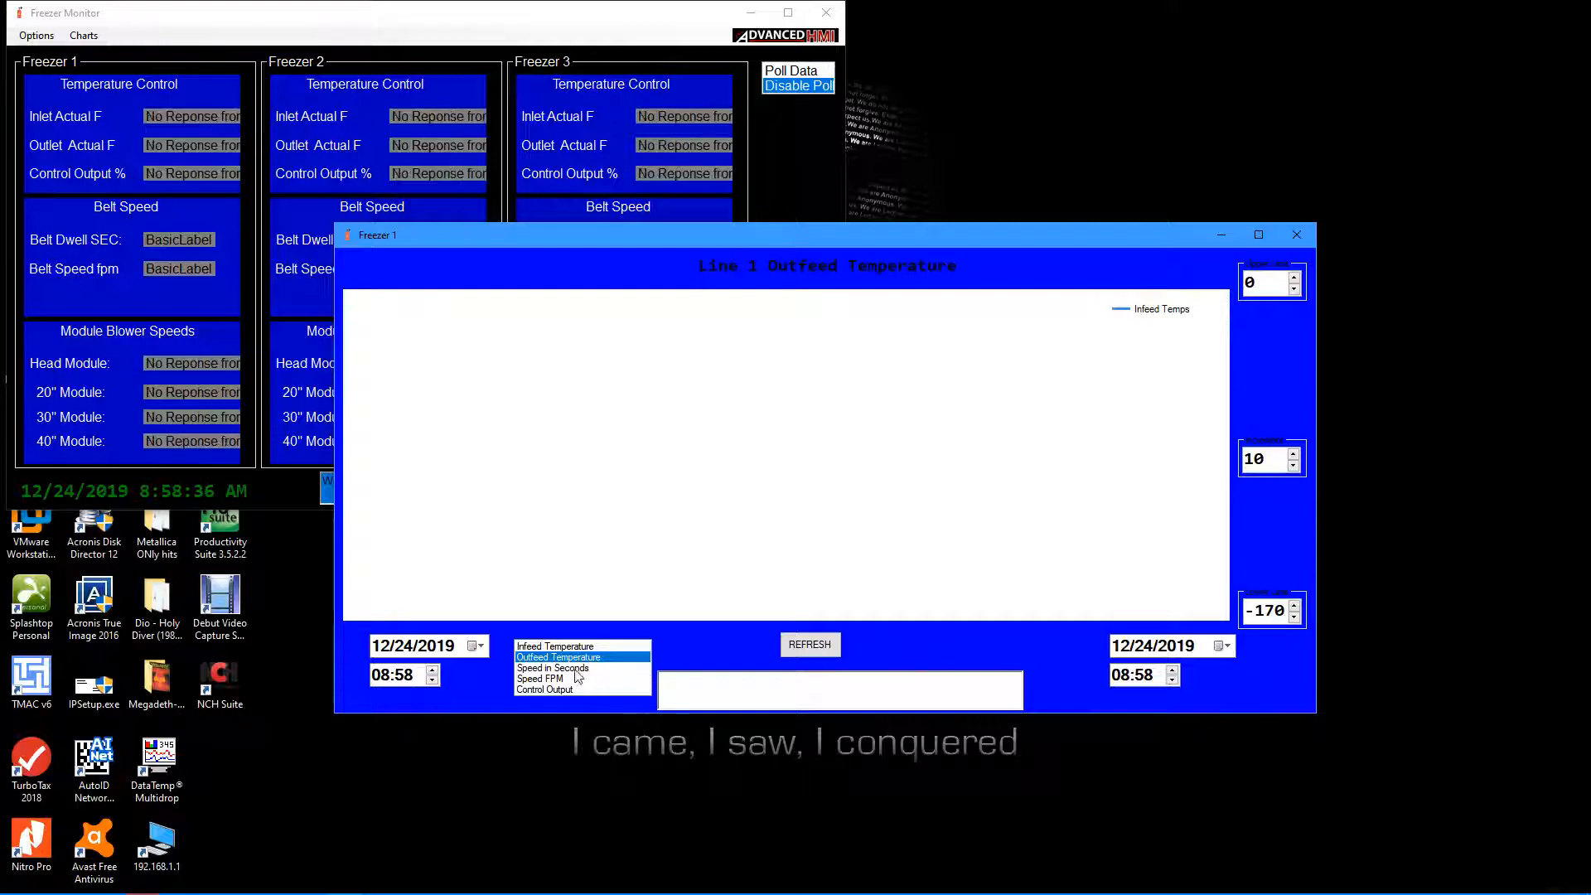
{"action": "left_click", "coordinate": [553, 668]}
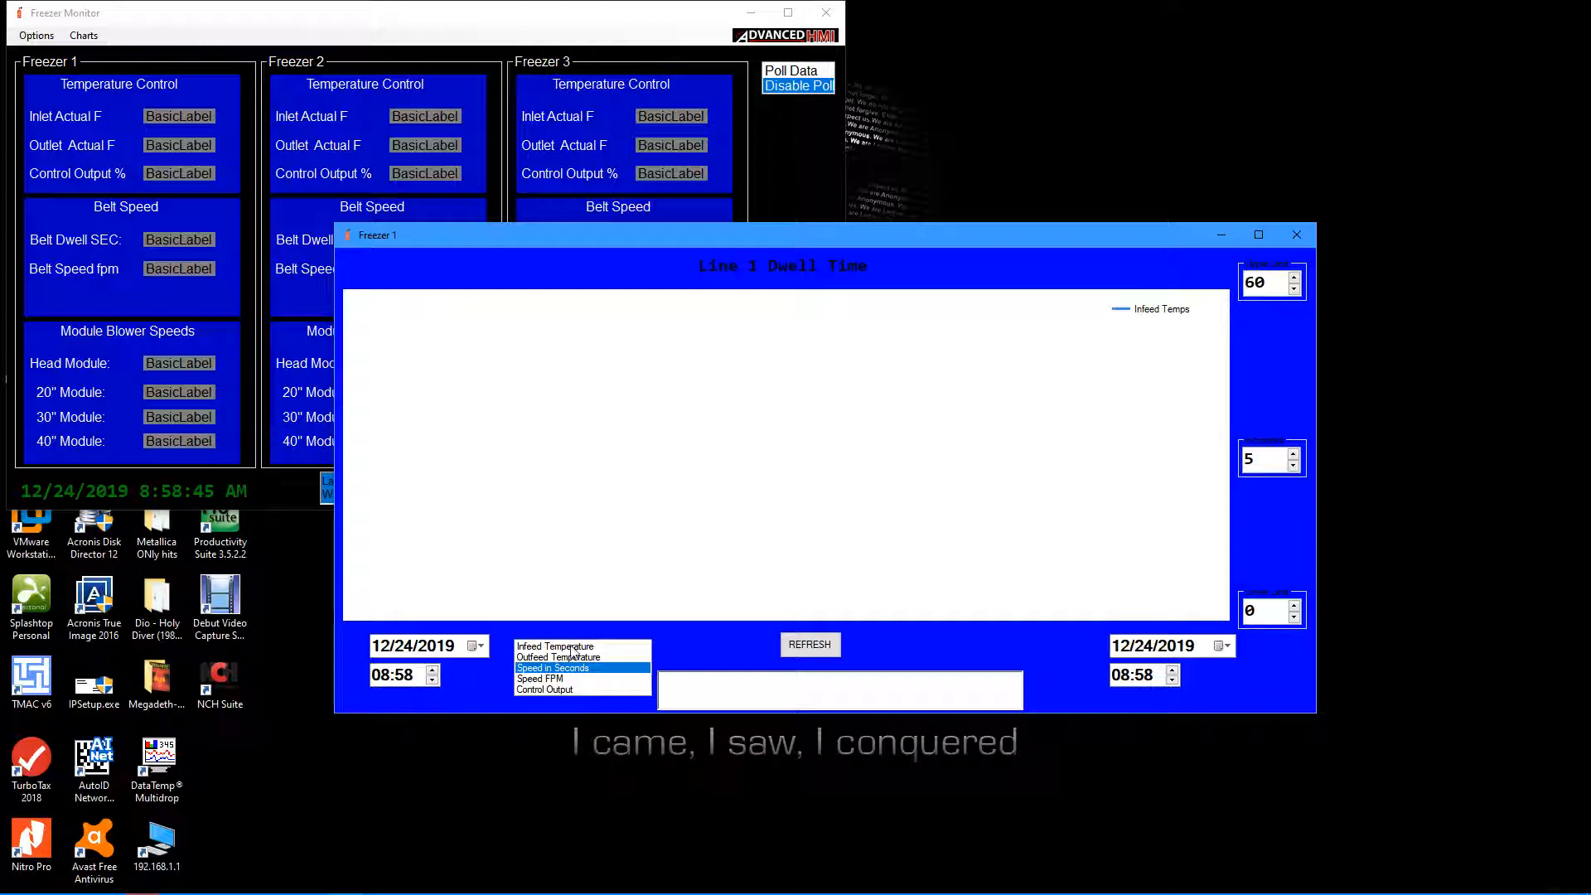
{"action": "left_click", "coordinate": [543, 689]}
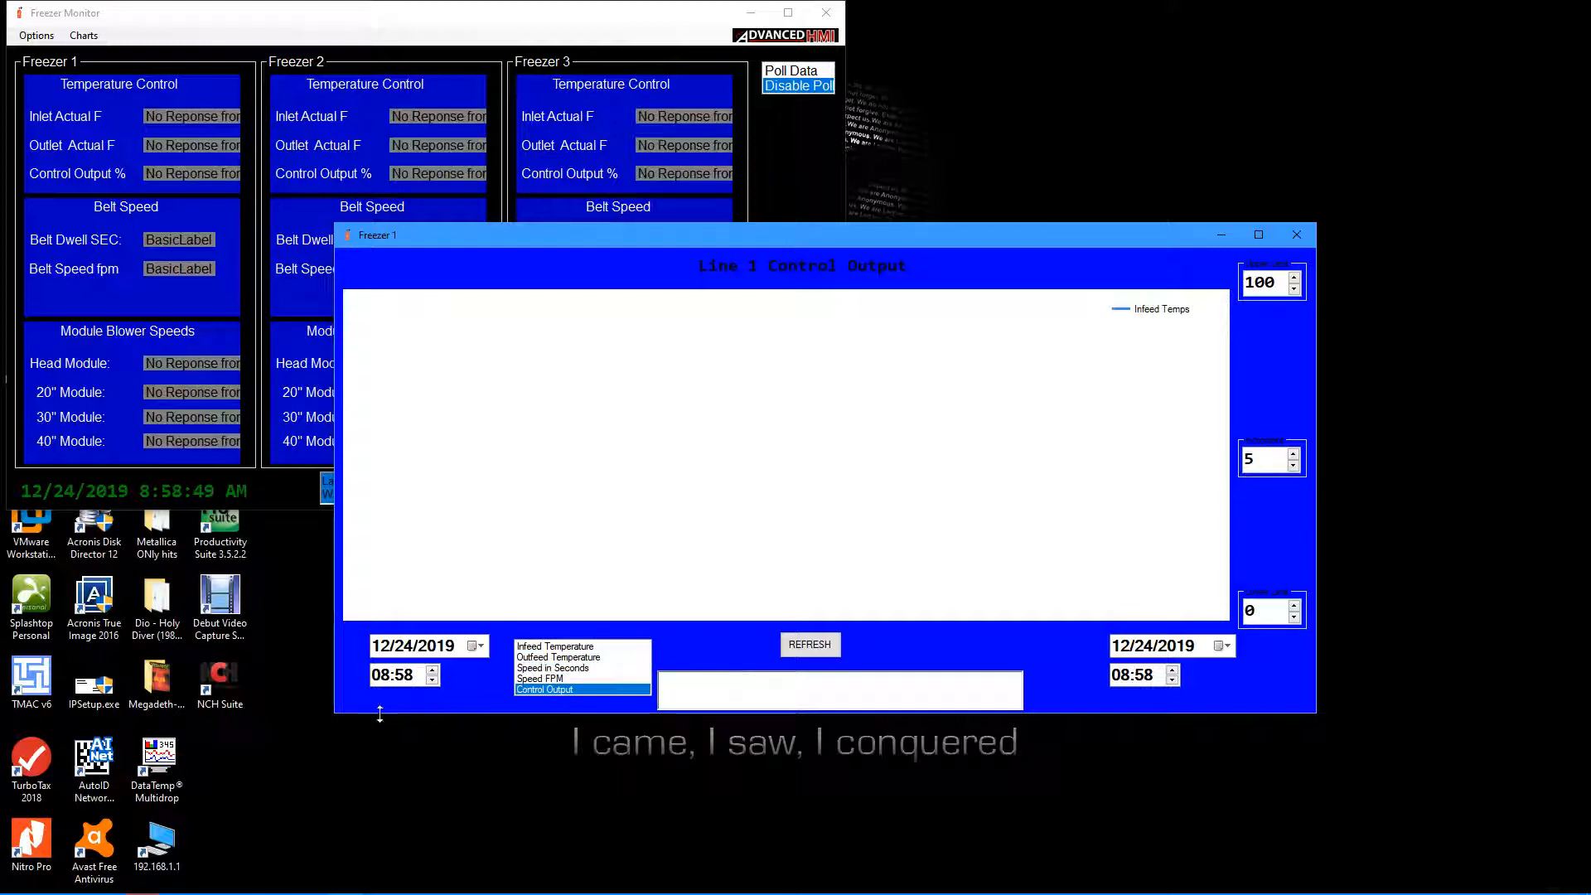
{"action": "left_click", "coordinate": [474, 645]}
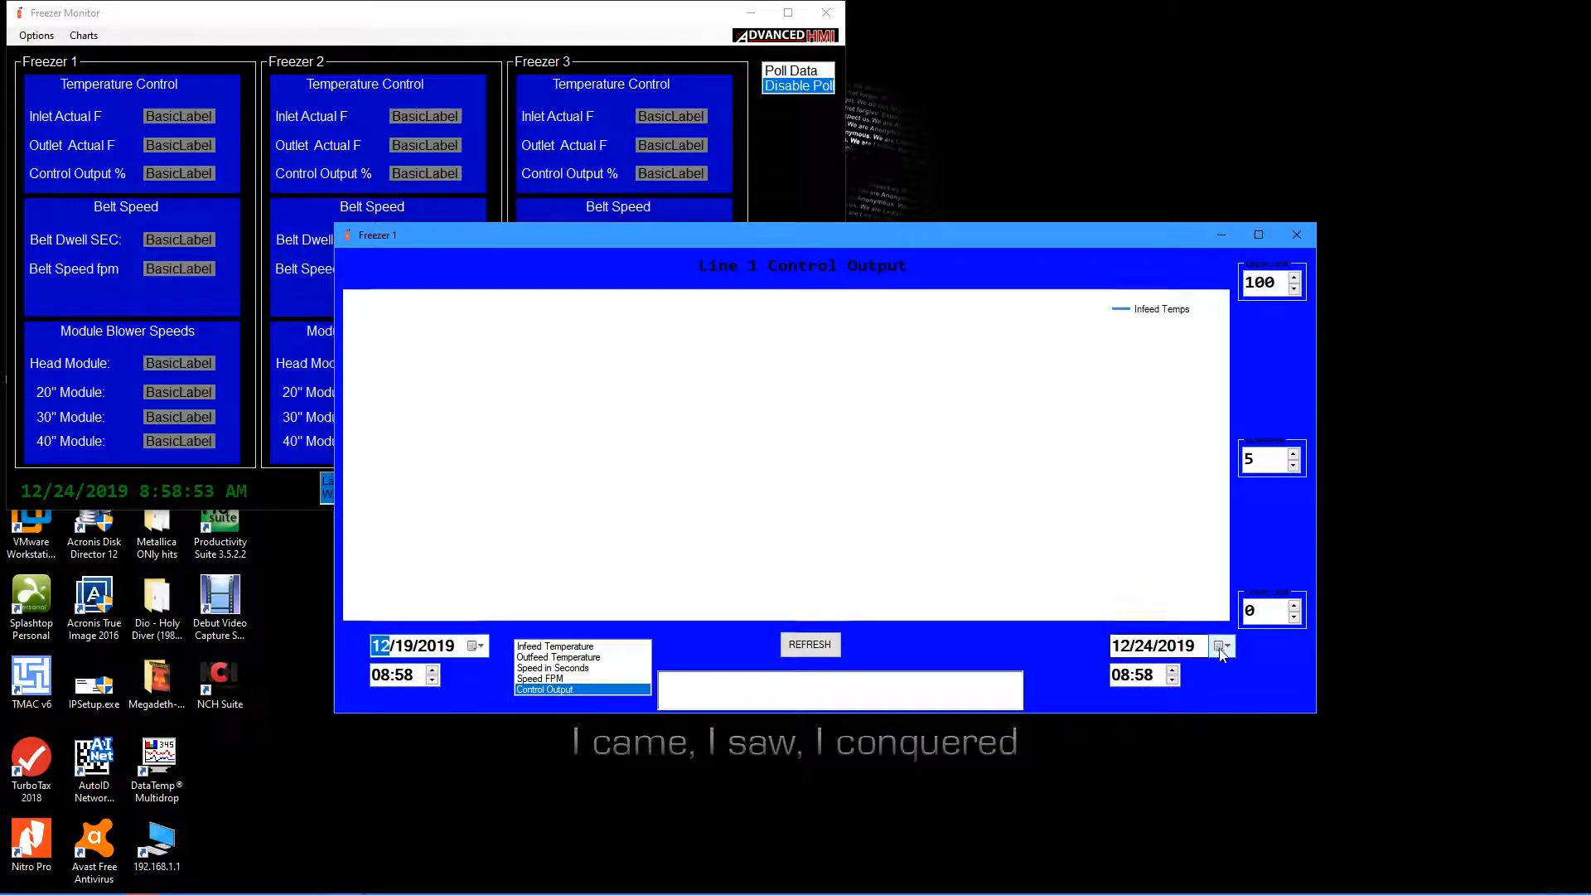
- Set end date 12/19/2019 with times 06:00–12:00 and refresh the Control Output plot
{"action": "left_click", "coordinate": [1225, 646]}
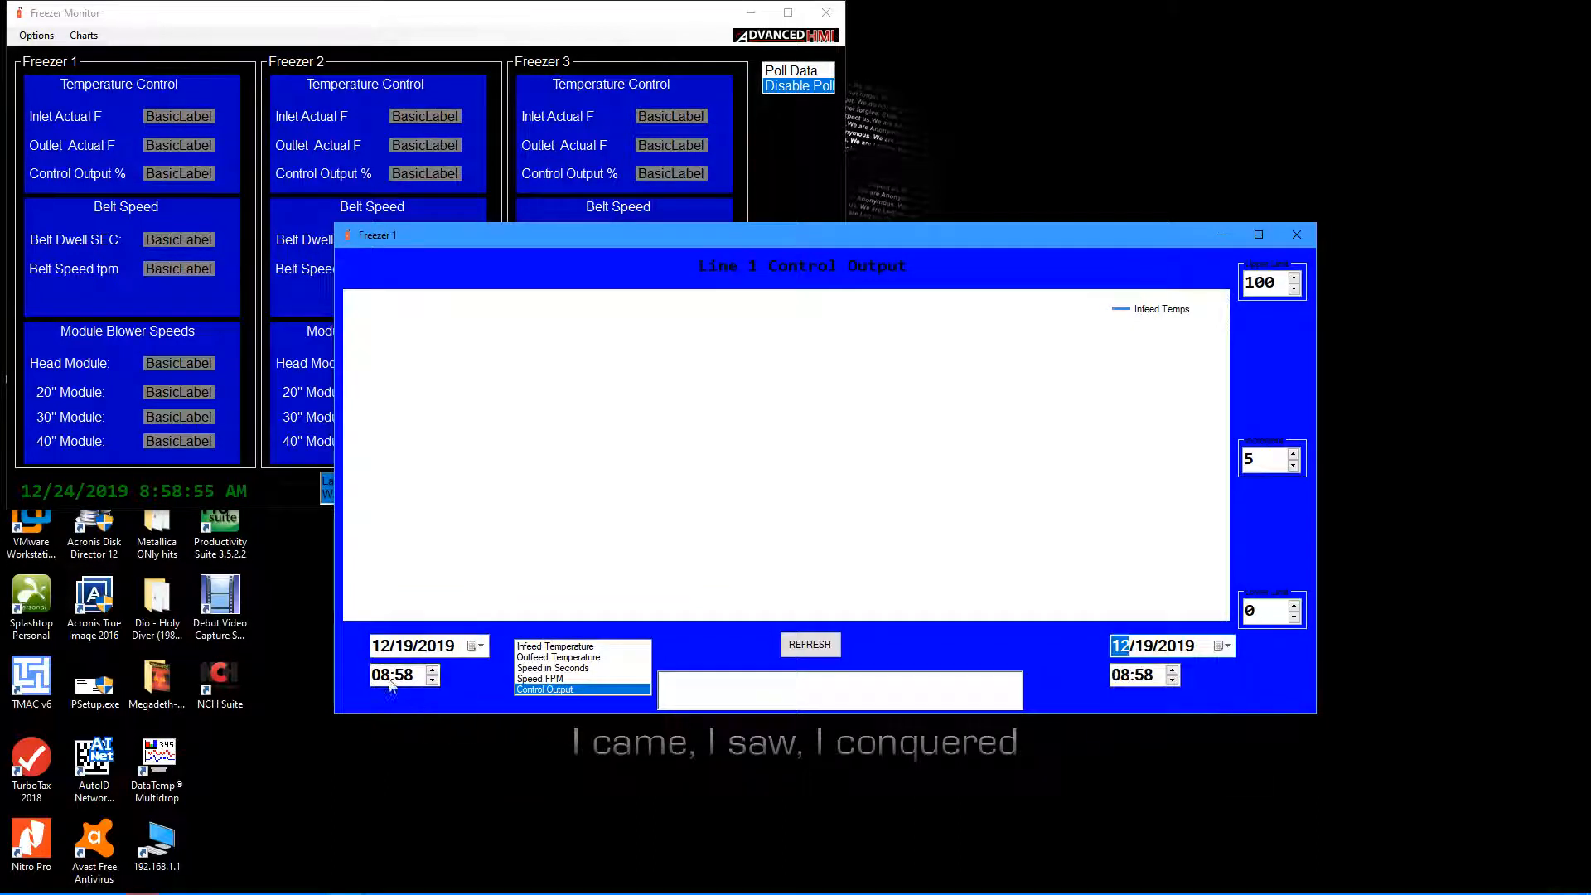
{"action": "left_click", "coordinate": [430, 679]}
{"action": "type", "text": "06:00"}
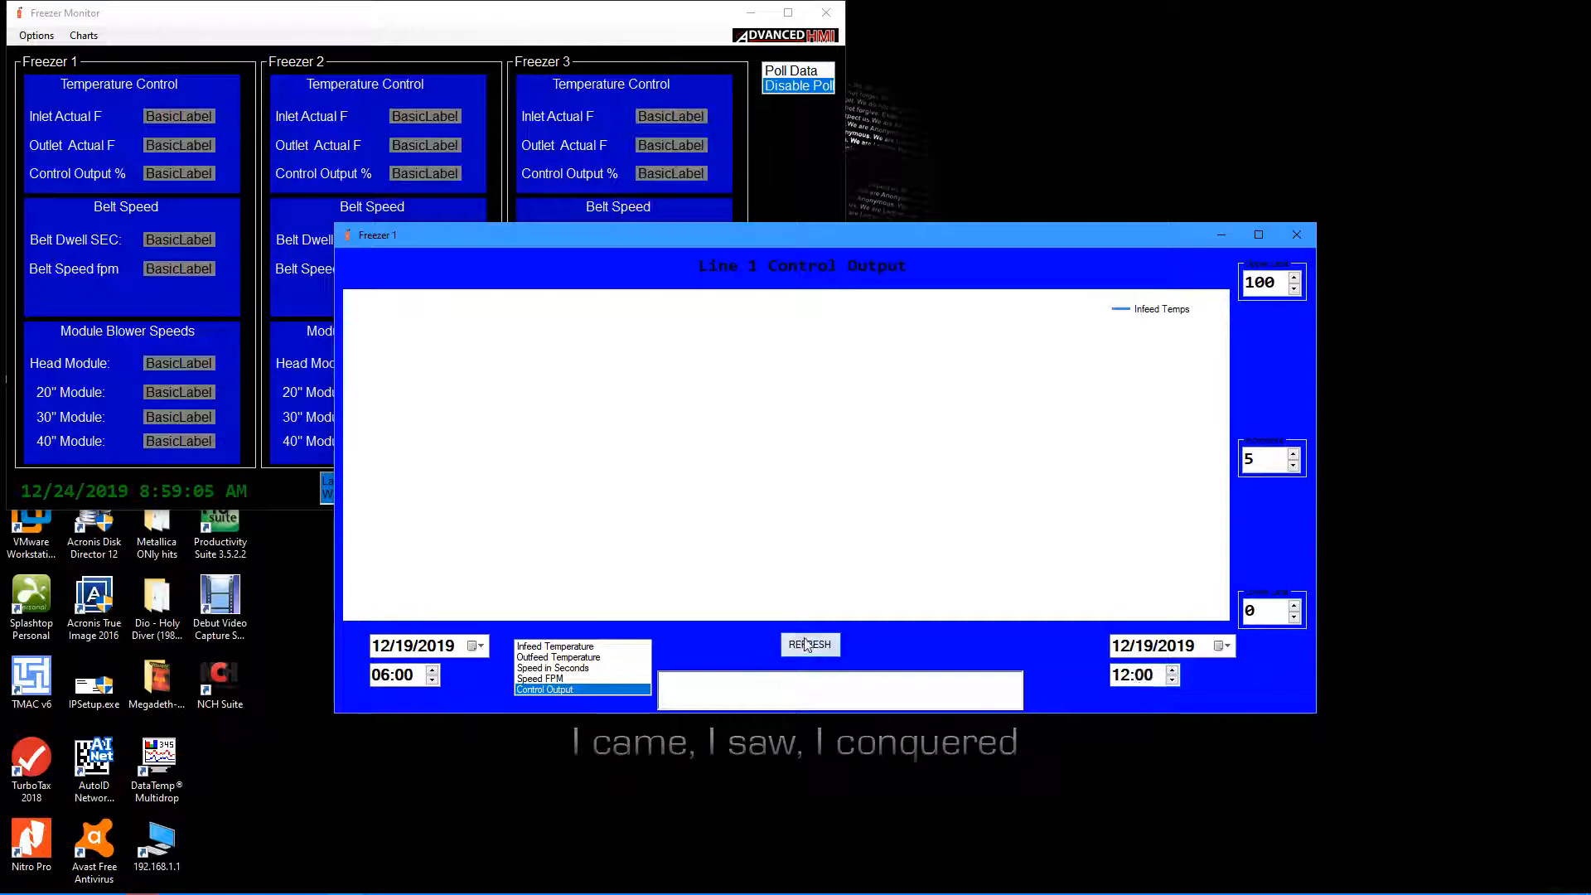
{"action": "left_click", "coordinate": [809, 644]}
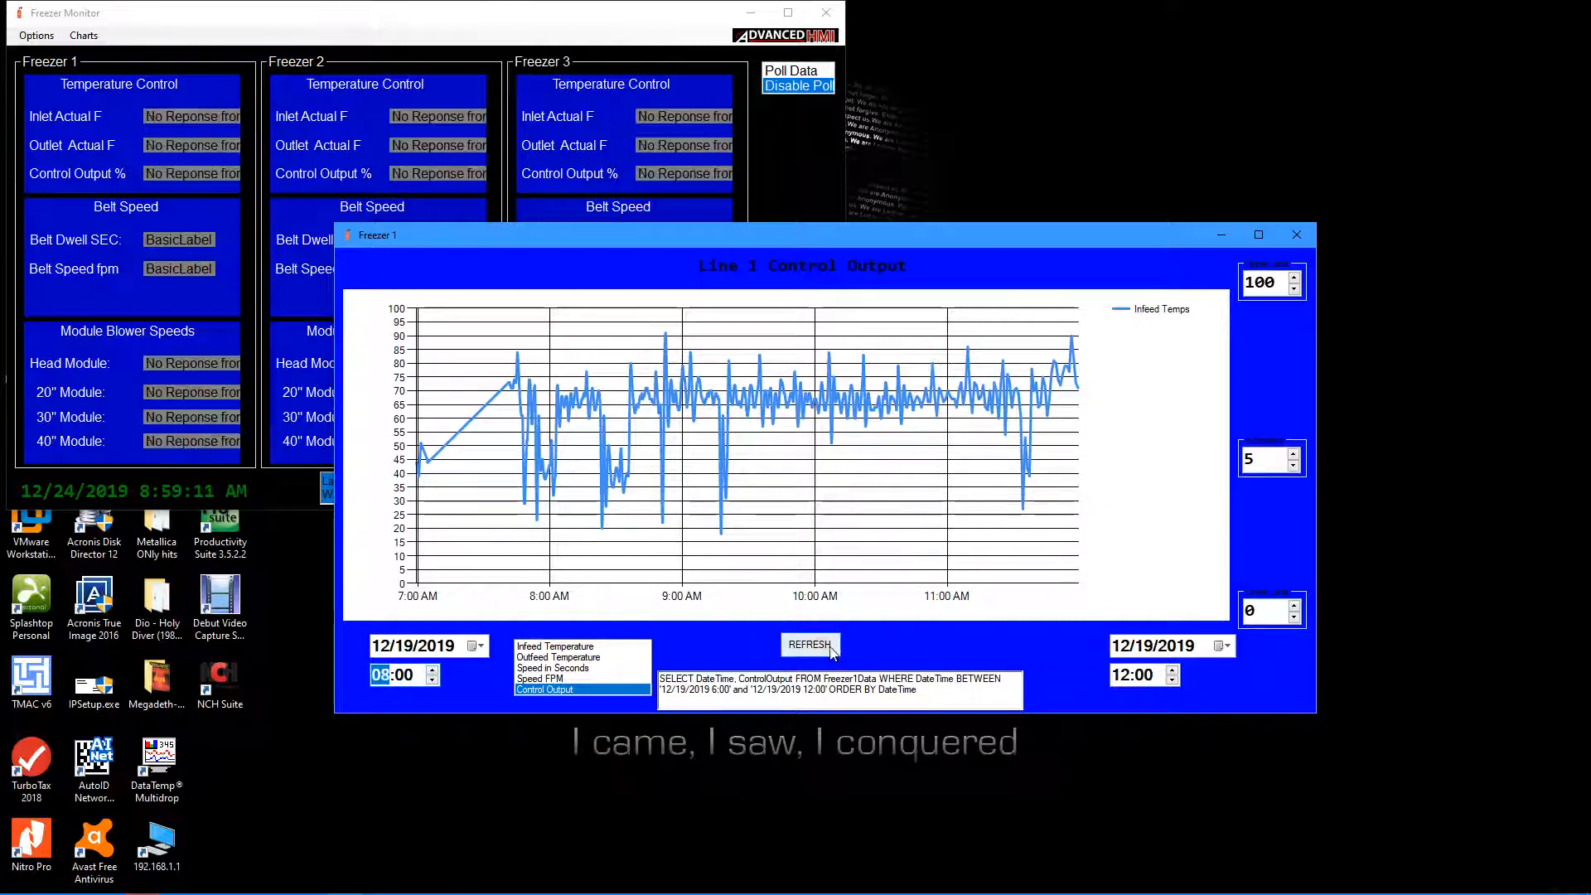
- Replot from 08:00, comparing Outfeed and Infeed Temperature, ending on Infeed Temperature
{"action": "left_click", "coordinate": [810, 644]}
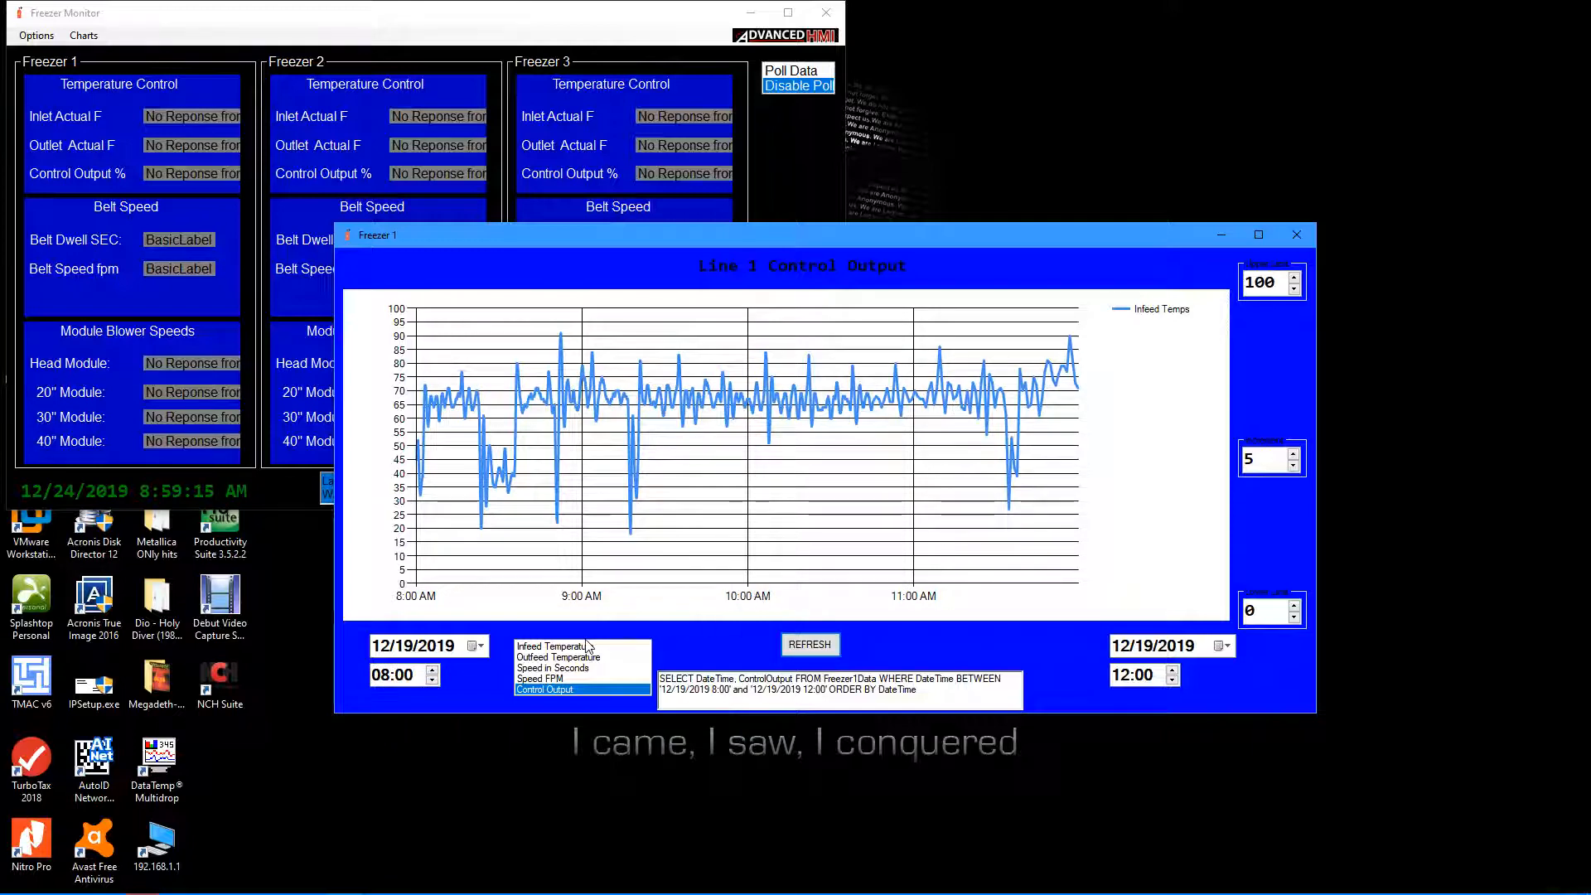
{"action": "left_click", "coordinate": [558, 647]}
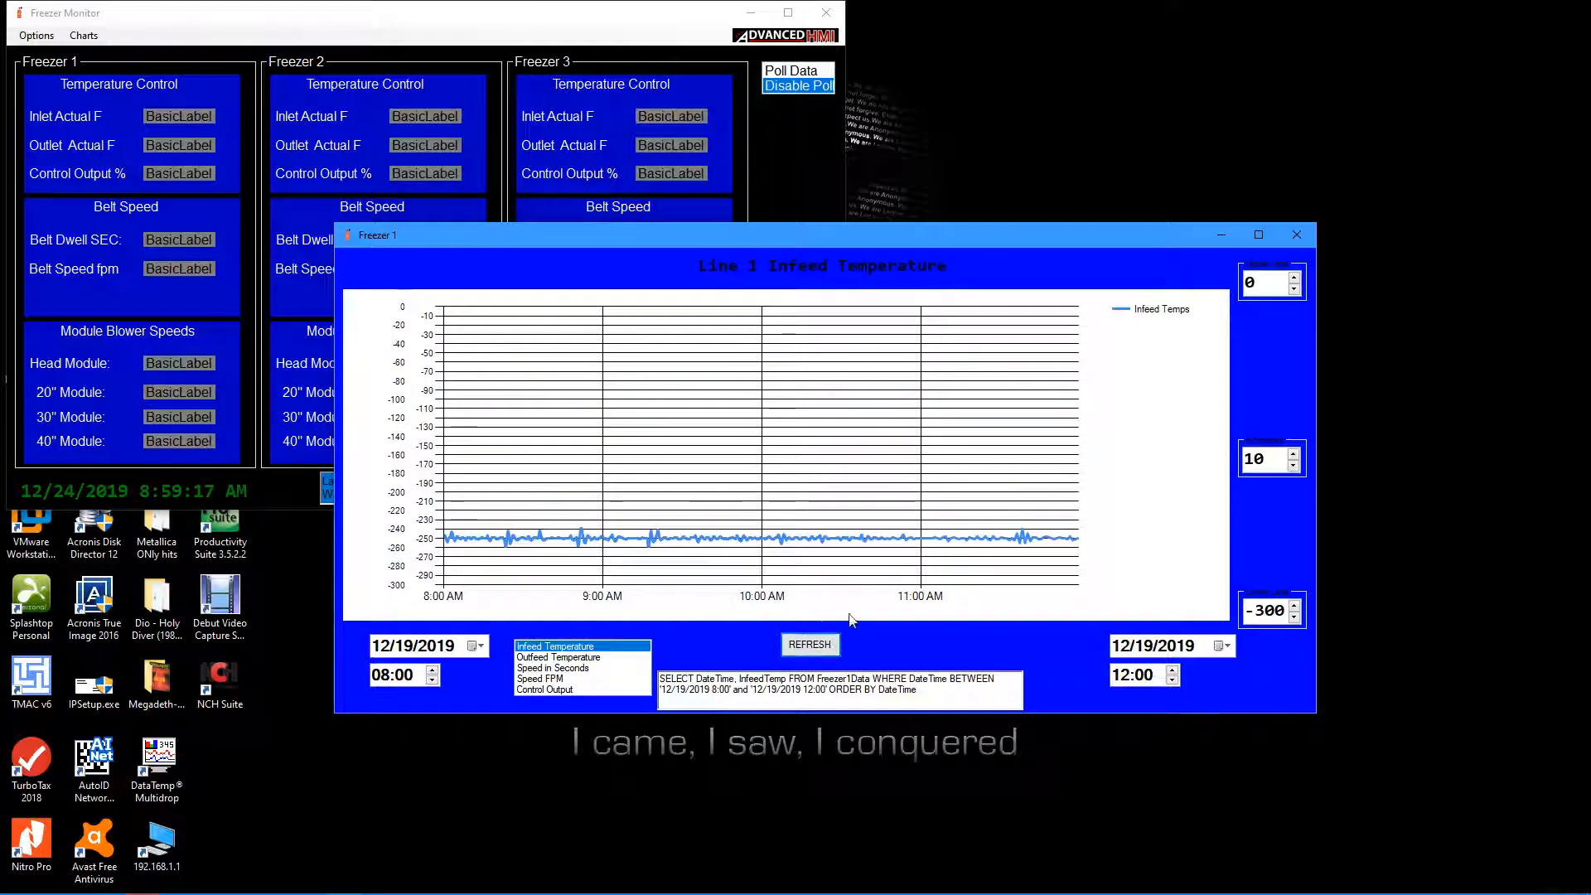
{"action": "mouse_move", "coordinate": [777, 517]}
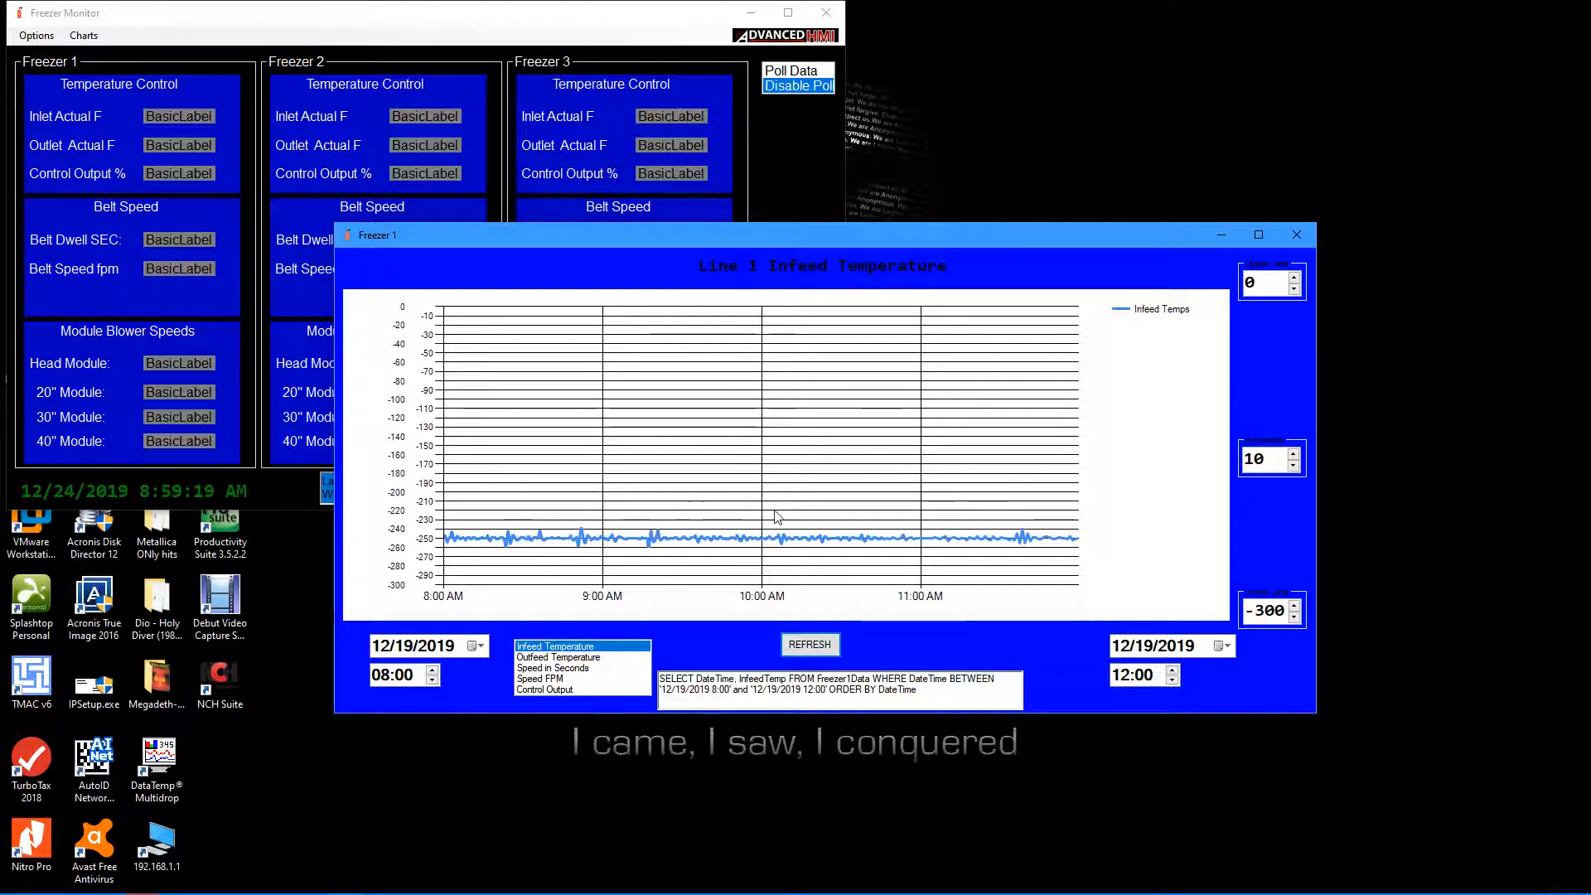
{"action": "mouse_move", "coordinate": [520, 634]}
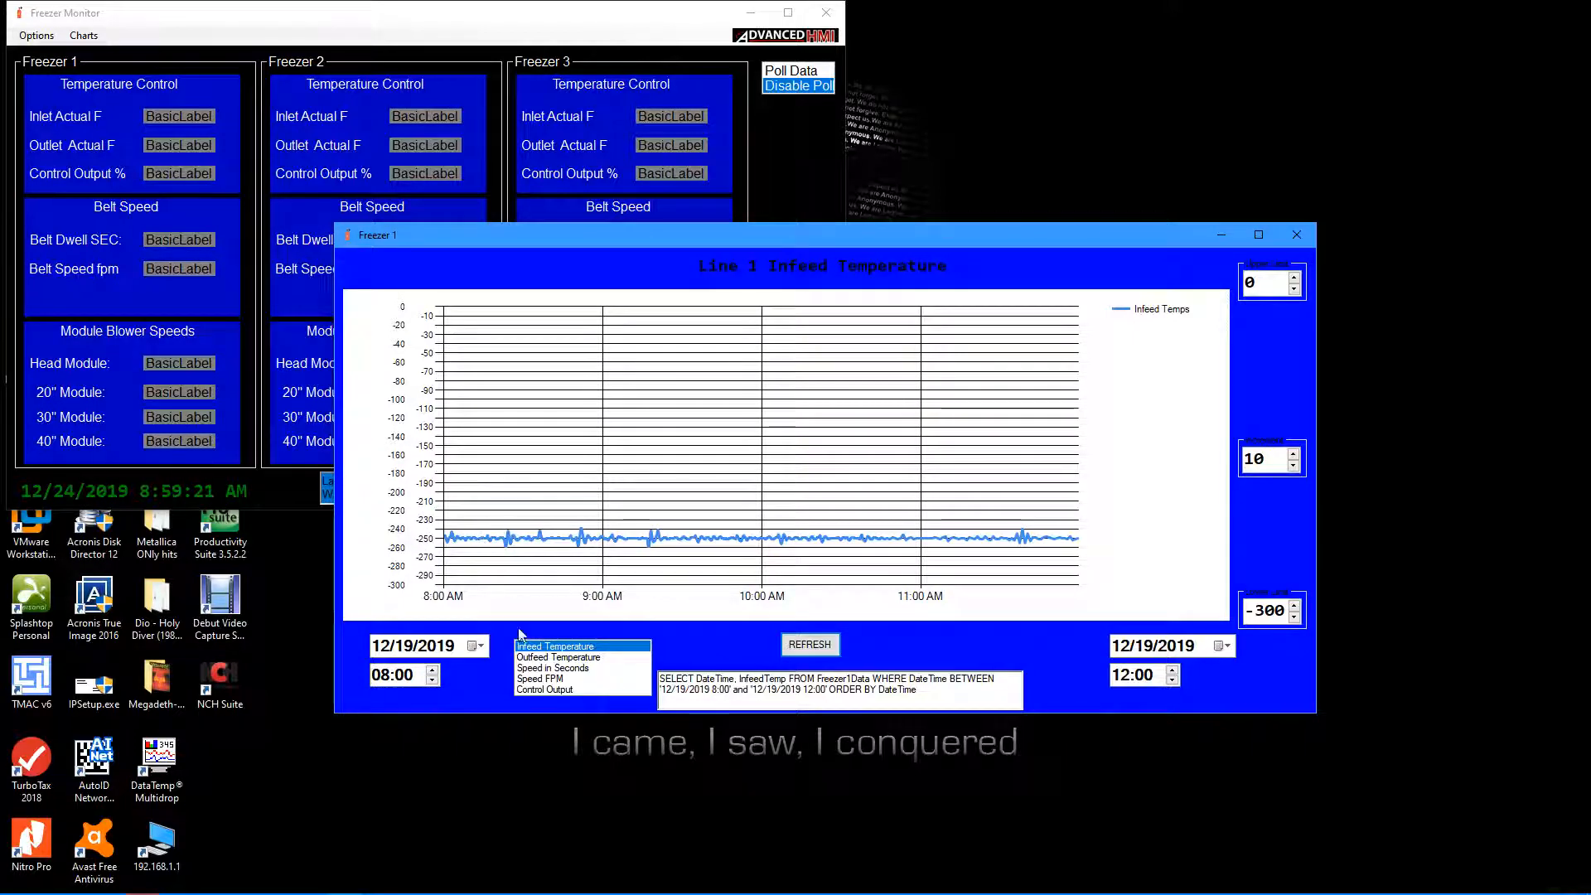
{"action": "left_click", "coordinate": [559, 657]}
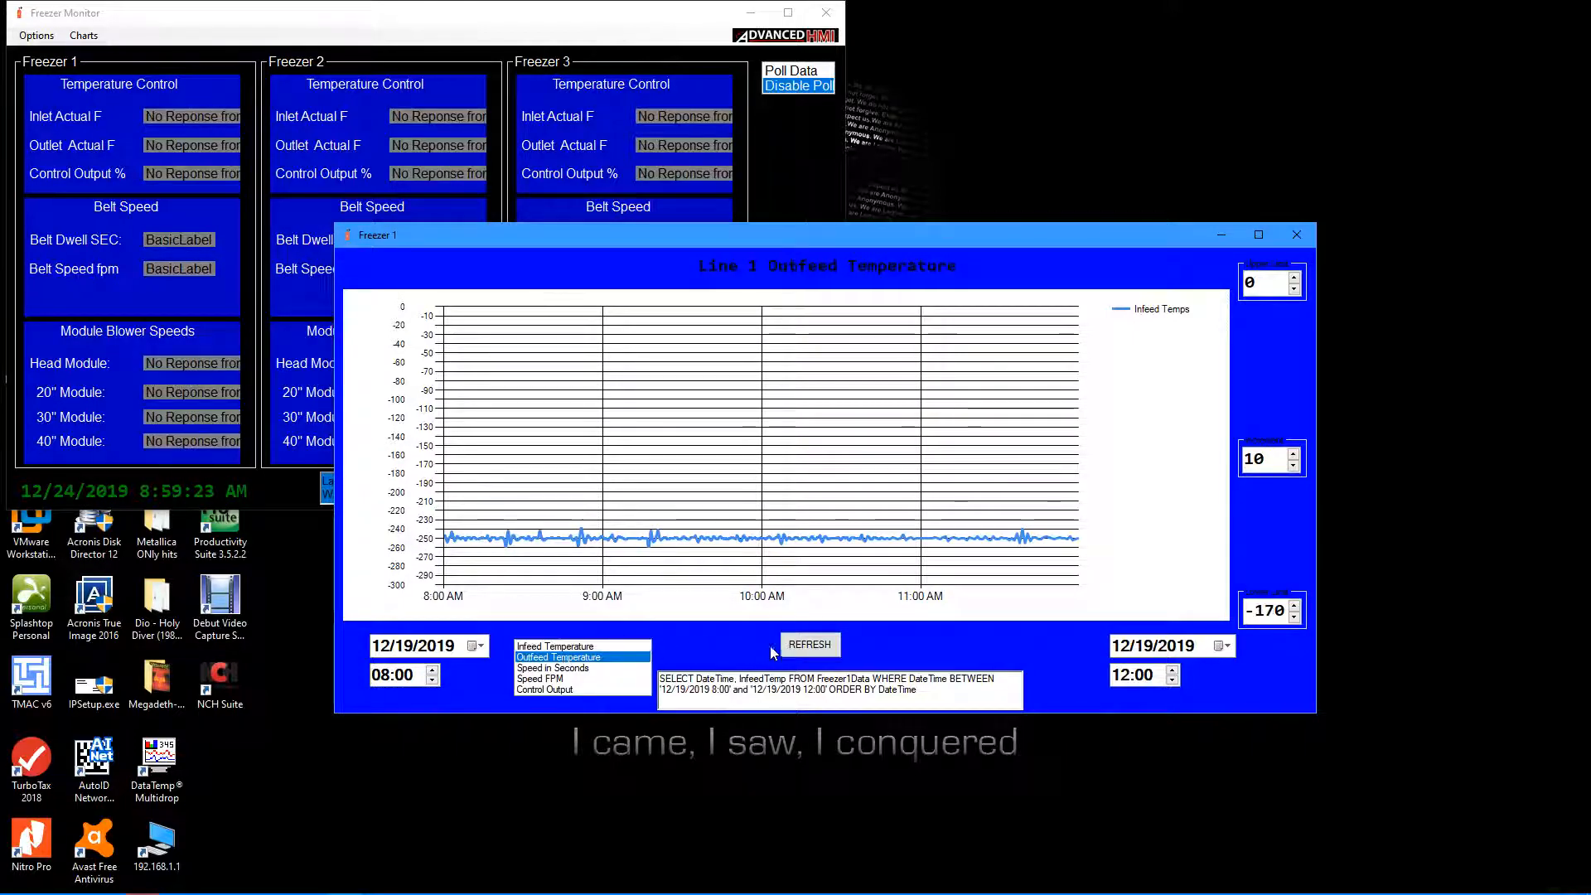
{"action": "left_click", "coordinate": [809, 643]}
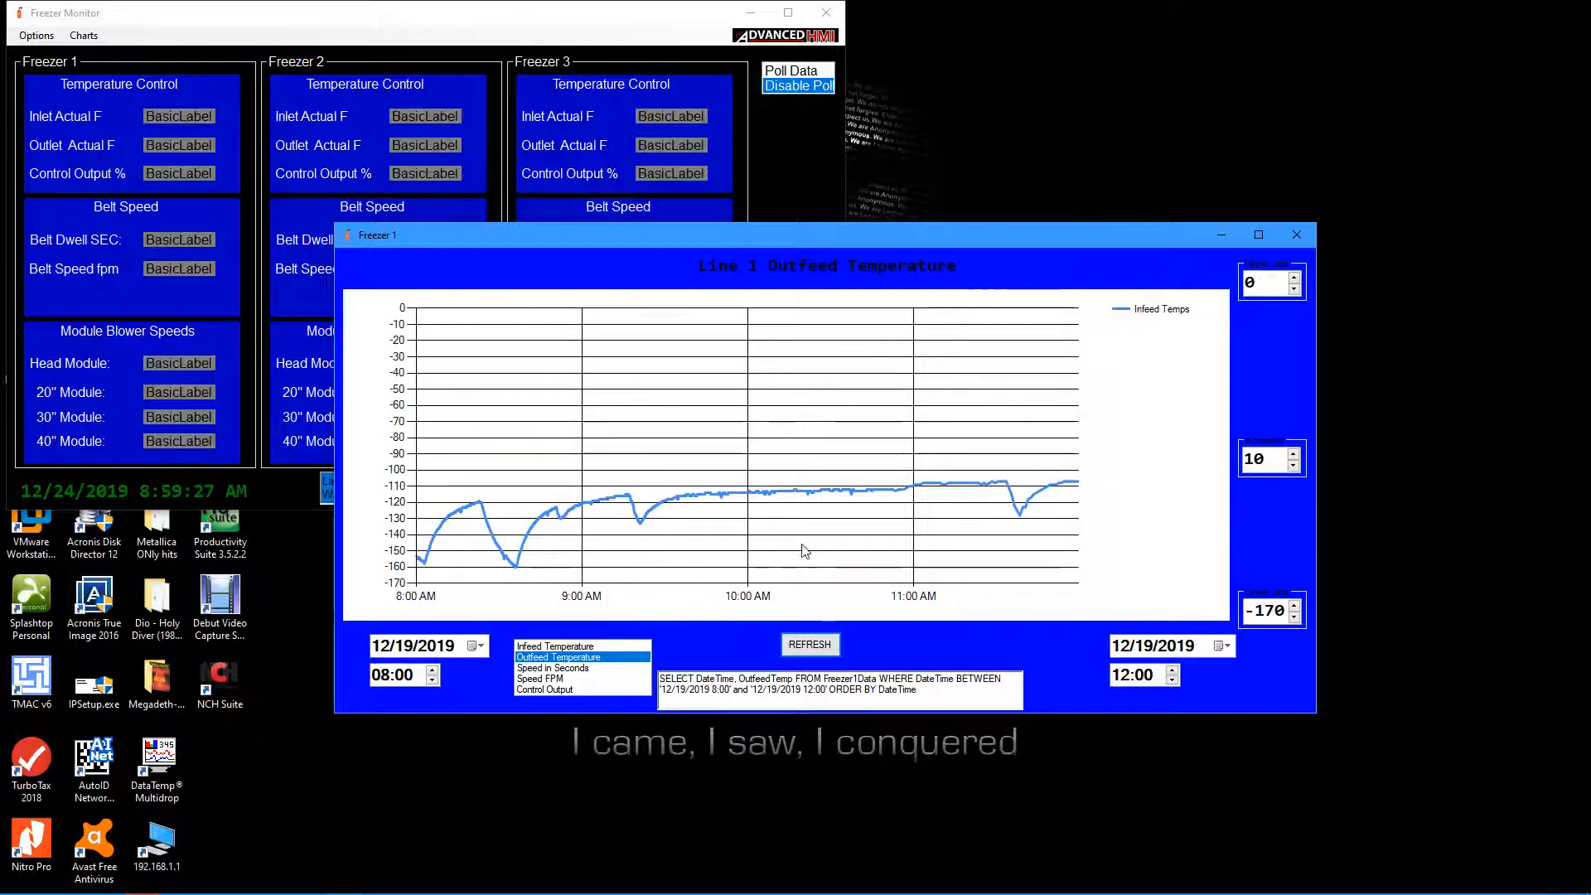
{"action": "left_click", "coordinate": [558, 647]}
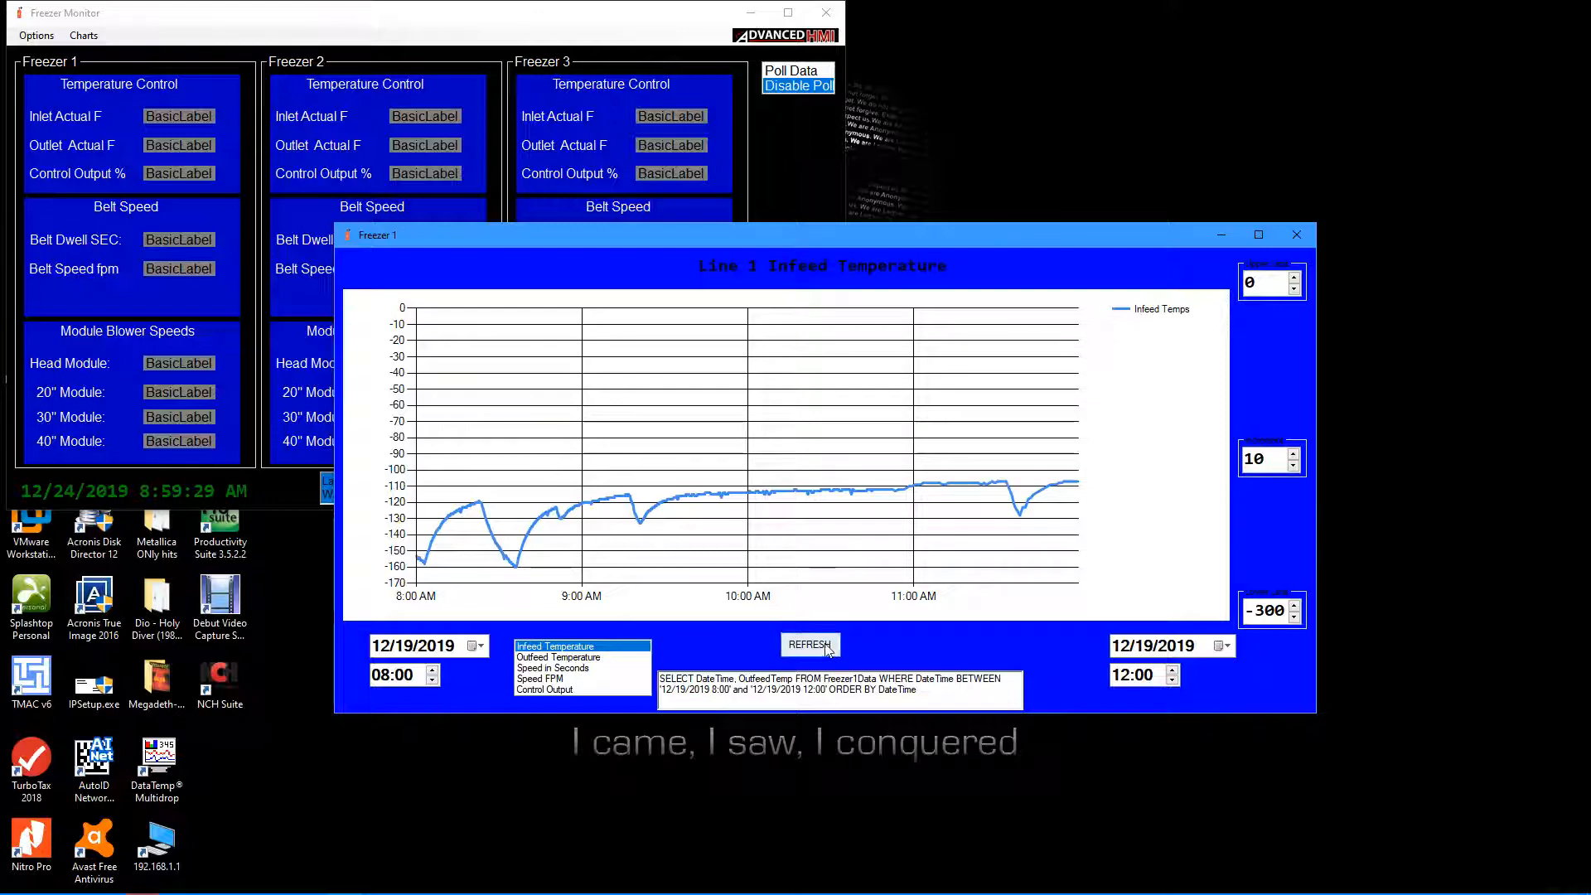
{"action": "left_click", "coordinate": [810, 645]}
{"action": "type", "text": "-230"}
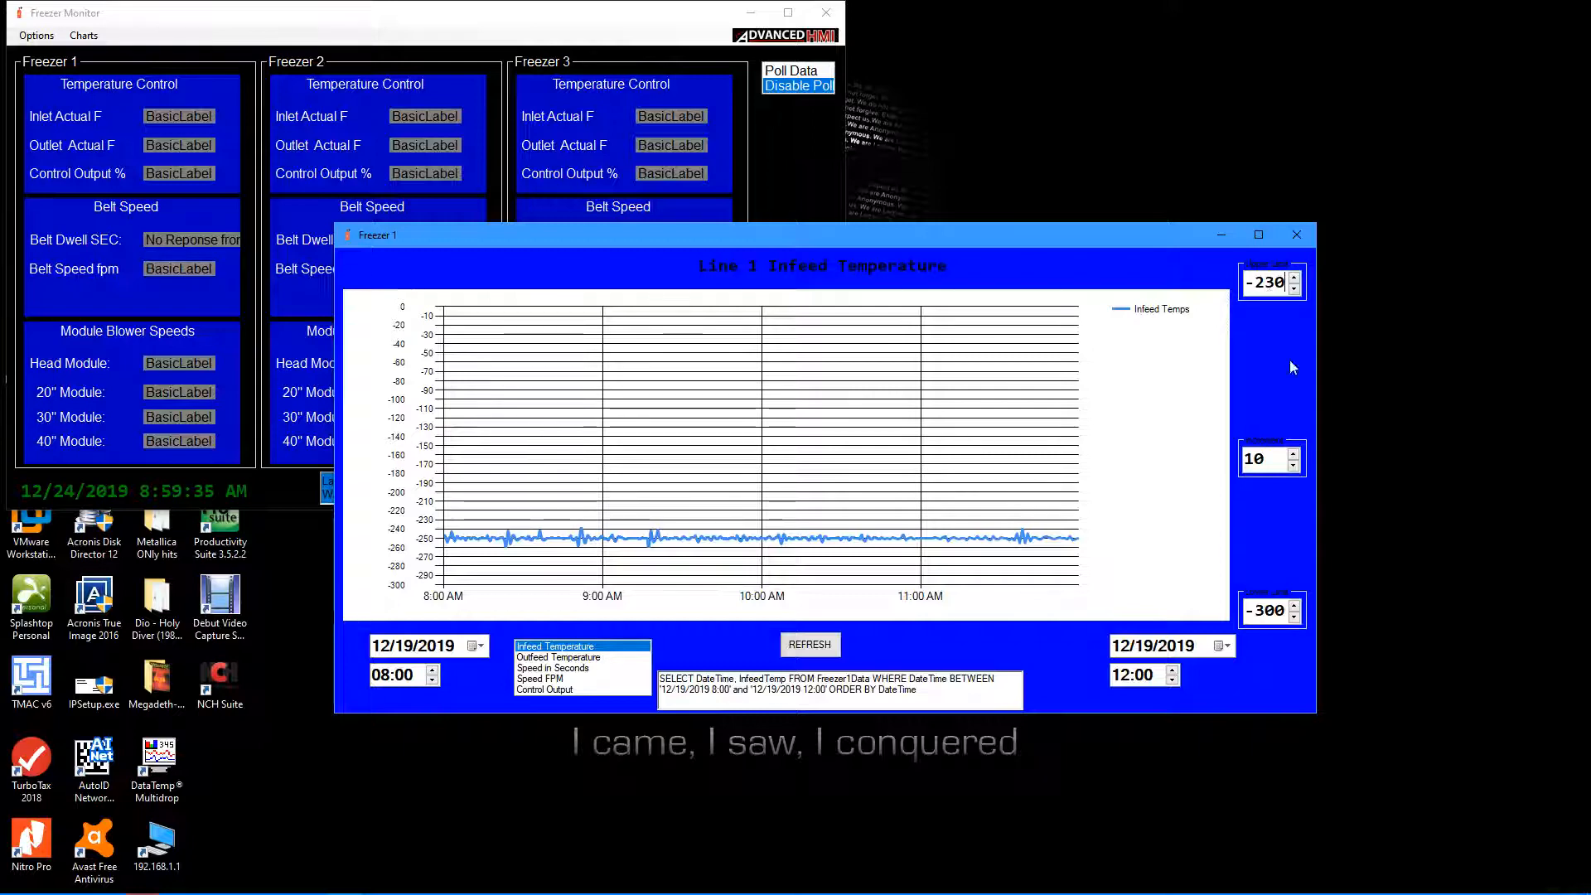
- Replot Infeed Temperature from -230 to -270 in 2-degree steps, then close Freezer 1 and Freezer Monitor
{"action": "left_click", "coordinate": [809, 645]}
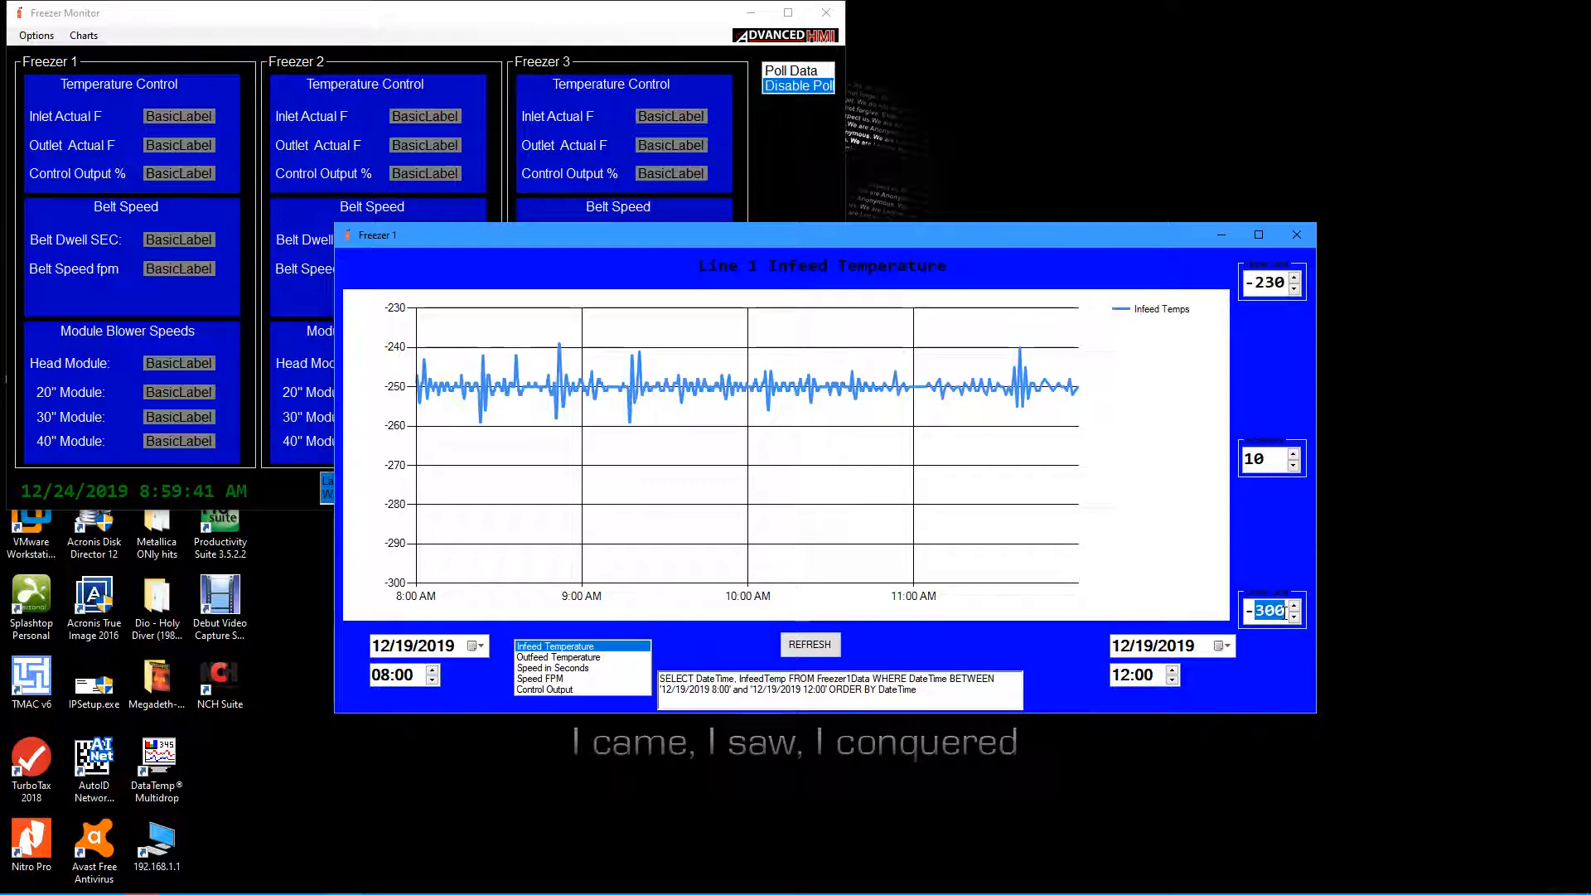
{"action": "left_click", "coordinate": [1293, 605]}
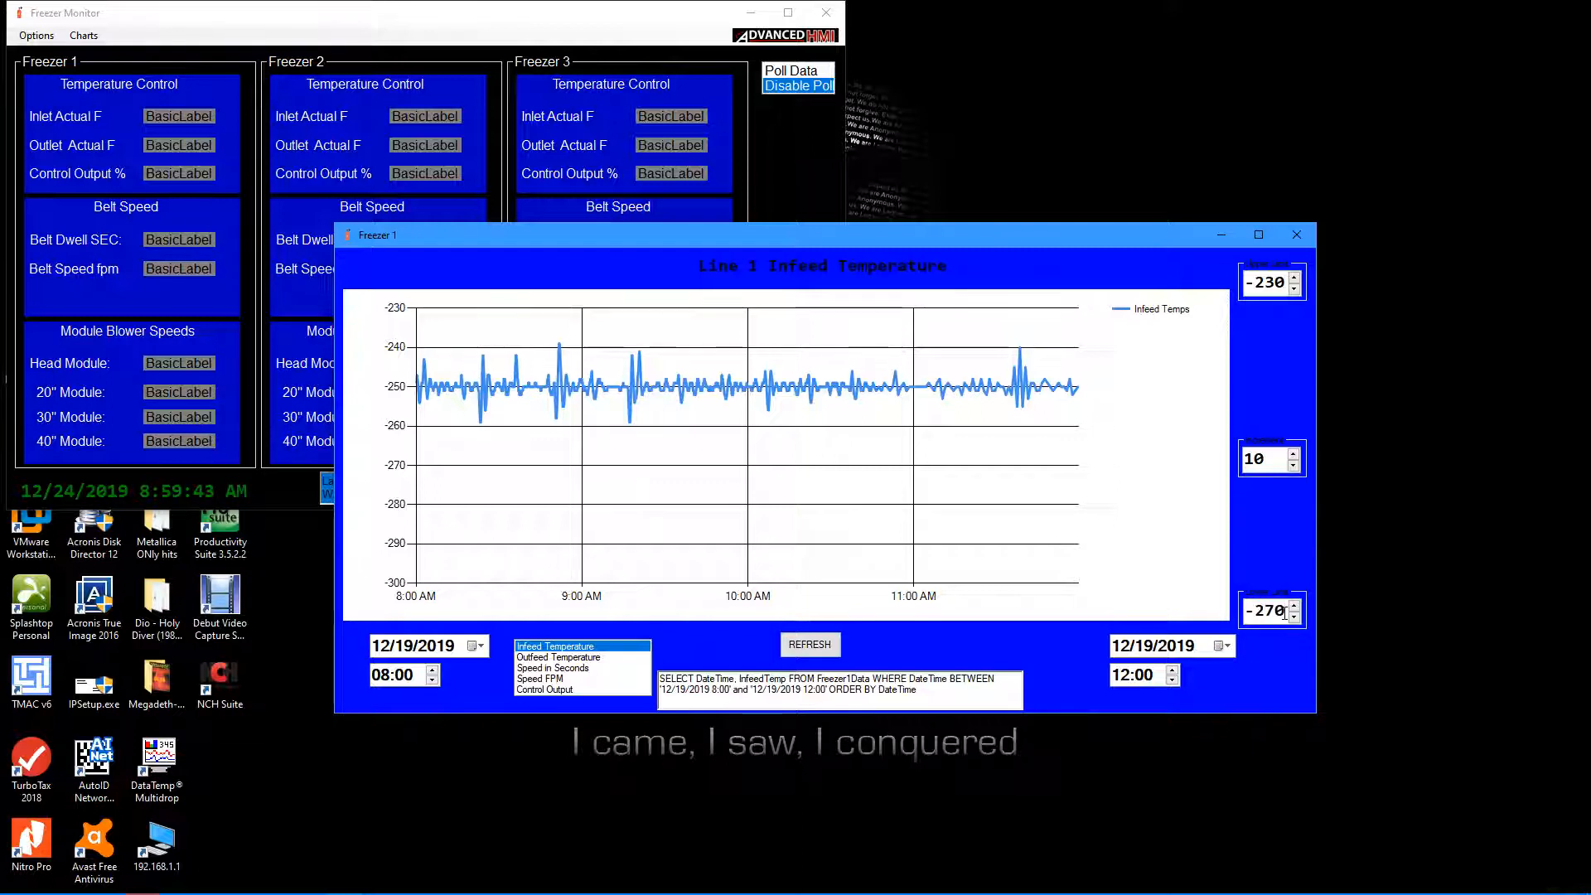
{"action": "left_click", "coordinate": [809, 644]}
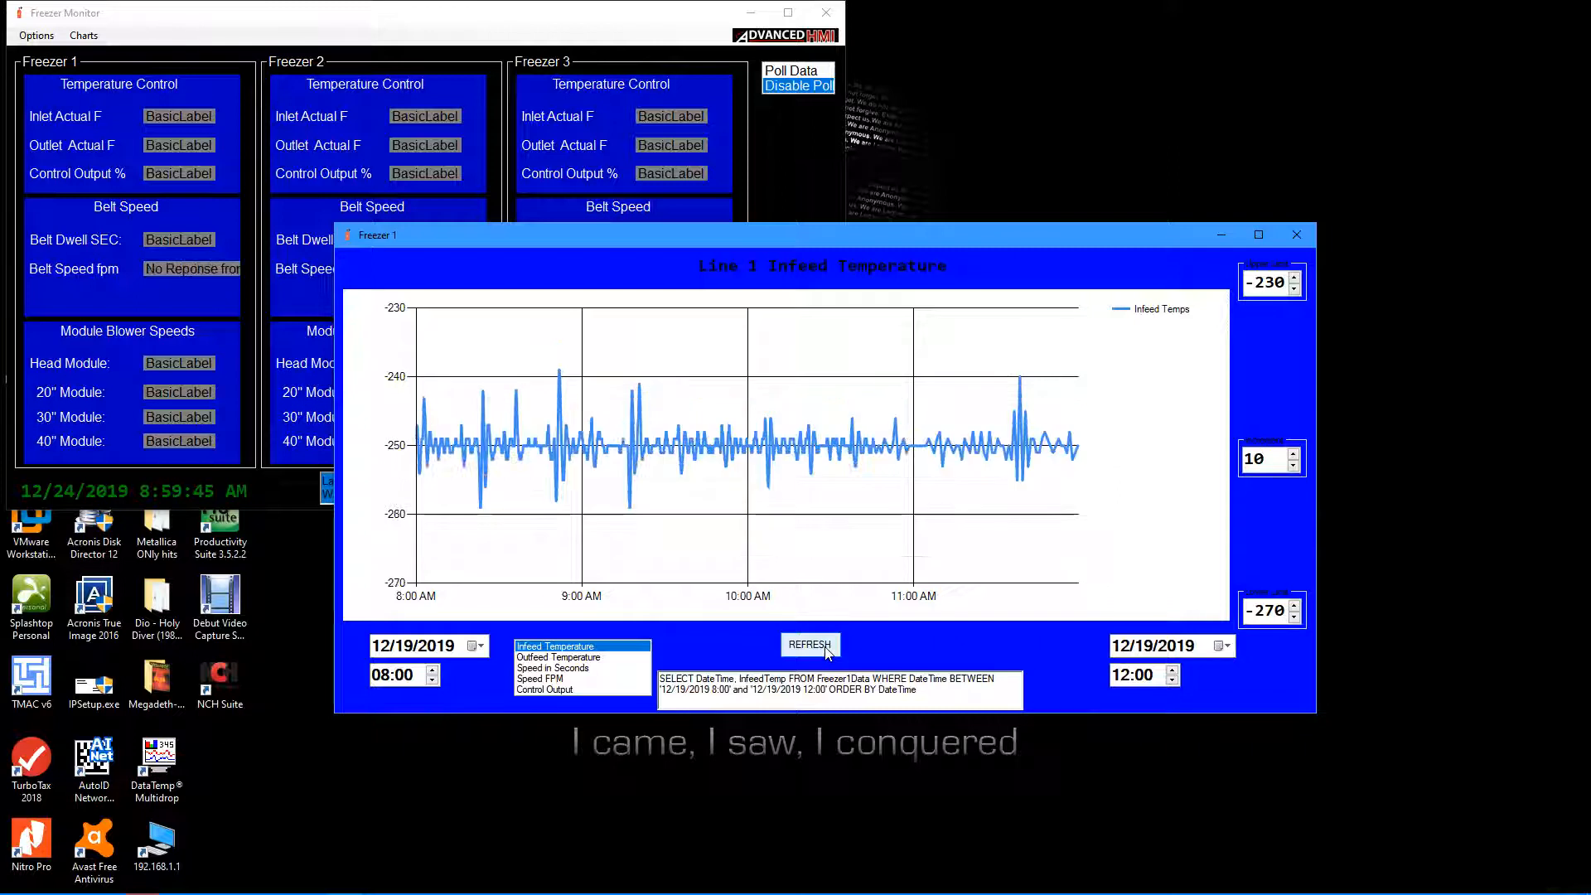
{"action": "left_click", "coordinate": [1293, 466]}
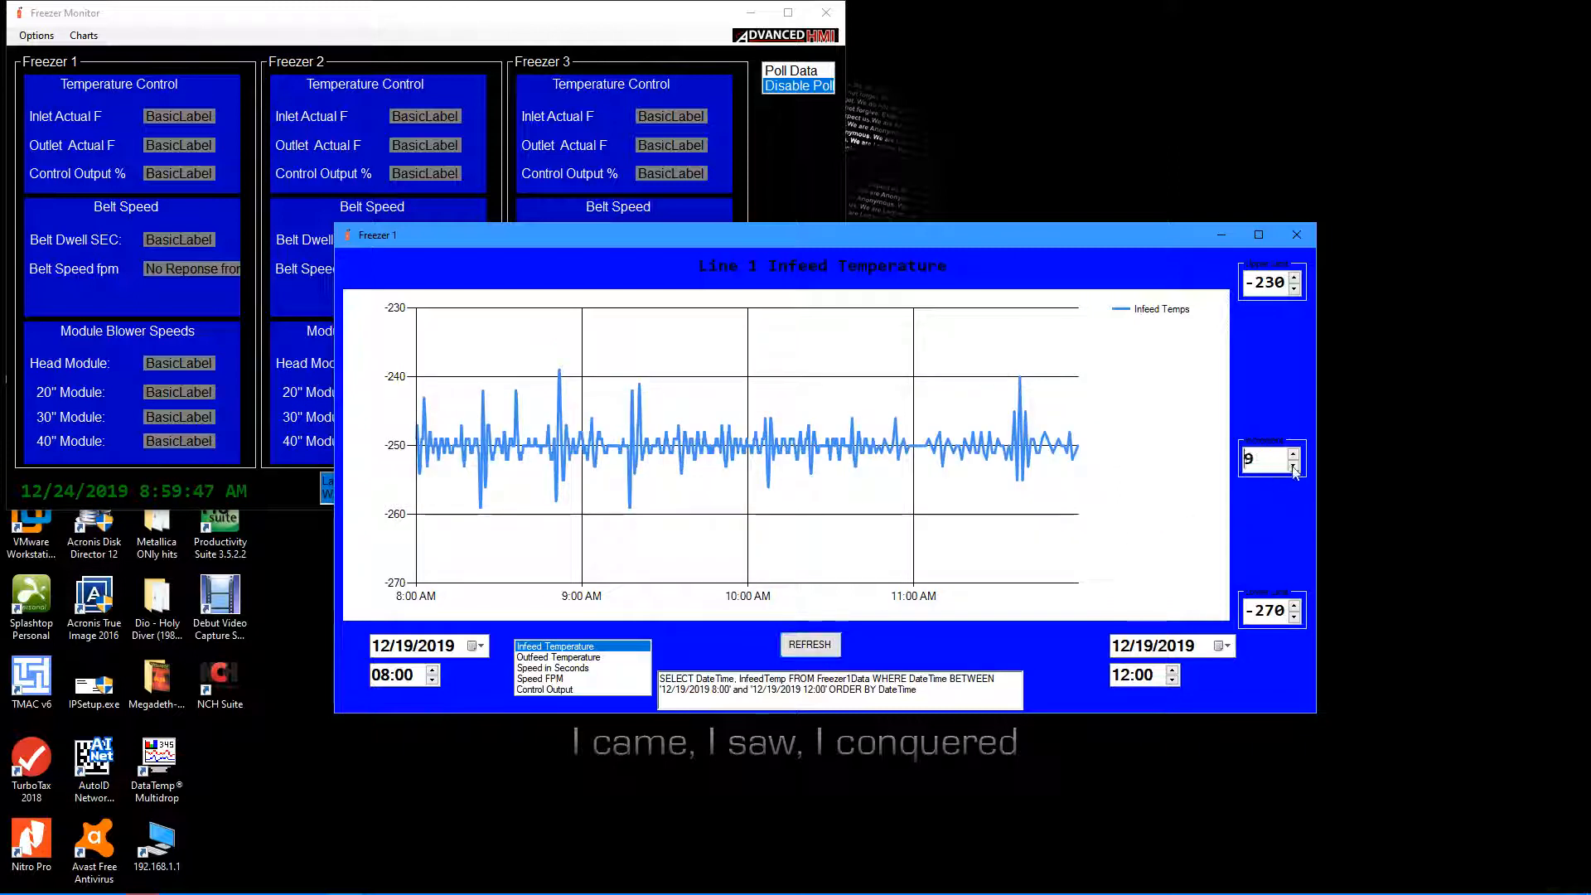
{"action": "left_click", "coordinate": [1293, 466]}
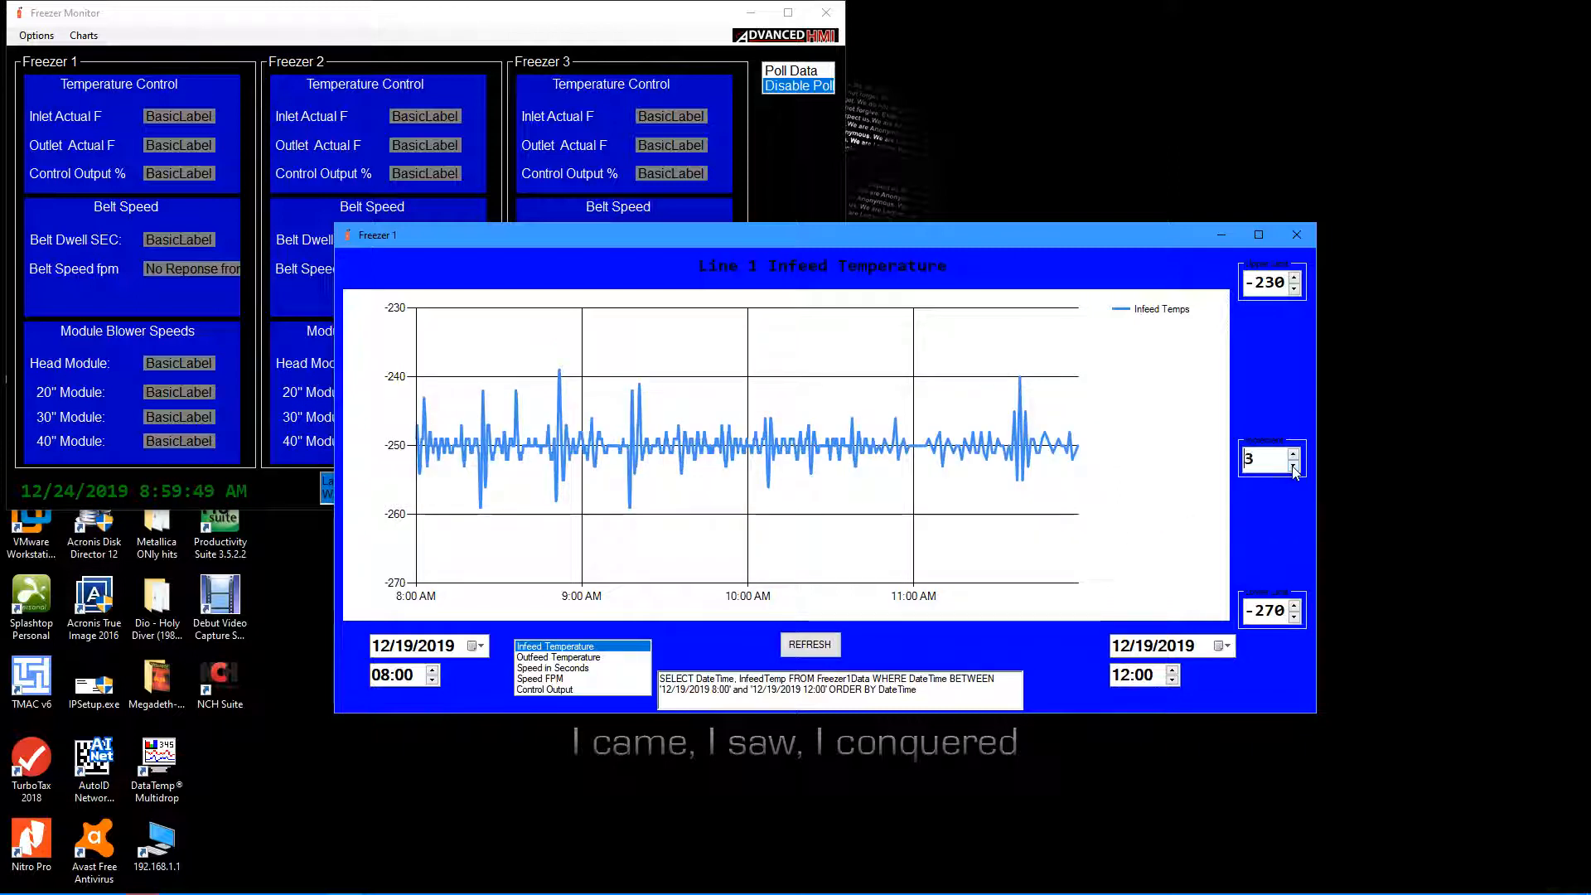
{"action": "left_click", "coordinate": [1293, 467]}
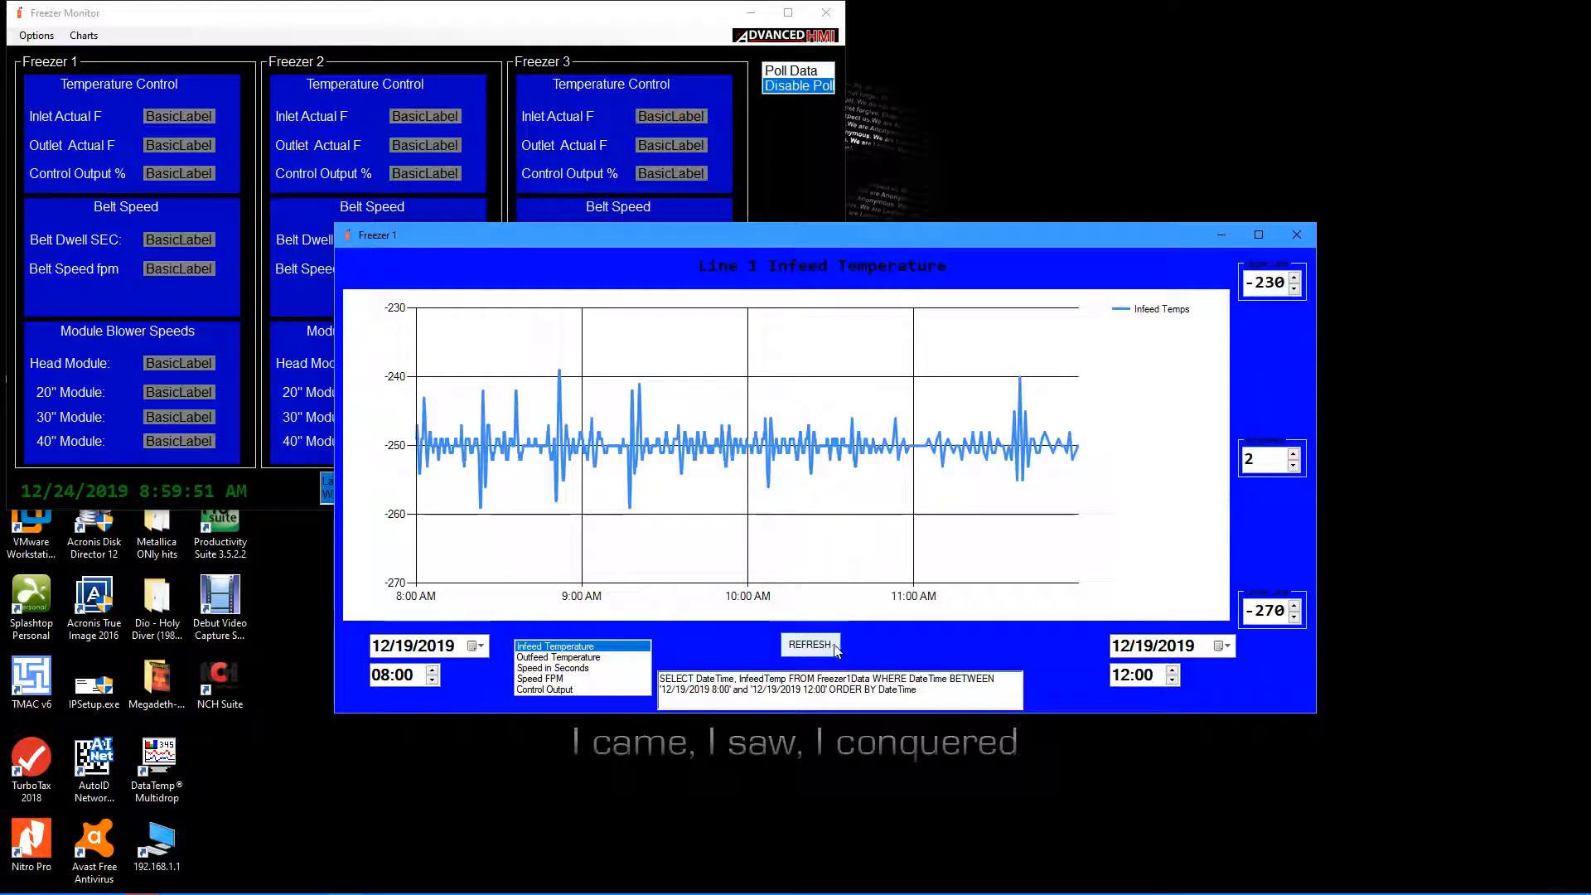
{"action": "left_click", "coordinate": [811, 645]}
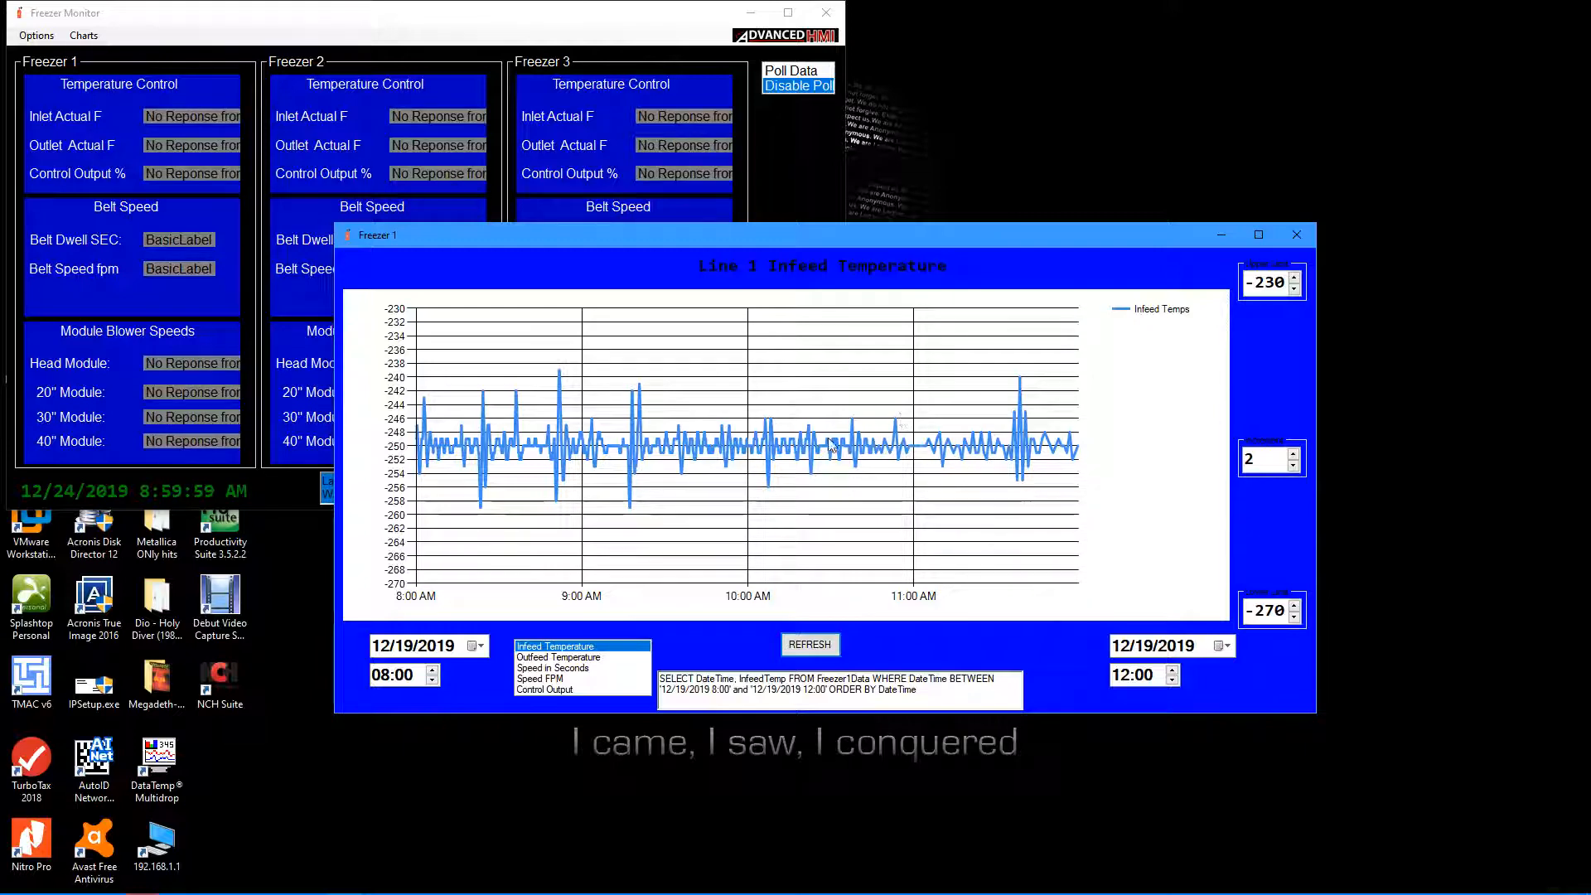
{"action": "mouse_move", "coordinate": [1144, 296]}
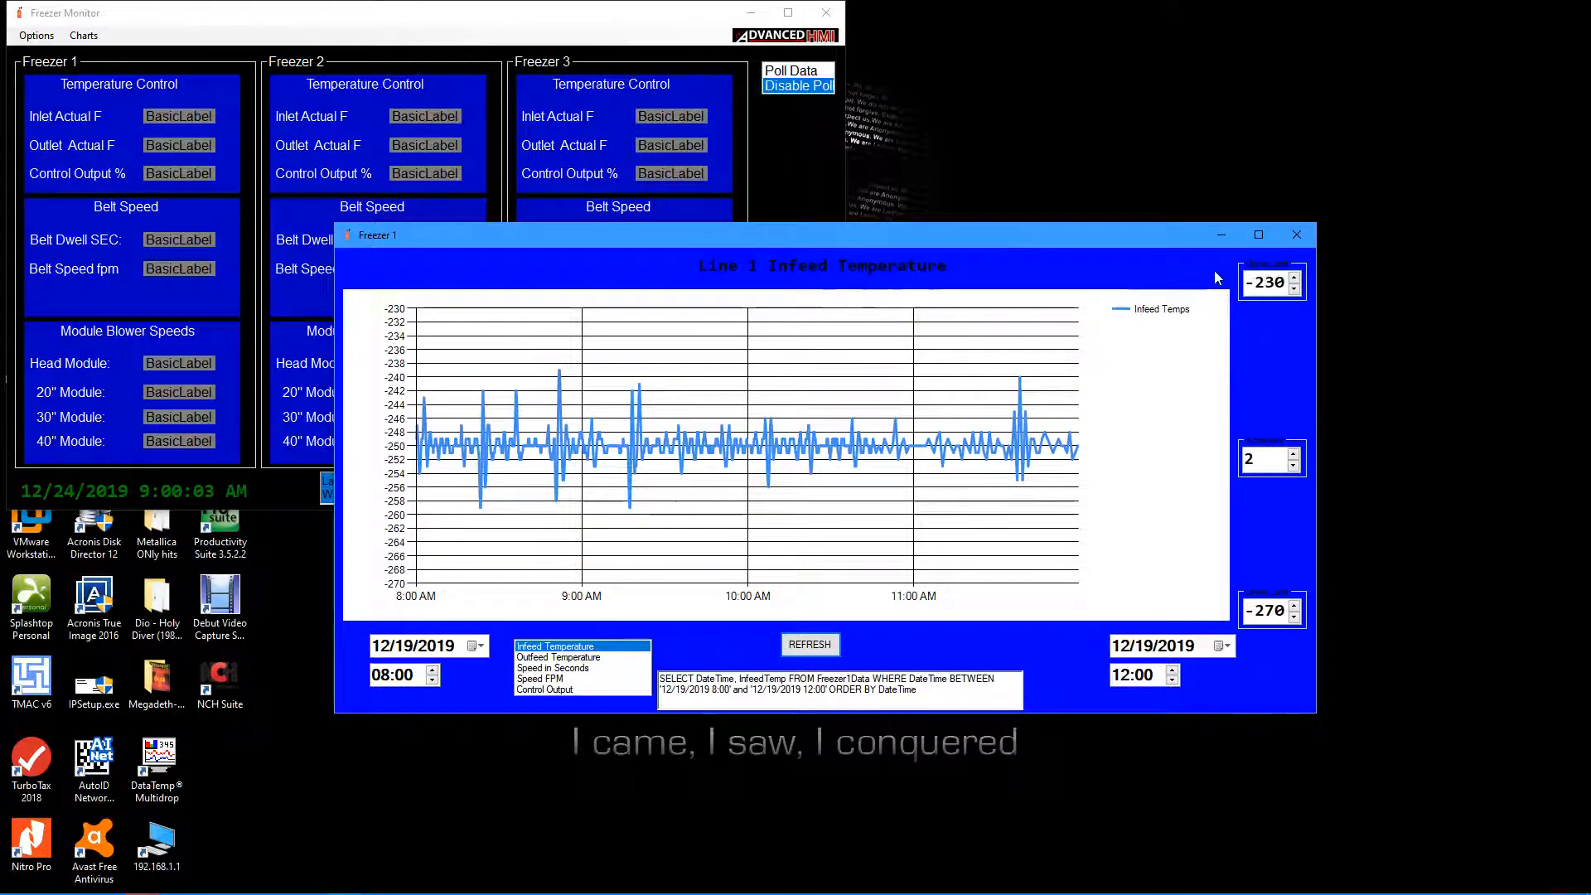
{"action": "mouse_move", "coordinate": [1200, 365]}
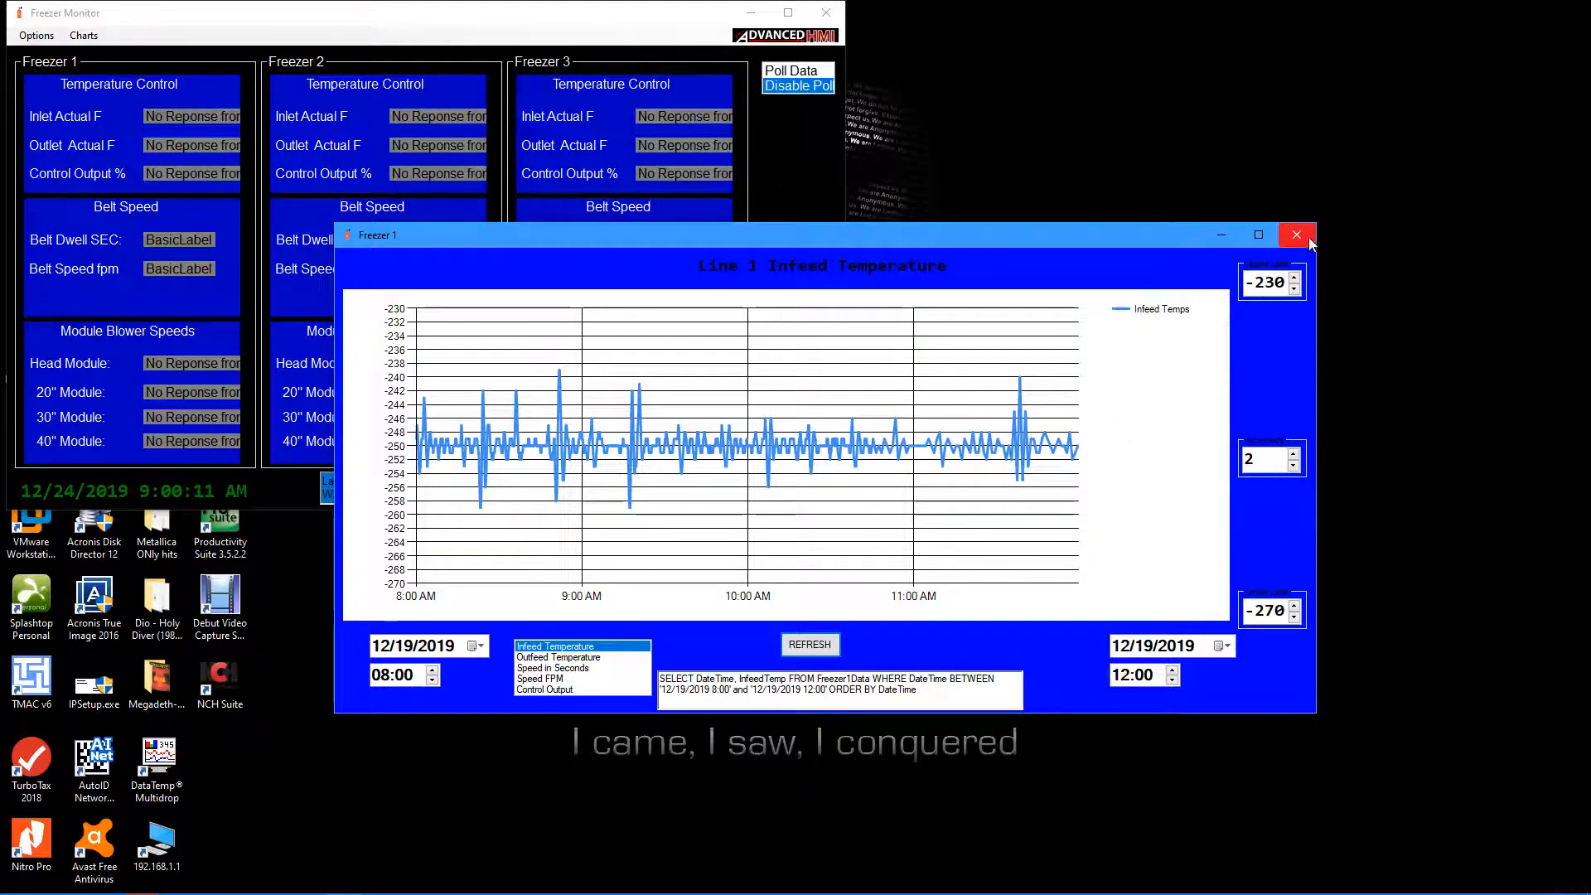
{"action": "left_click", "coordinate": [1297, 234]}
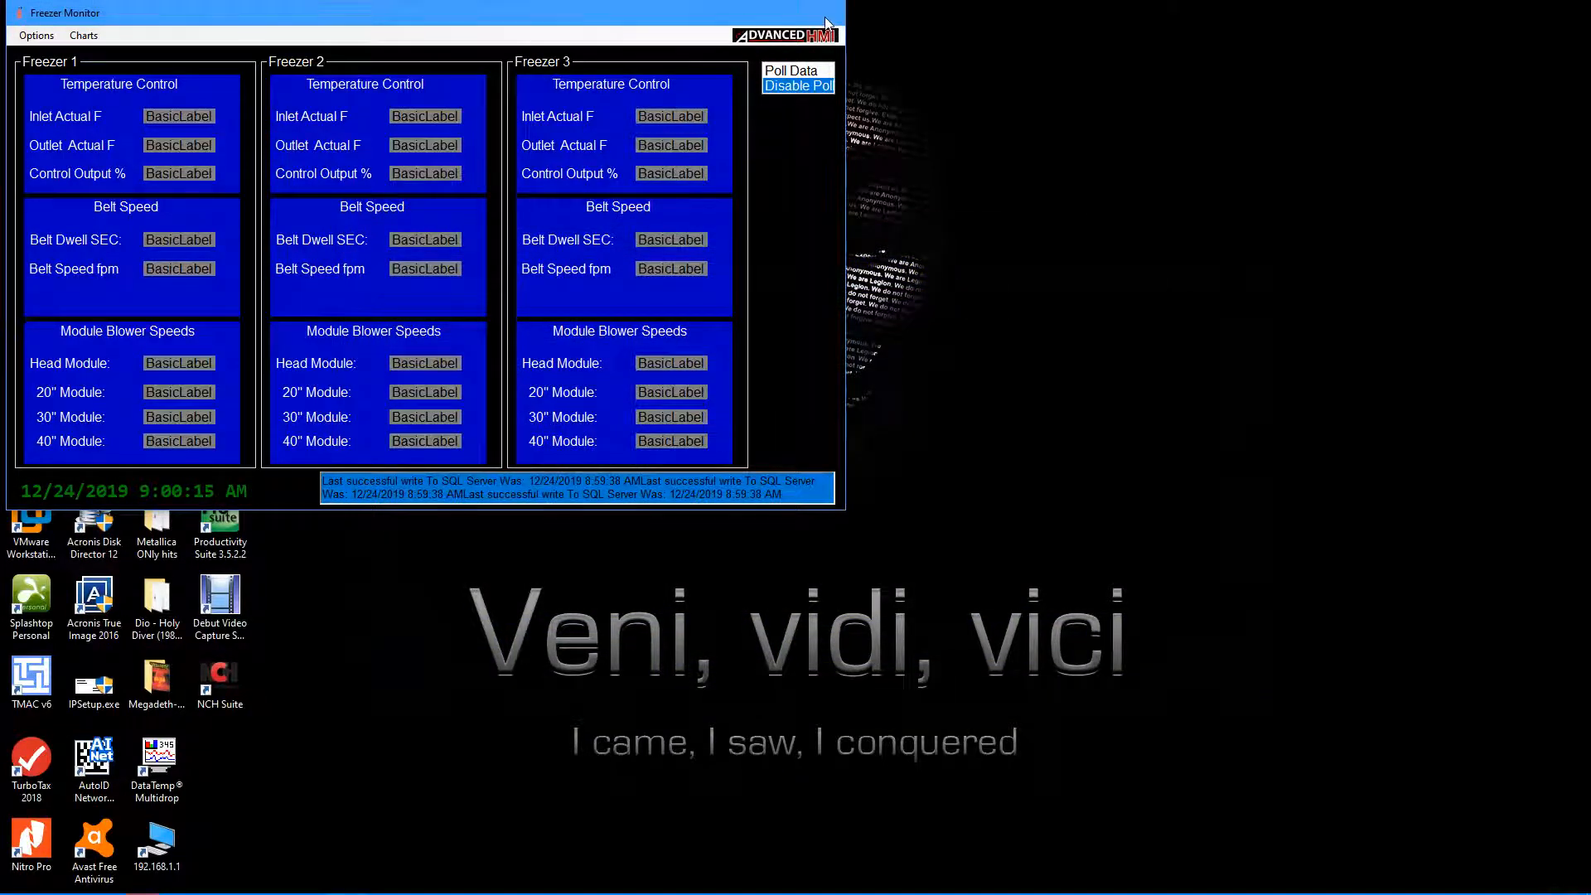
{"action": "left_click", "coordinate": [307, 878]}
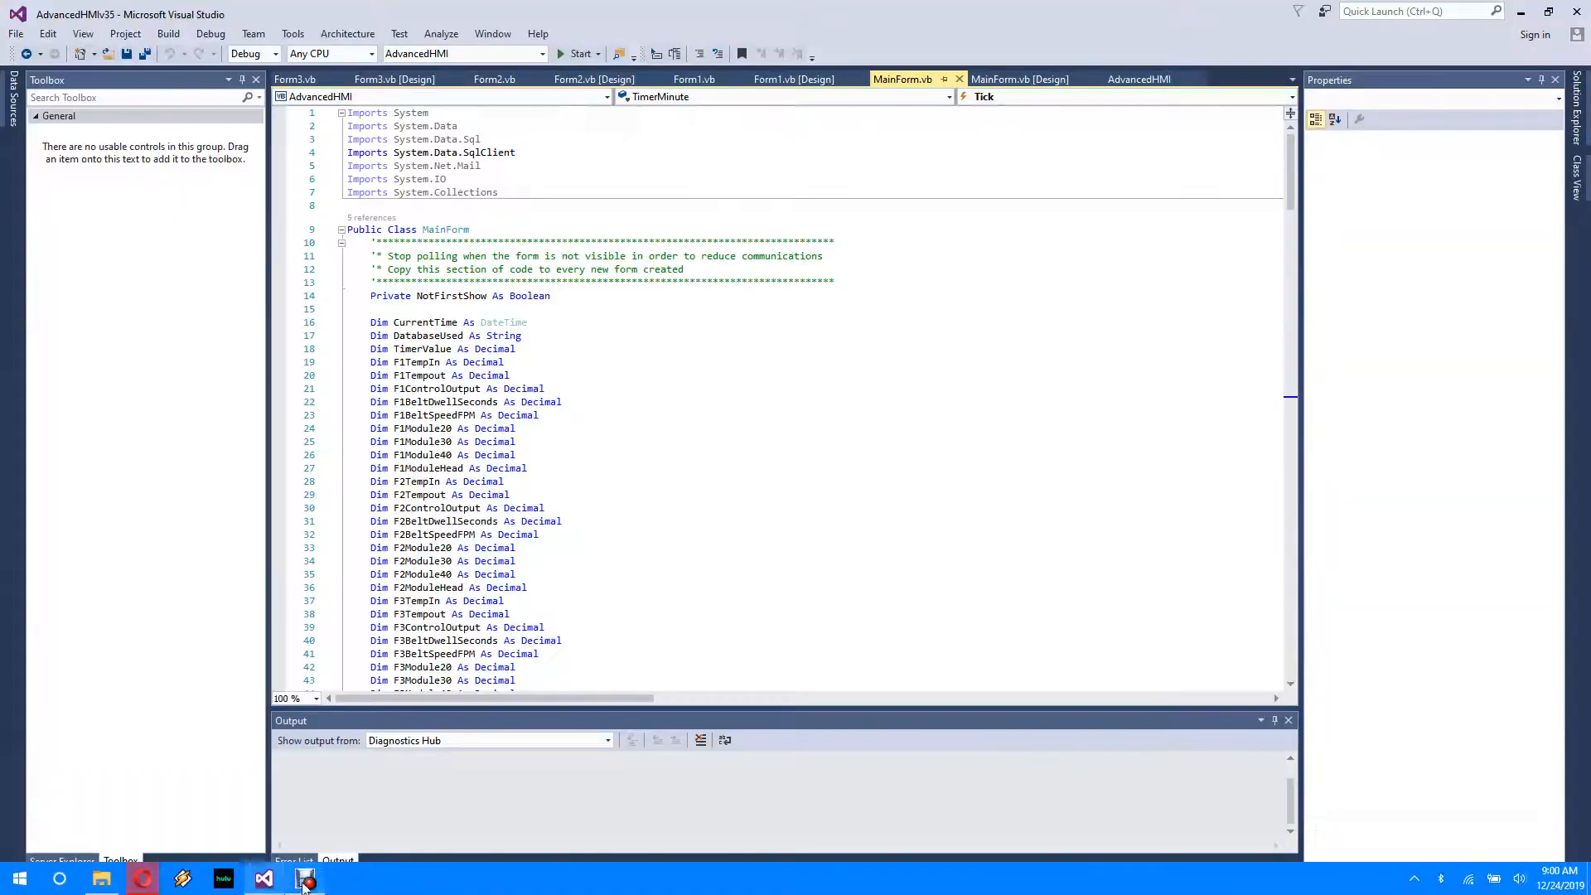
{"action": "mouse_move", "coordinate": [305, 878]}
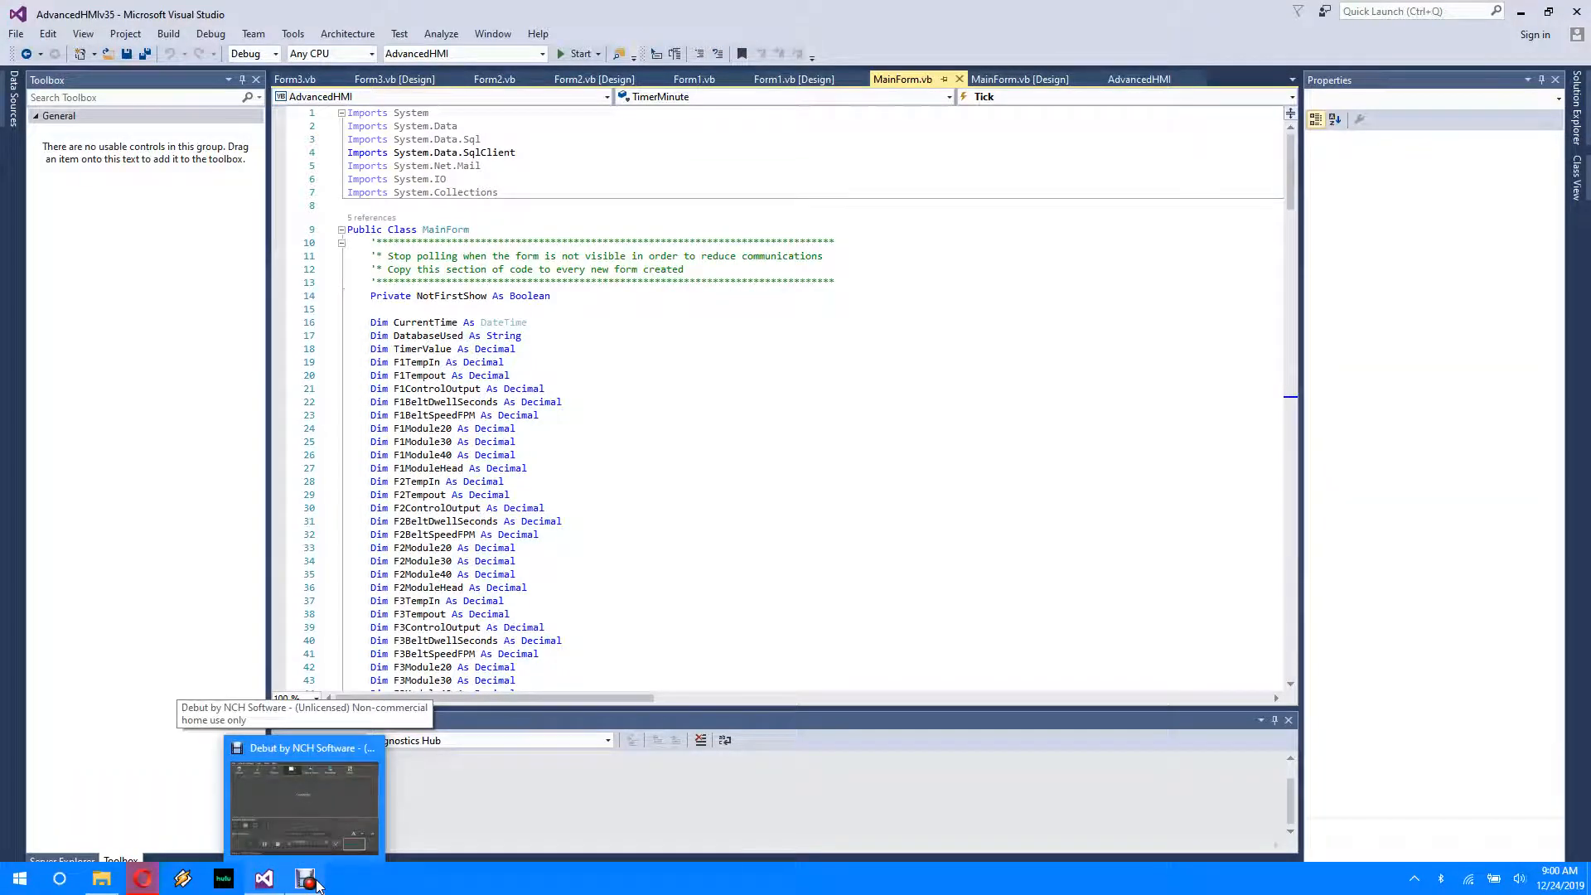
- Restore the Debut recorder window from the taskbar
{"action": "left_click", "coordinate": [305, 797]}
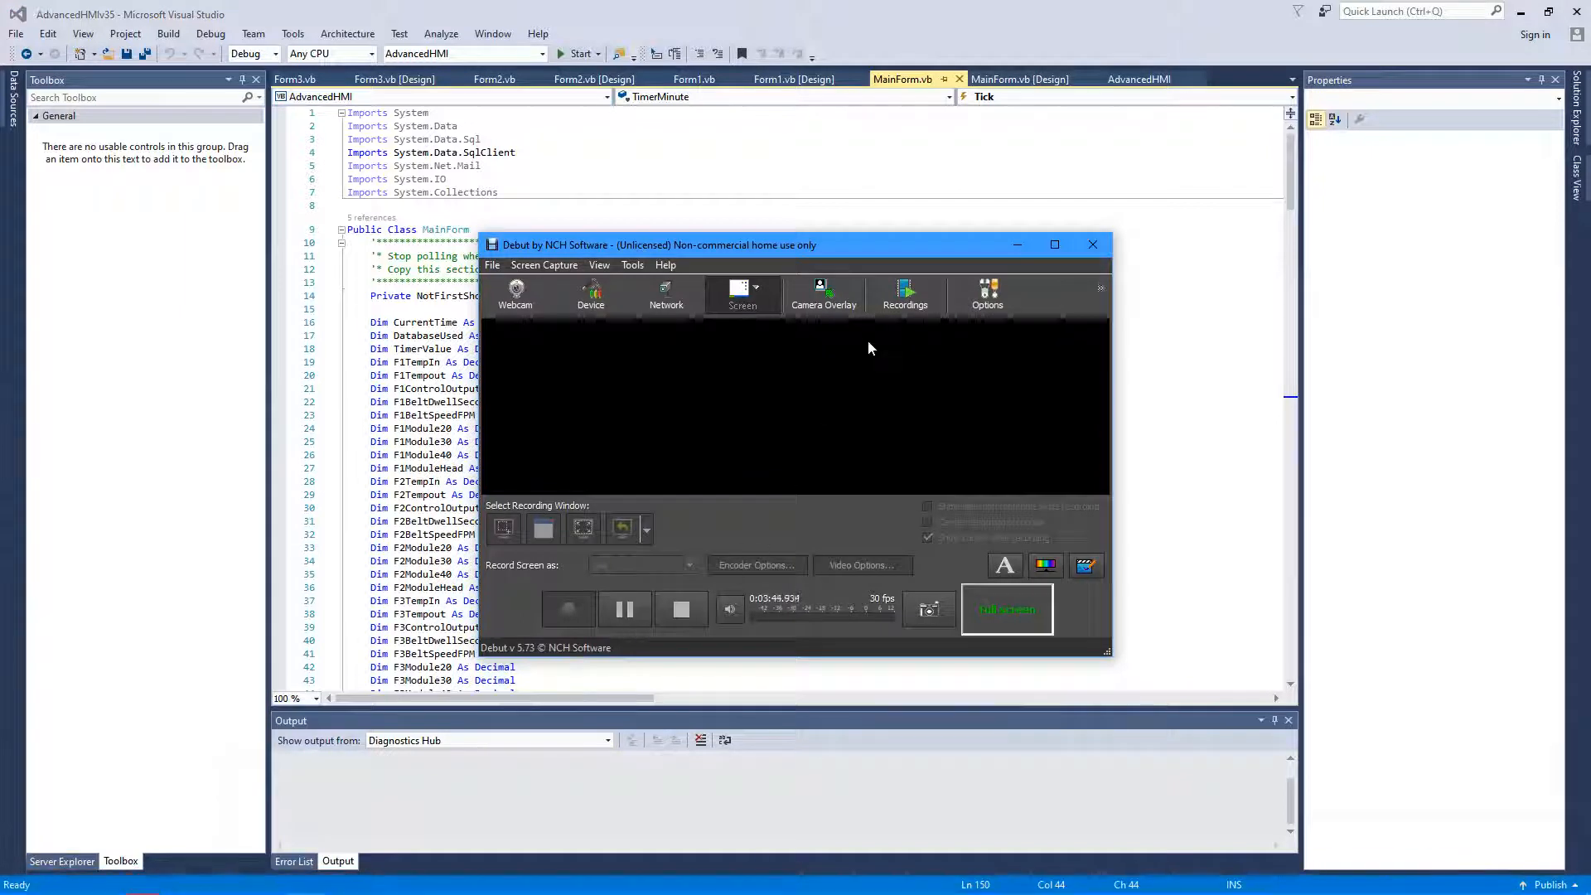